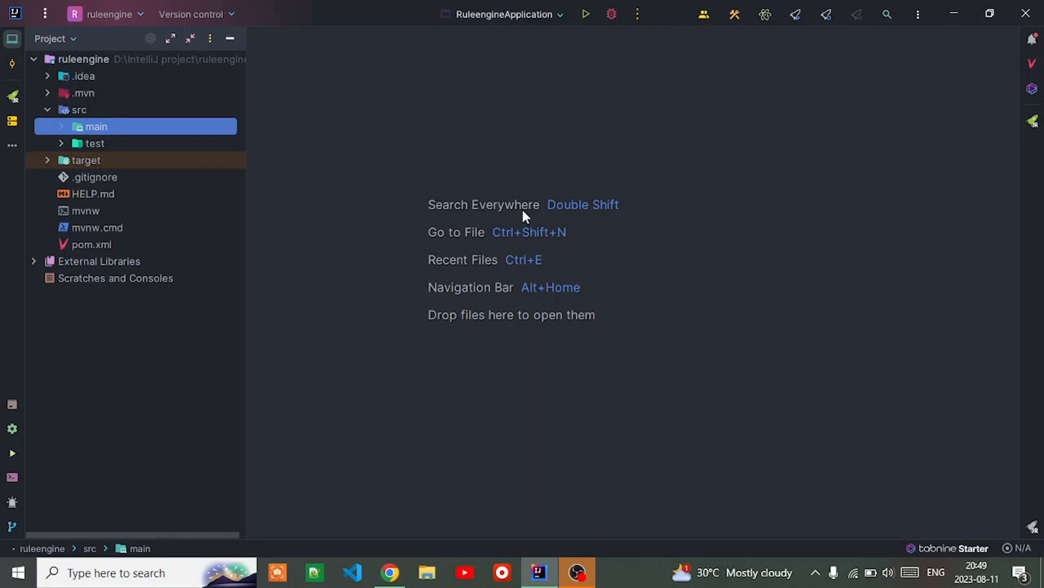
pyautogui.moveTo(700, 414)
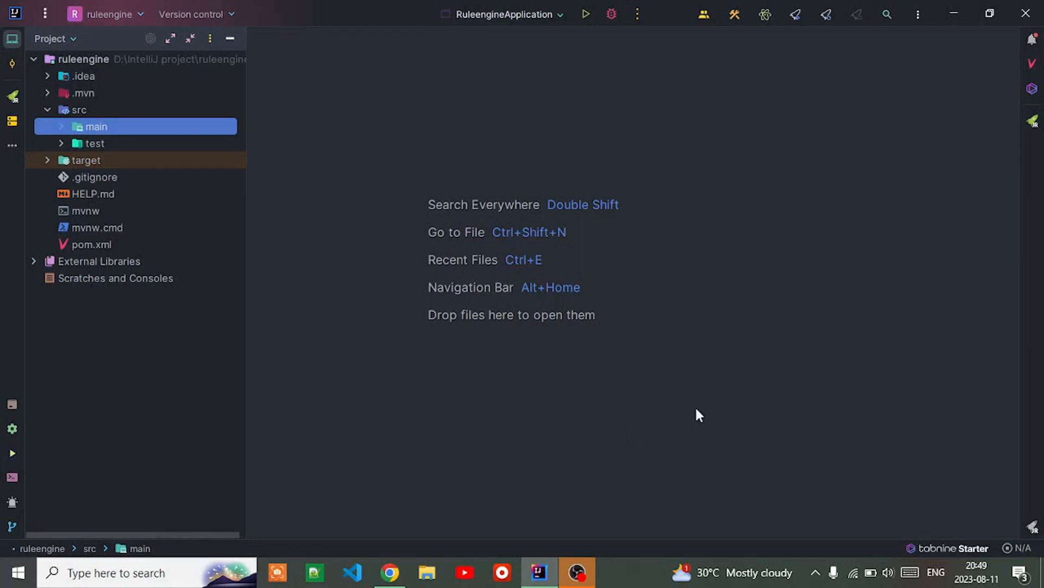
pyautogui.moveTo(652, 462)
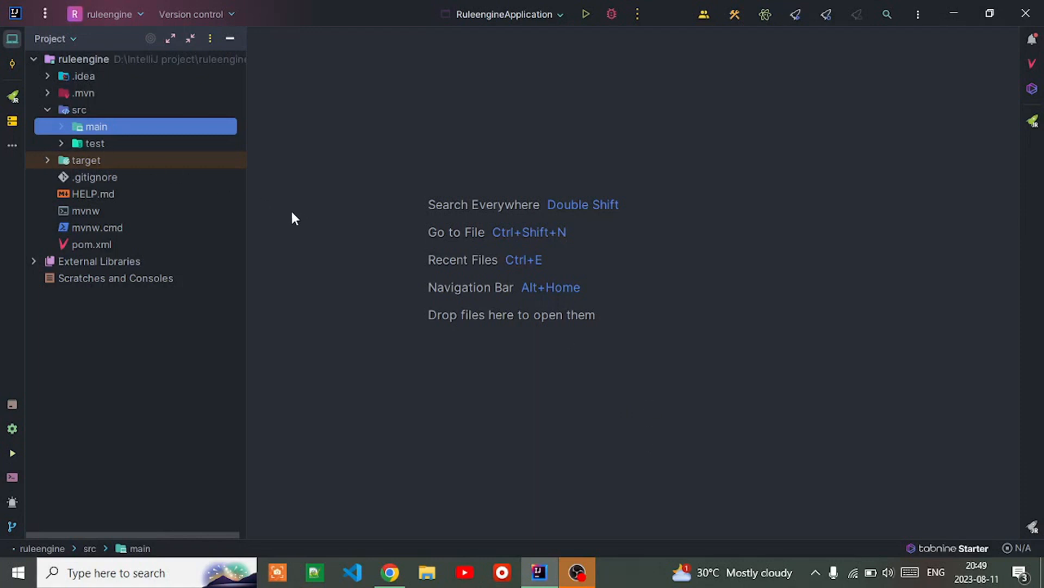
pyautogui.moveTo(389, 334)
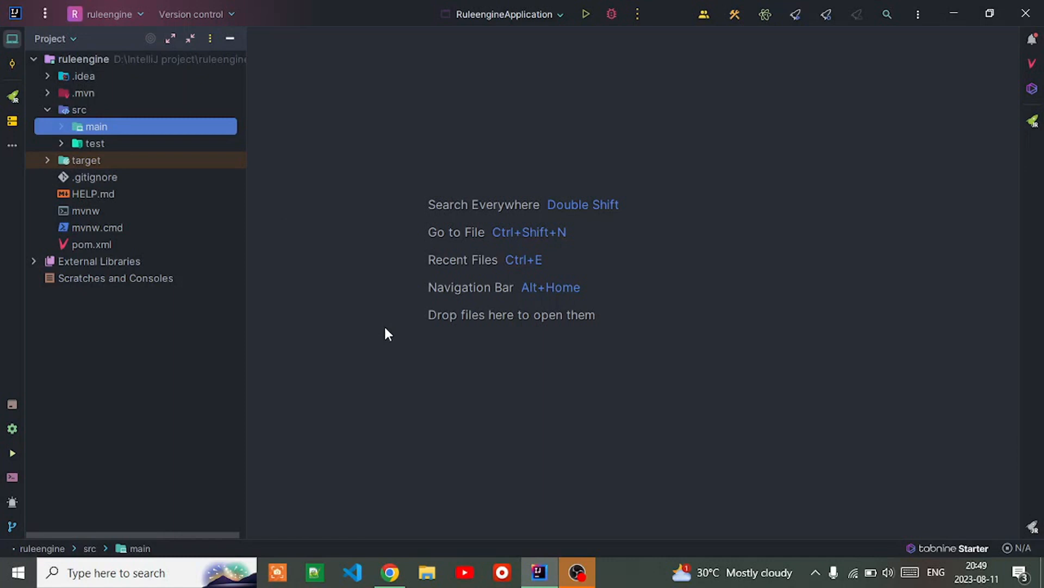
pyautogui.moveTo(420, 298)
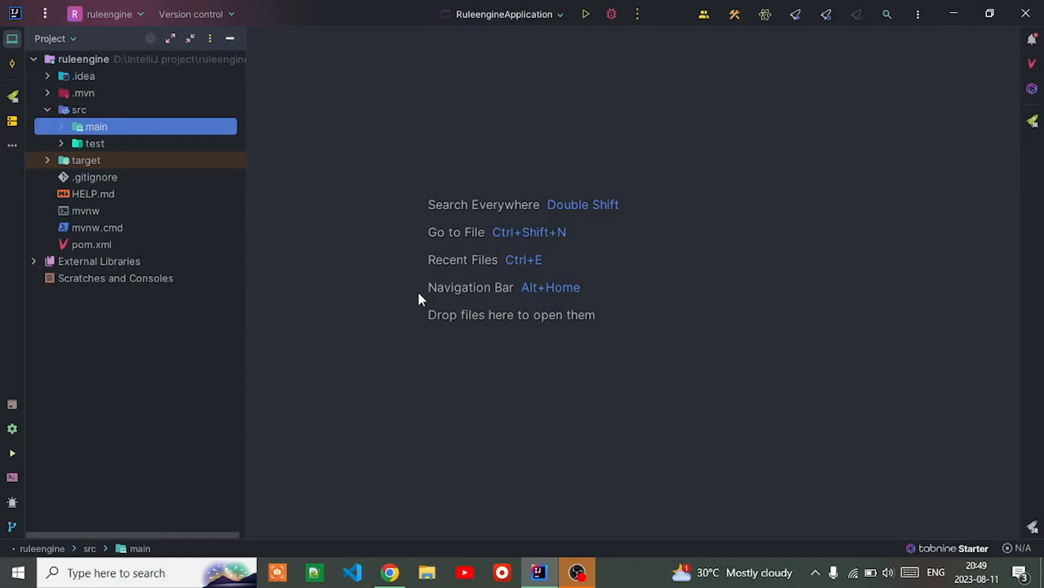
pyautogui.moveTo(12, 145)
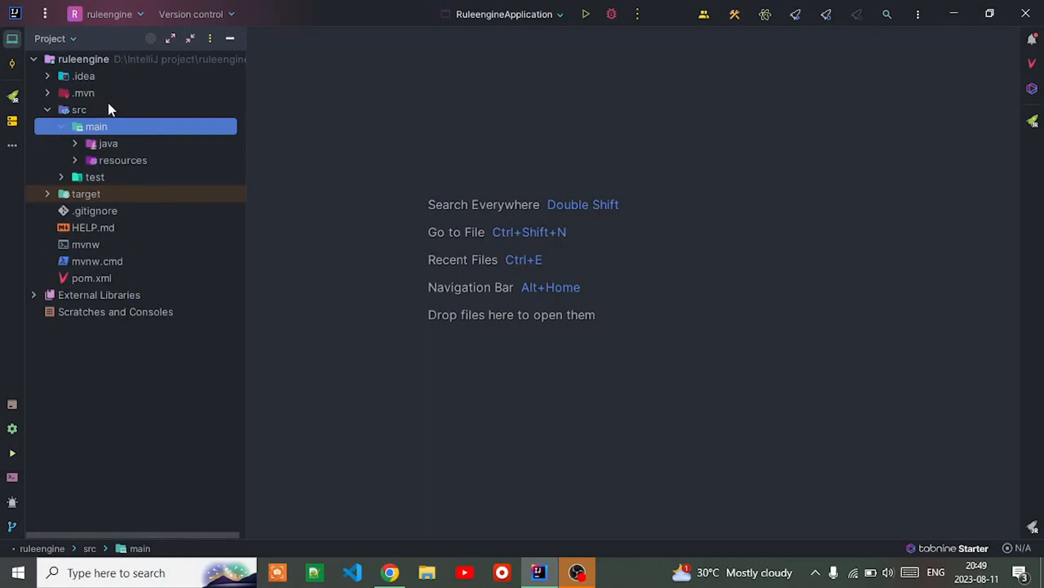
pyautogui.moveTo(66, 147)
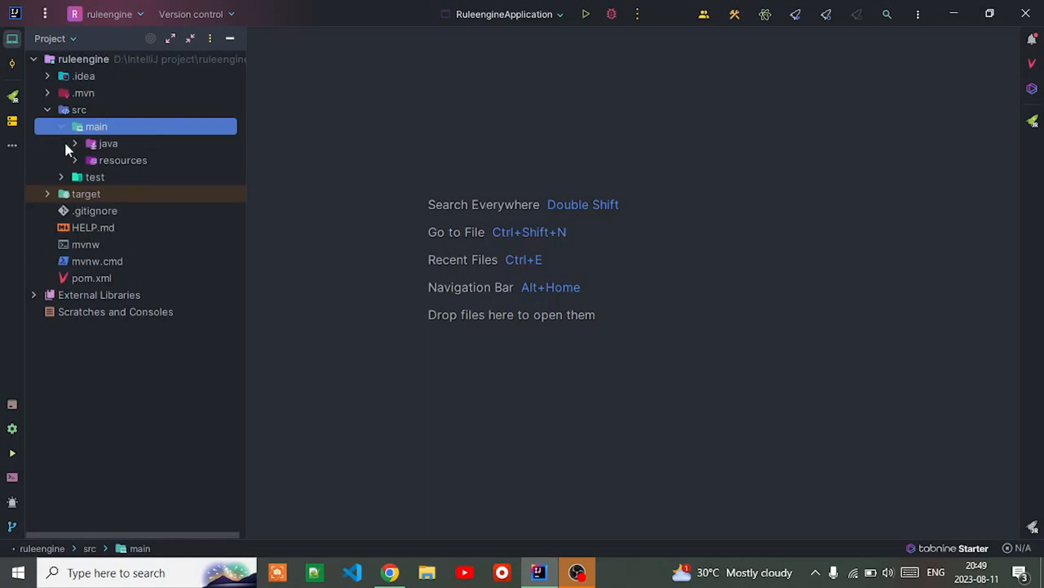
# Expand the java source folder to show the com.jskool.ruleengine package
pyautogui.click(108, 143)
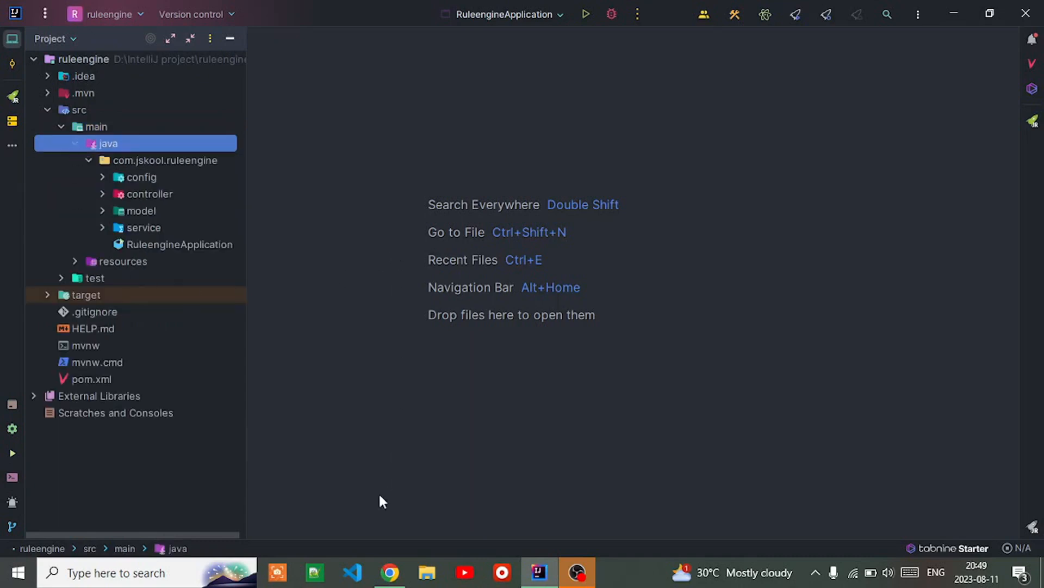
pyautogui.click(390, 573)
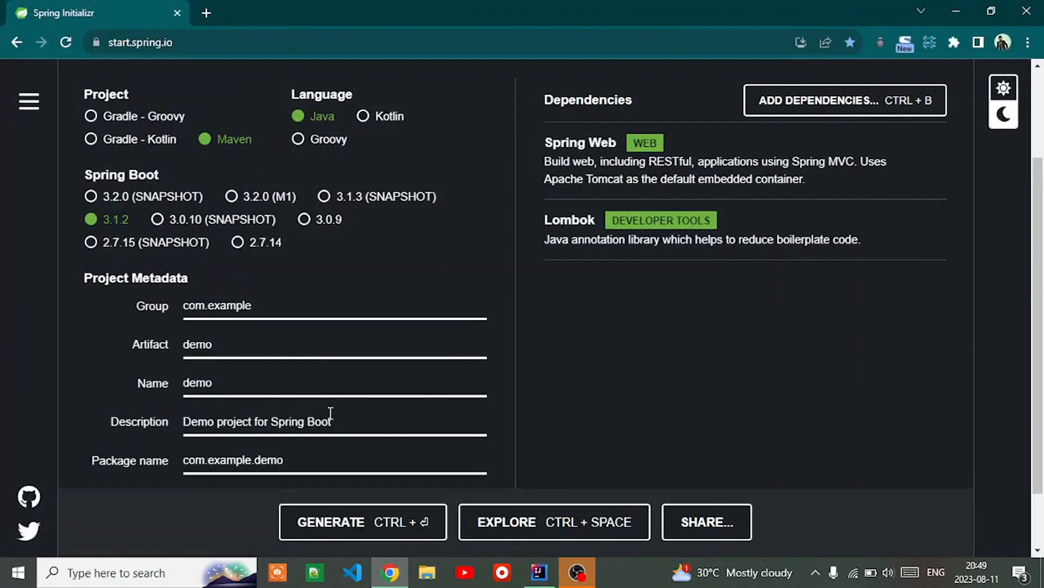
pyautogui.scroll(-3)
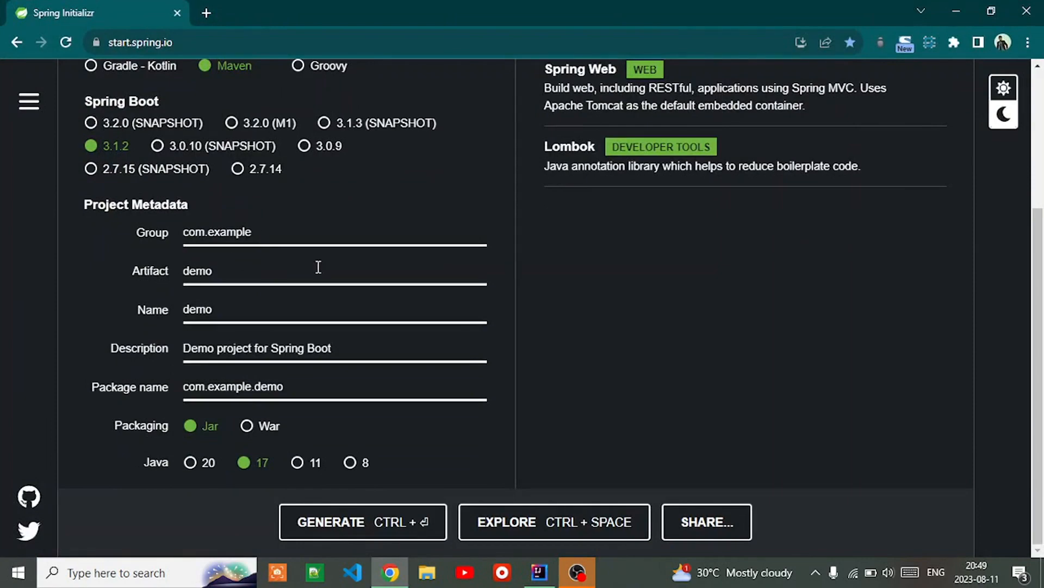
pyautogui.scroll(3)
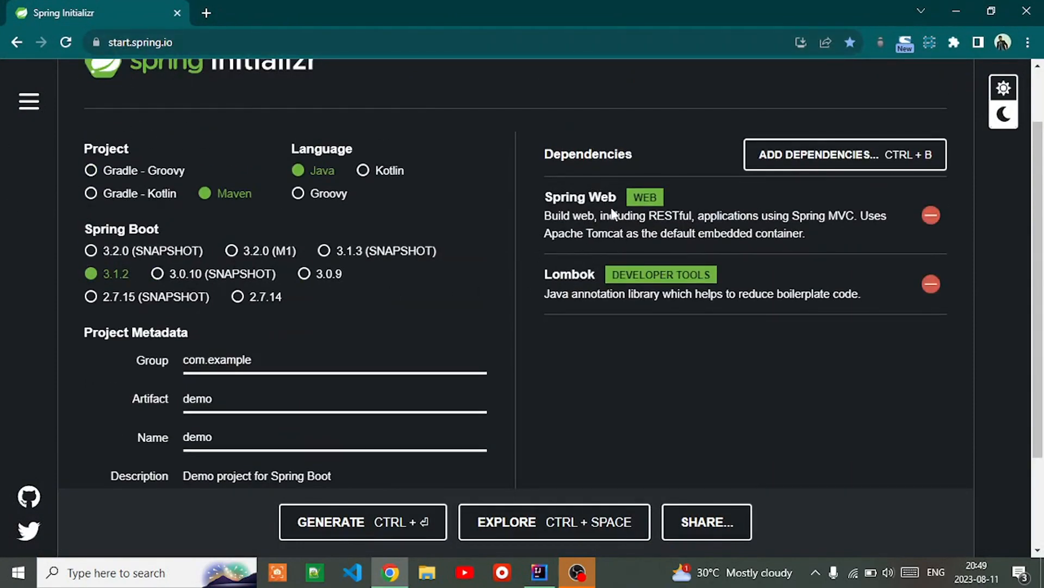
pyautogui.scroll(-3)
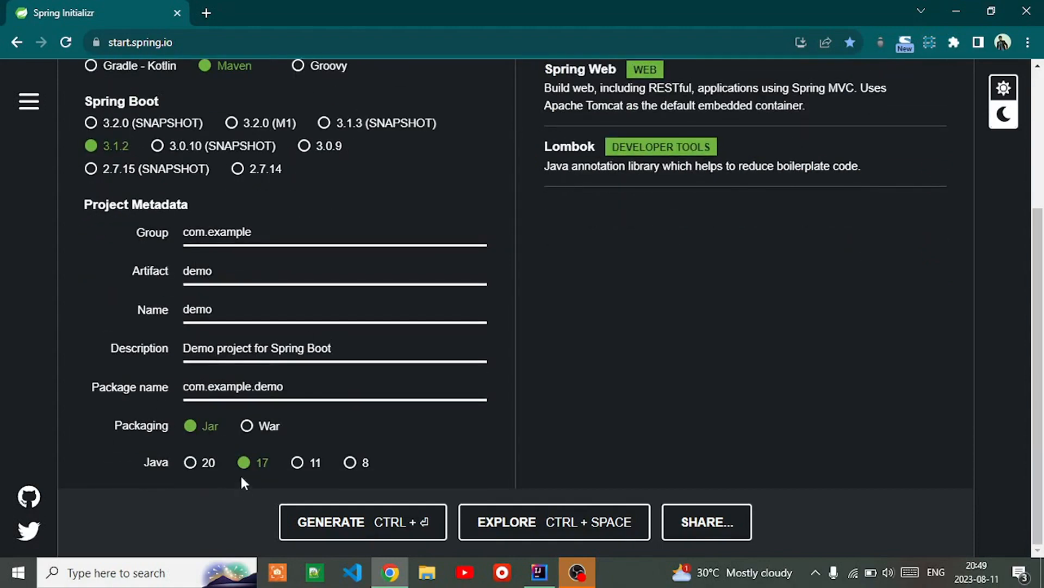
pyautogui.moveTo(252, 467)
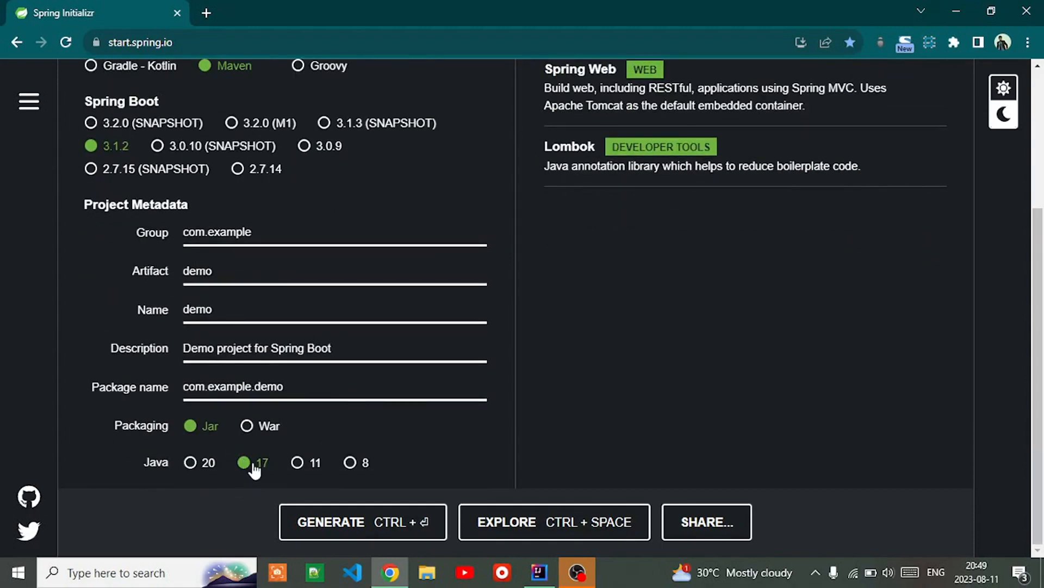
pyautogui.scroll(3)
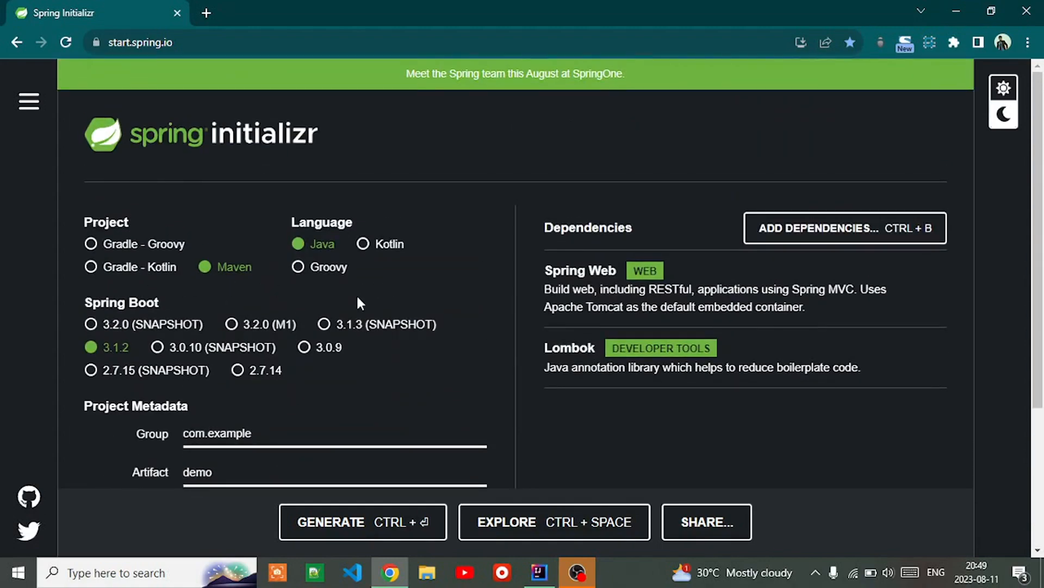
pyautogui.scroll(-3)
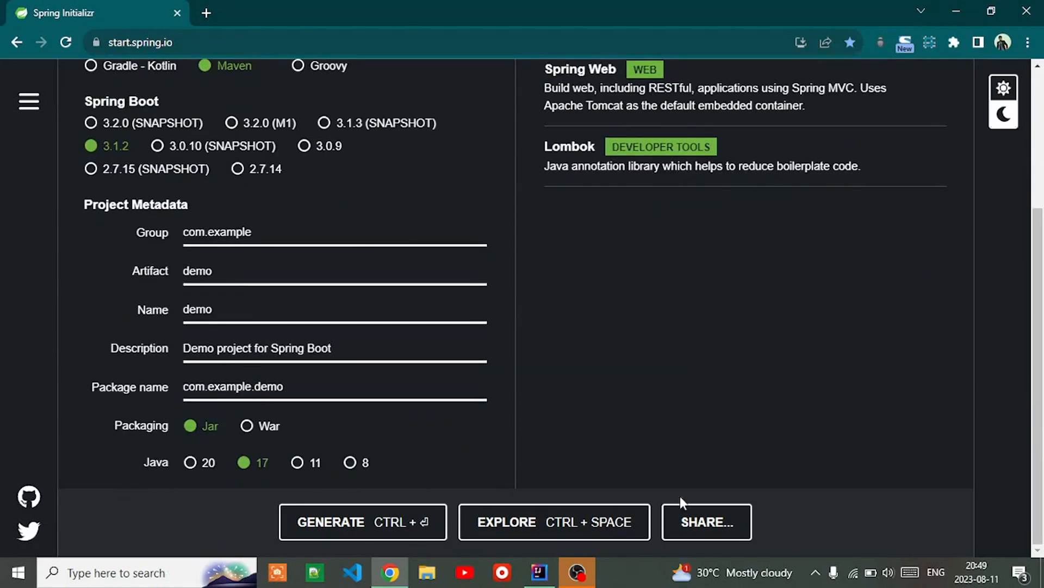
pyautogui.click(539, 572)
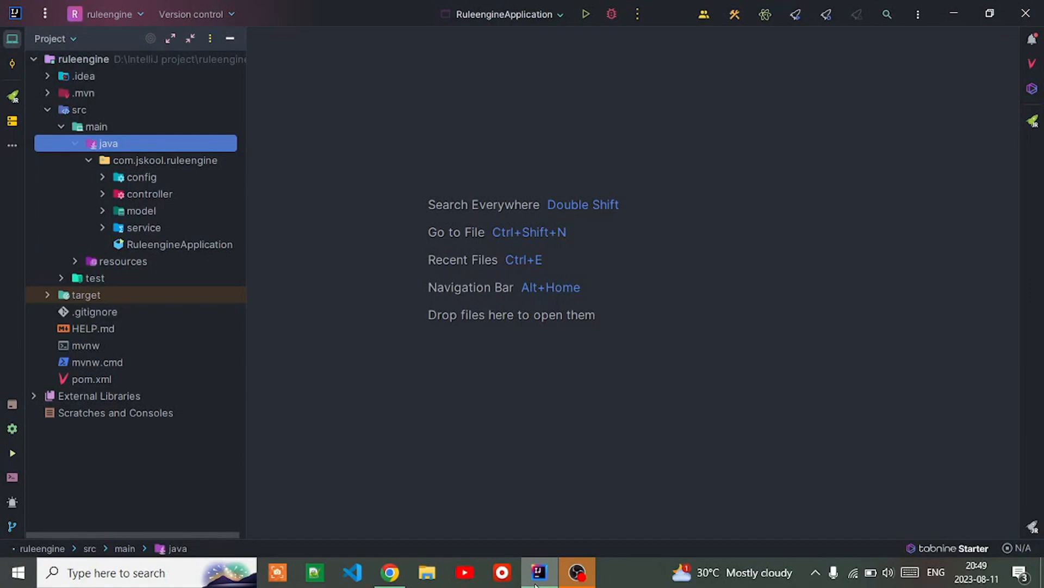
pyautogui.moveTo(534, 575)
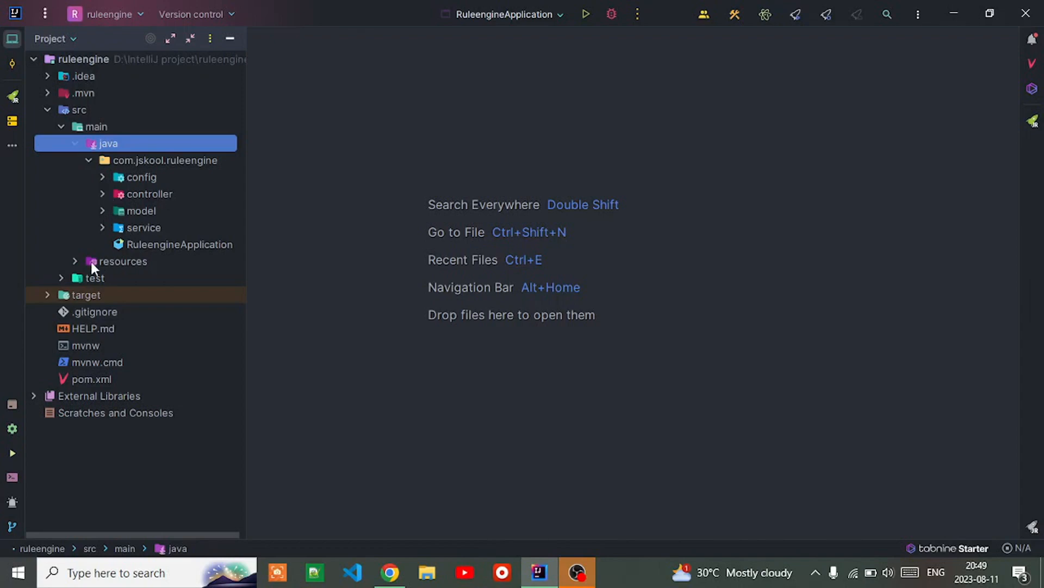
# Review pom.xml with drools.version 8.42.0.Final and the Drools mvel, core, compiler and decisiontables dependencies
pyautogui.doubleClick(90, 378)
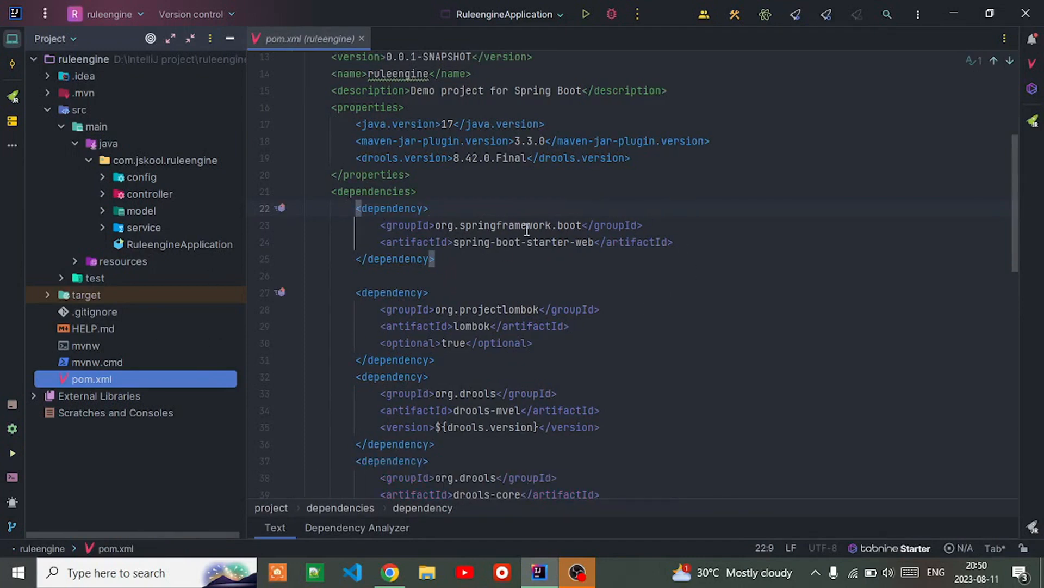
pyautogui.scroll(-3)
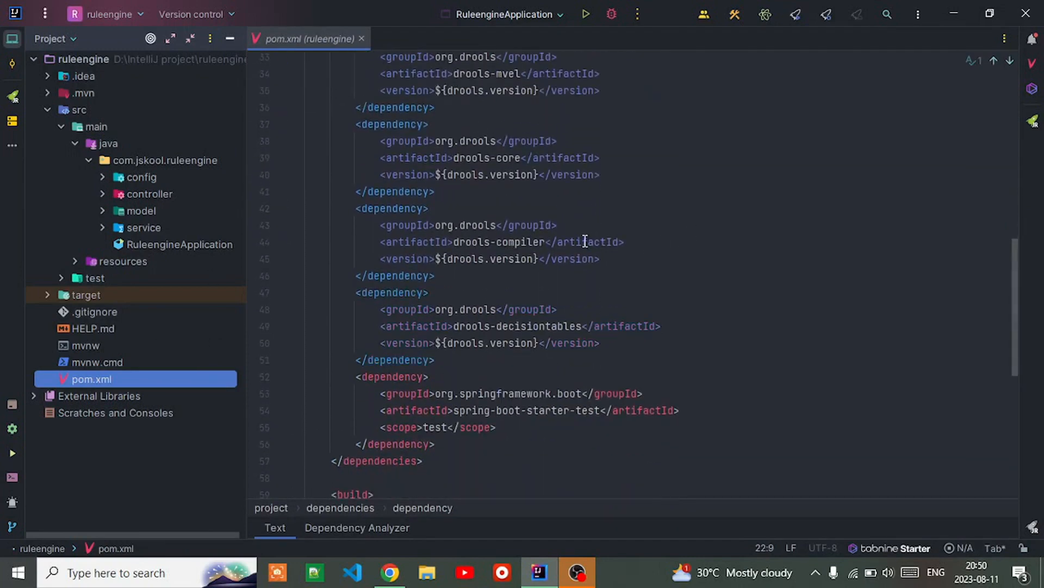
pyautogui.scroll(3)
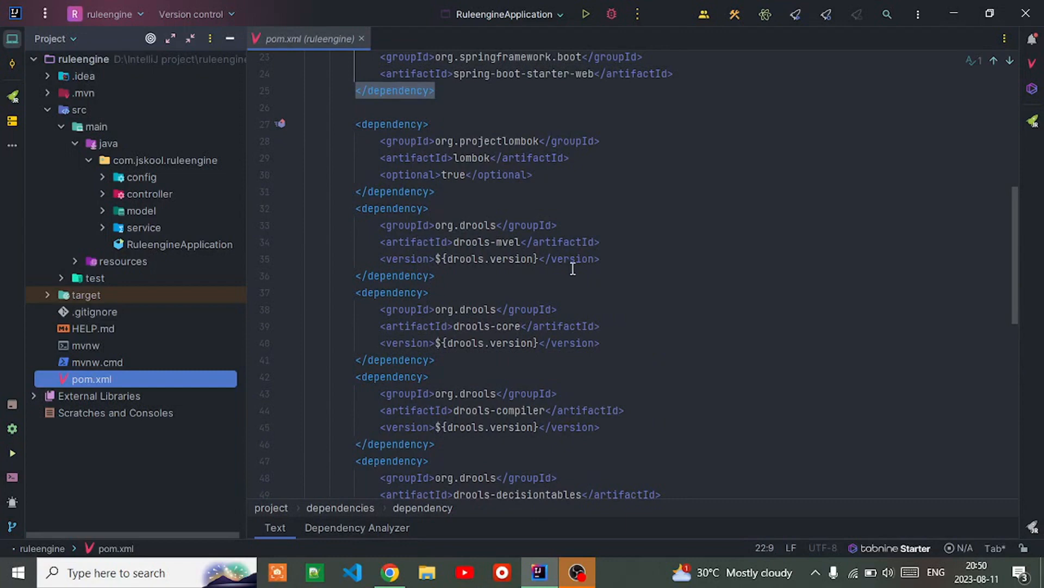
pyautogui.moveTo(499, 248)
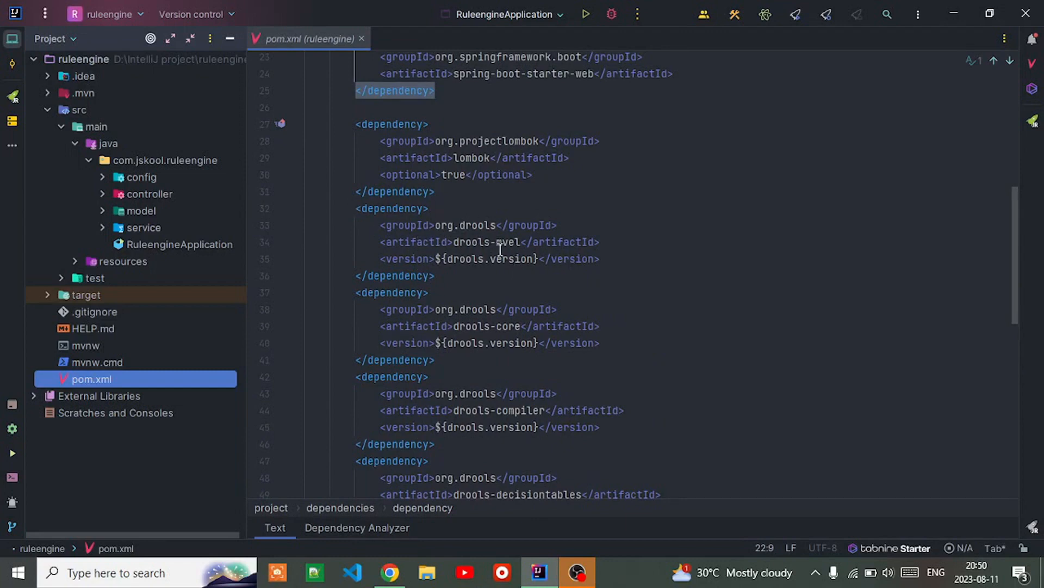
pyautogui.moveTo(508, 270)
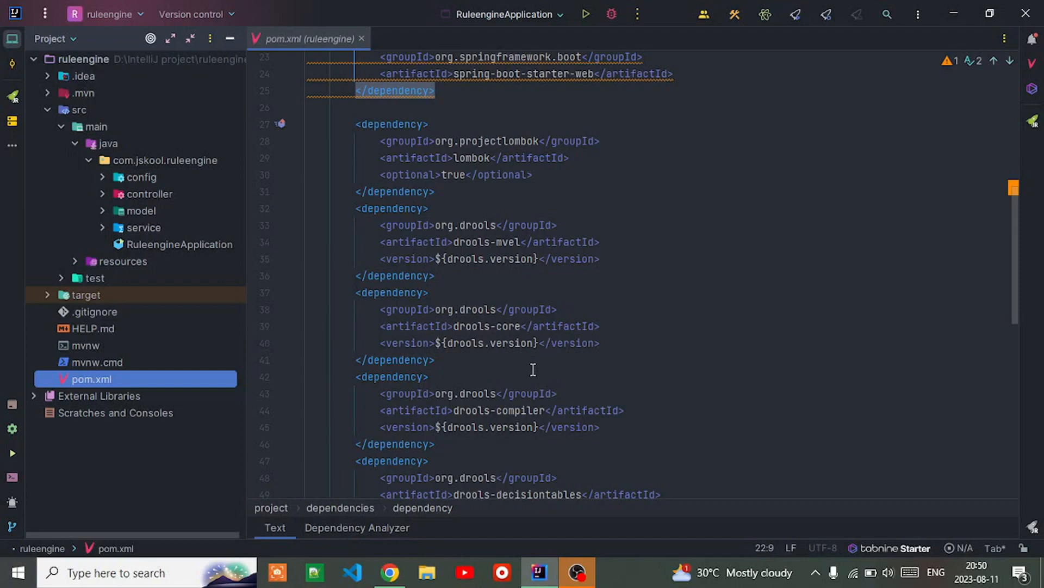
pyautogui.scroll(-3)
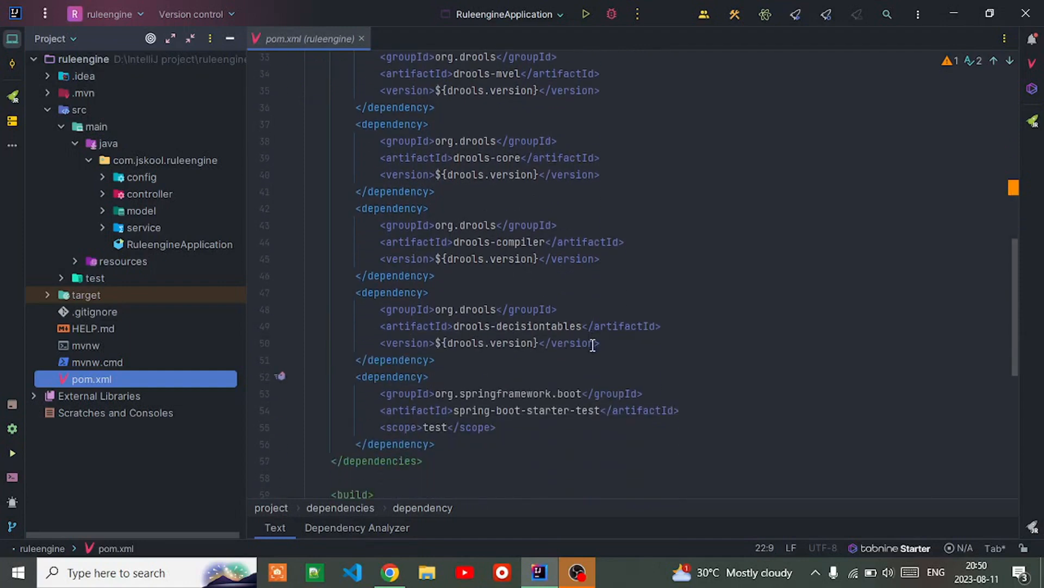
pyautogui.scroll(3)
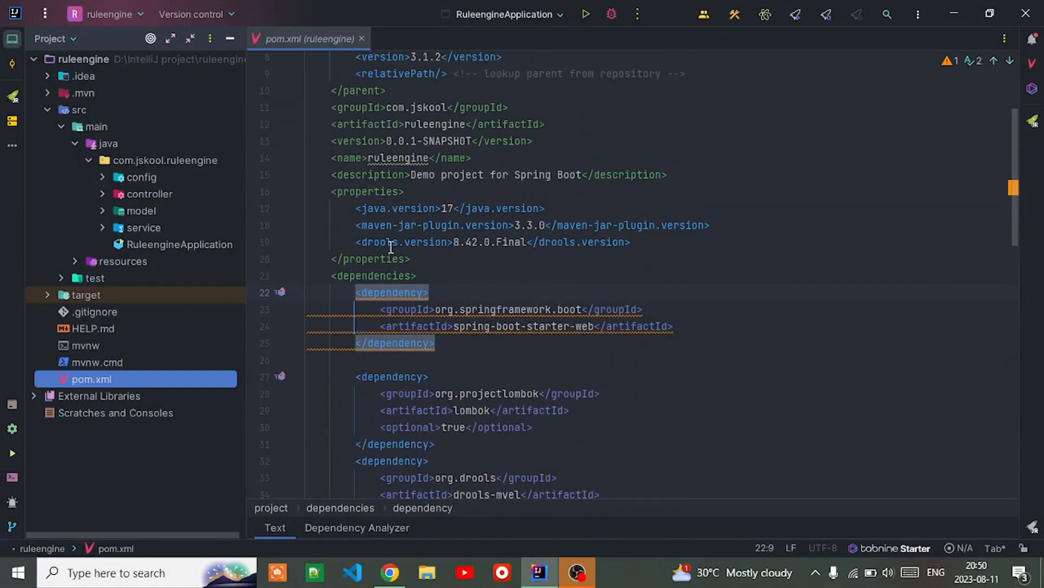
pyautogui.moveTo(478, 240)
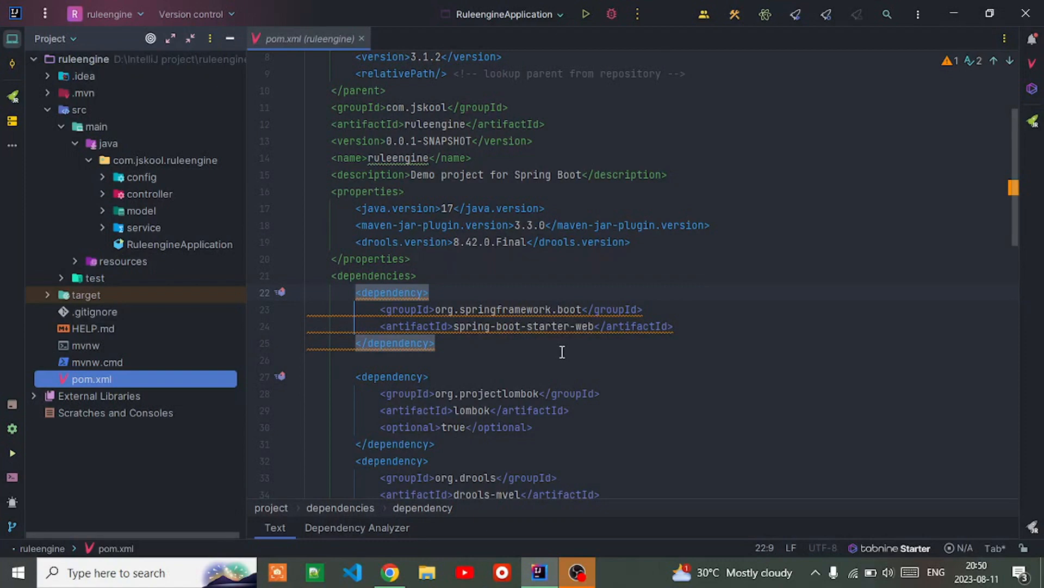
pyautogui.moveTo(454, 241)
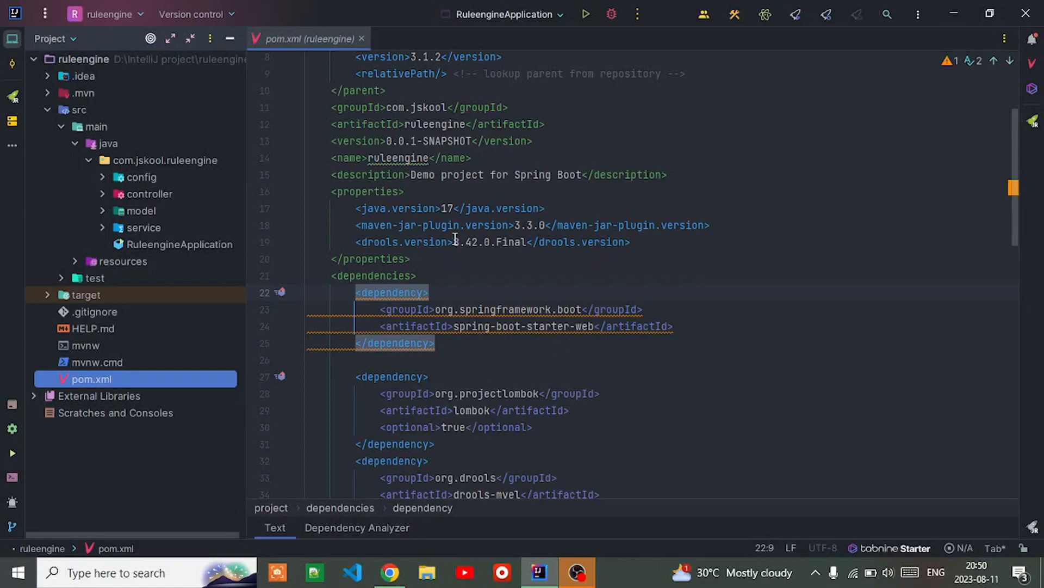
pyautogui.moveTo(212, 121)
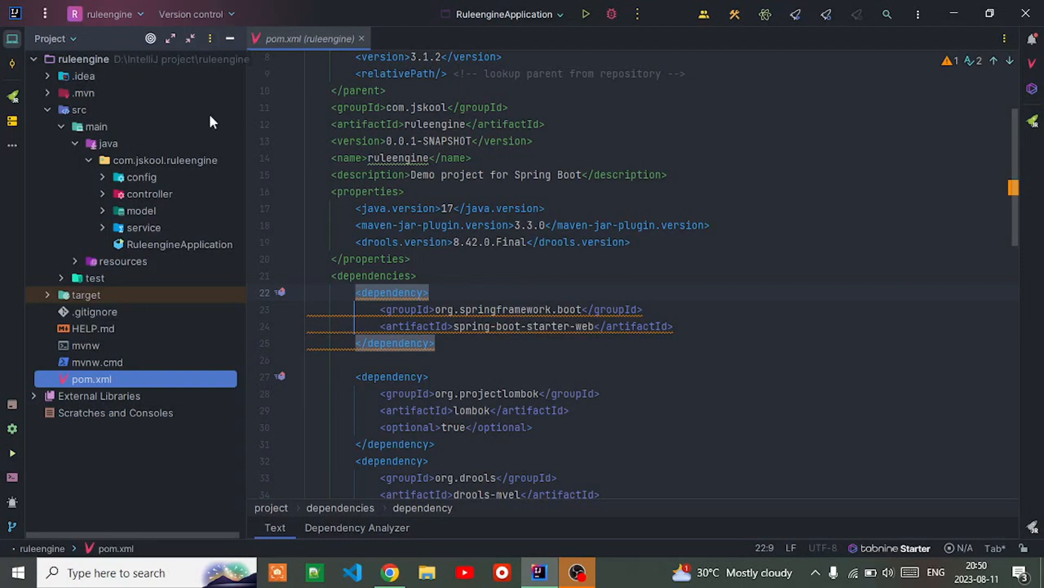
pyautogui.moveTo(75, 270)
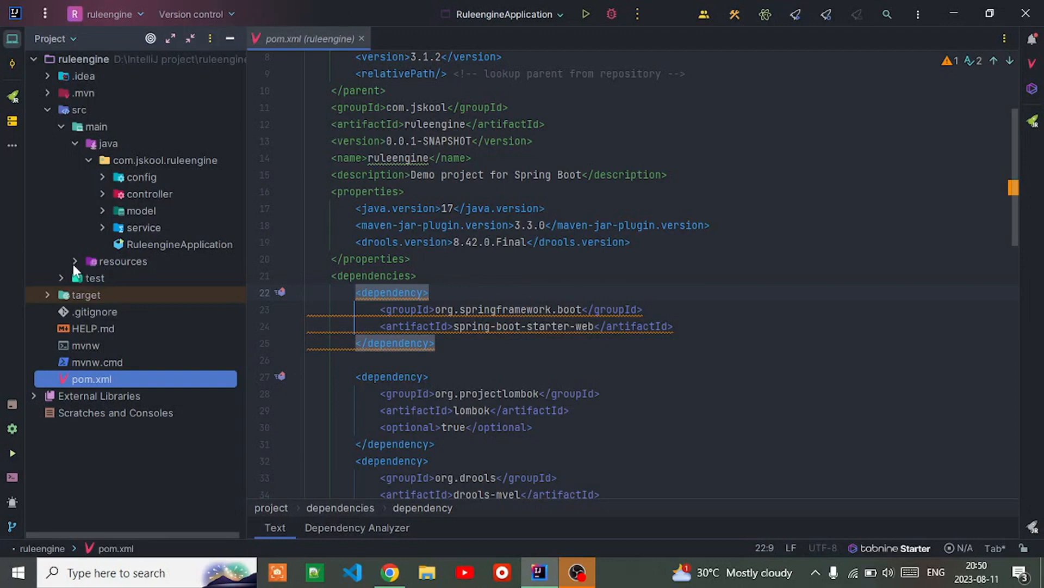
pyautogui.click(75, 261)
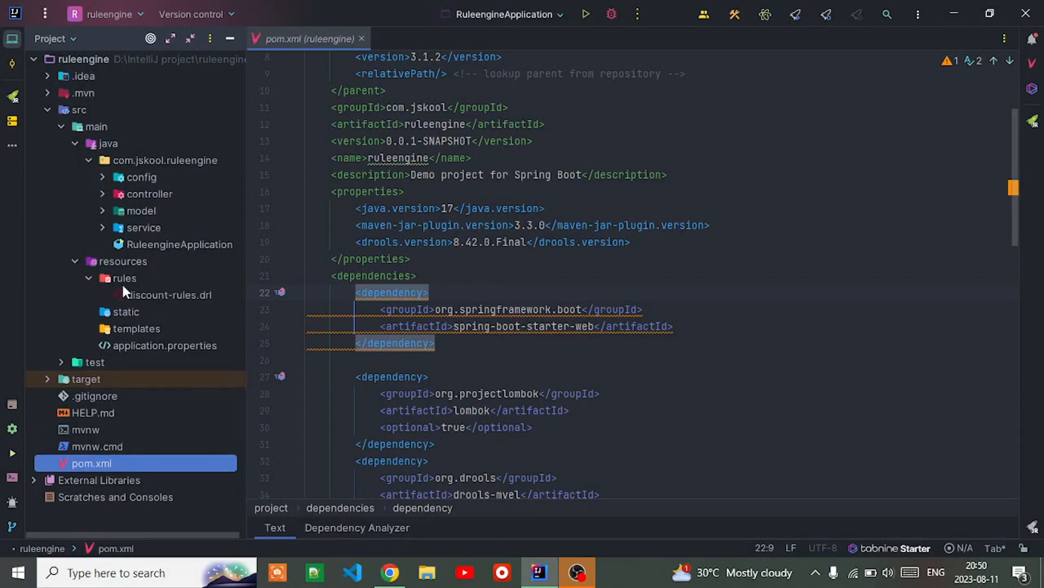
pyautogui.doubleClick(170, 294)
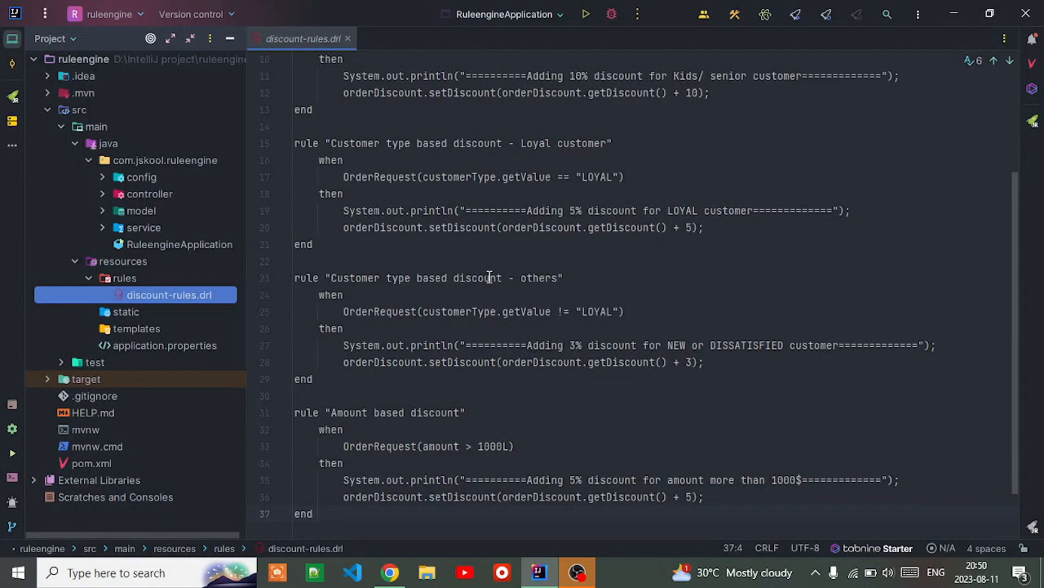
pyautogui.scroll(3)
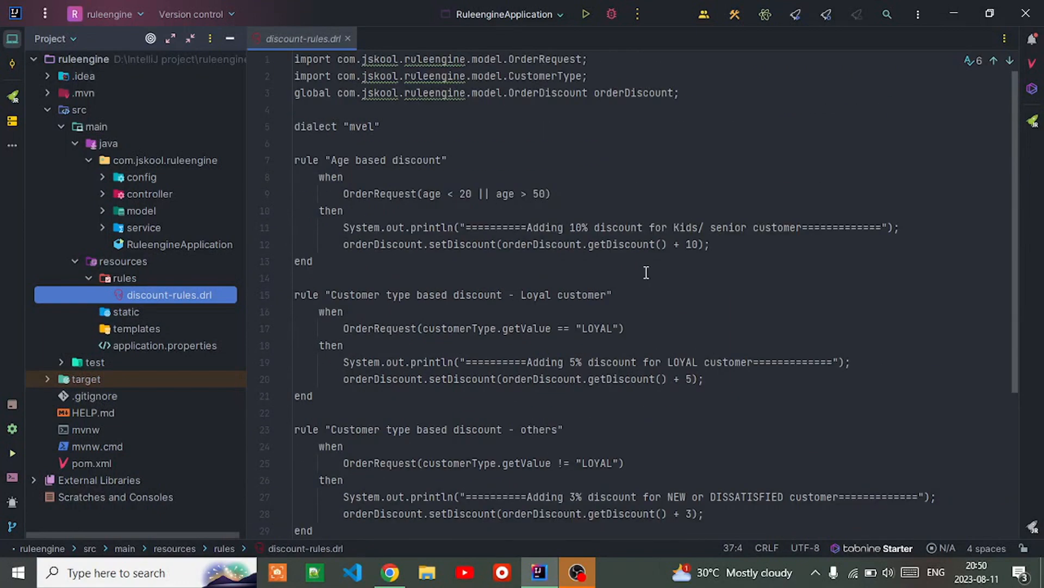
pyautogui.moveTo(537, 271)
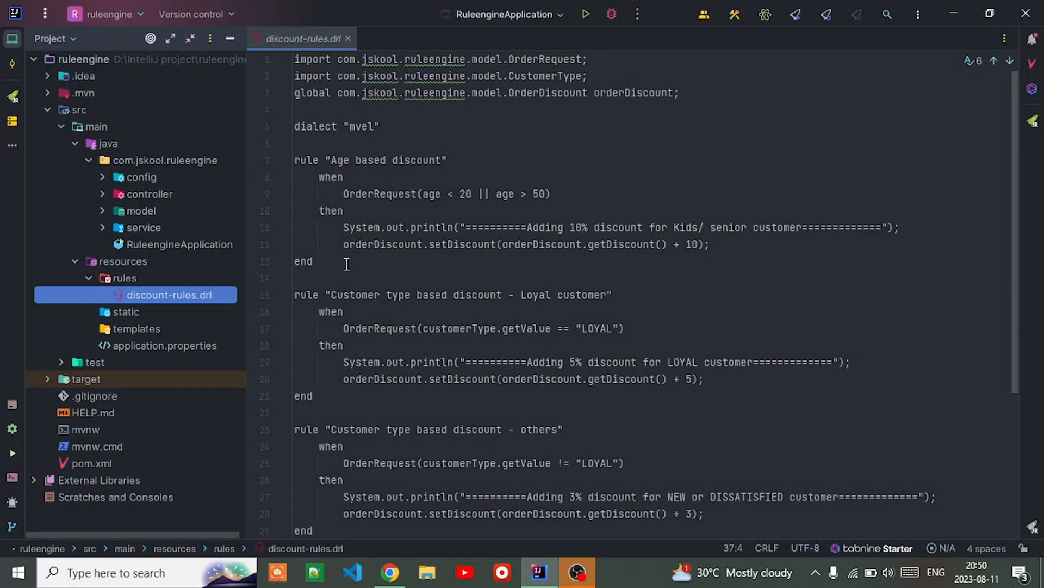
pyautogui.moveTo(620, 357)
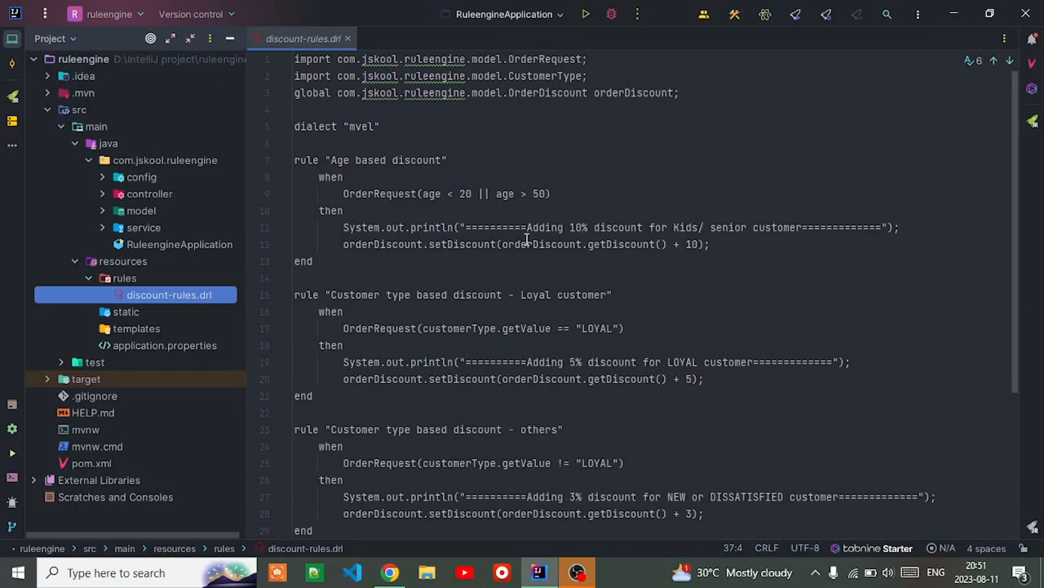
pyautogui.moveTo(527, 254)
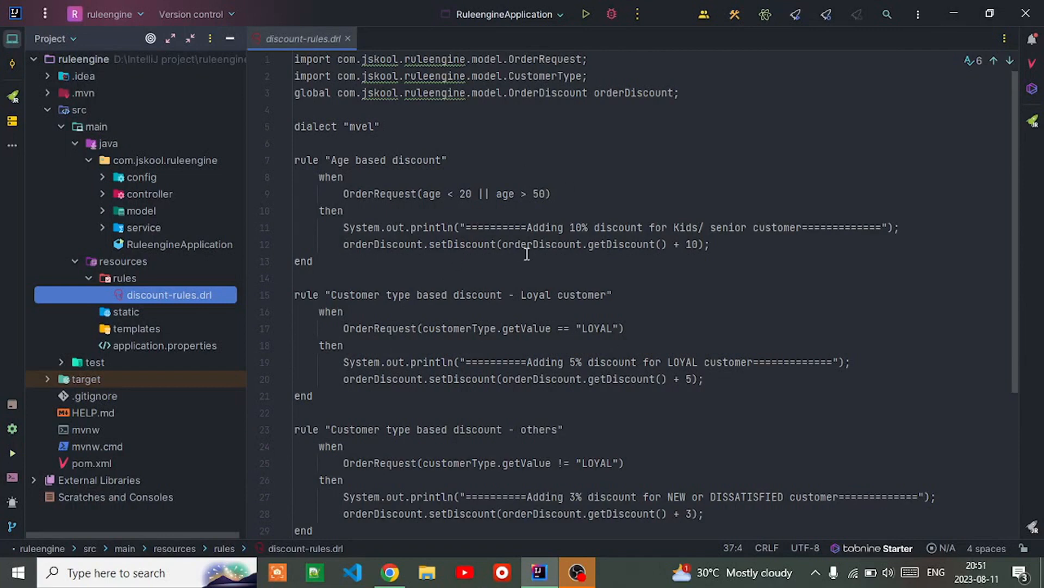
pyautogui.moveTo(603, 328)
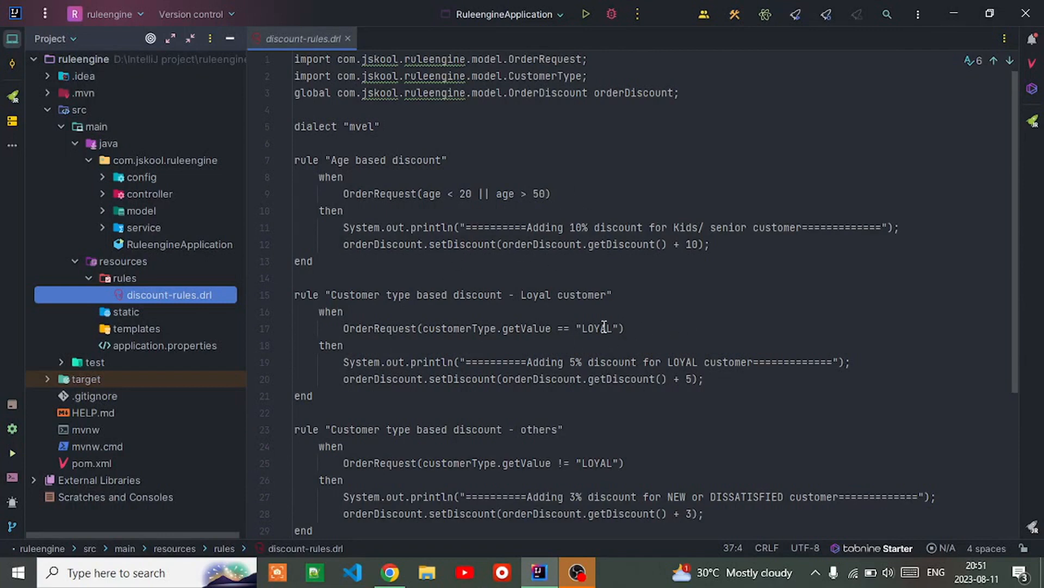
pyautogui.scroll(-3)
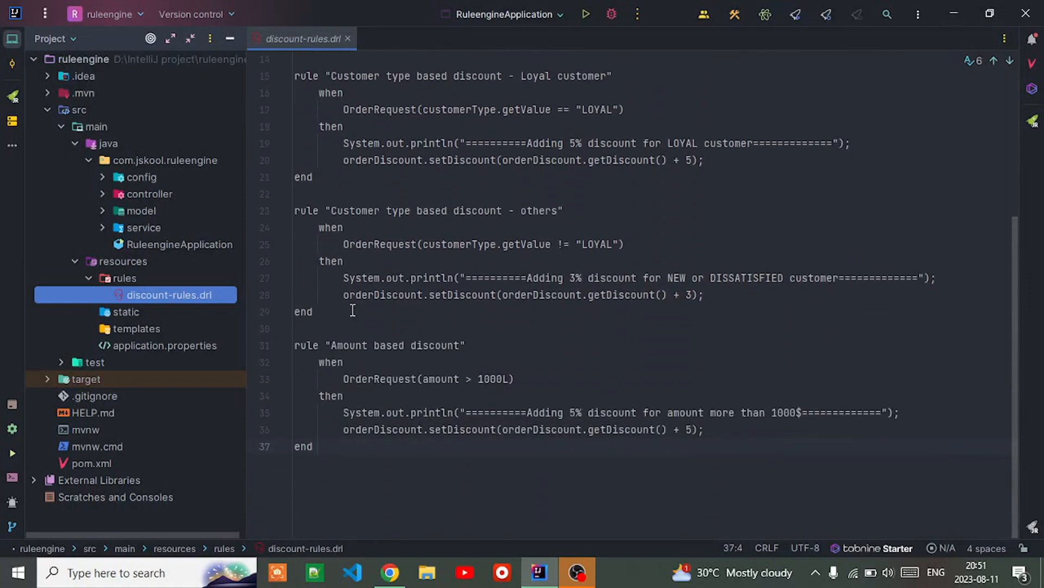
pyautogui.moveTo(169, 245)
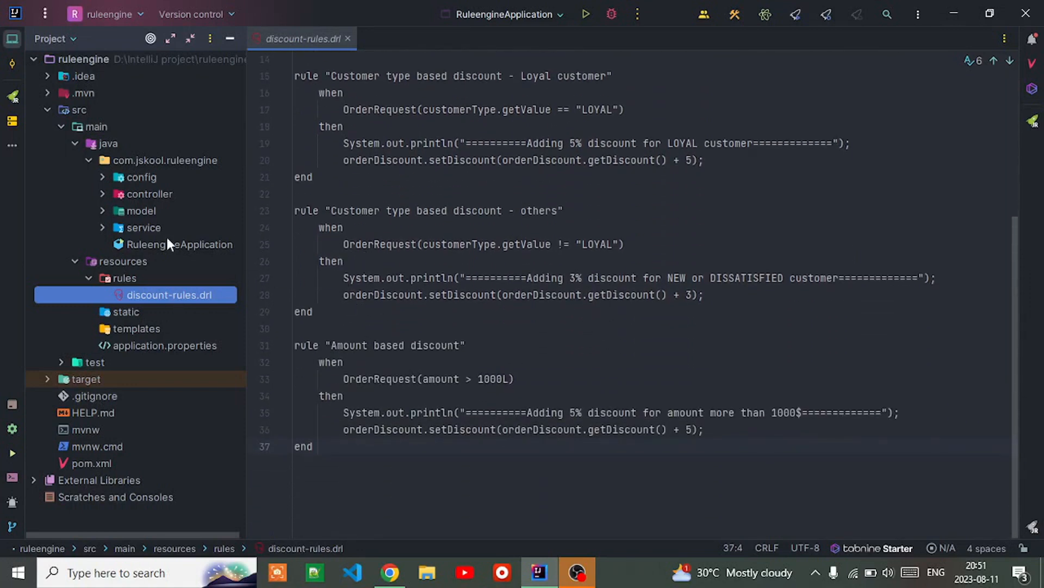
# Review CustomerType and OrderDiscount, then leave OrderRequest open with its customerNumber, age, amount and customerType fields
pyautogui.click(141, 176)
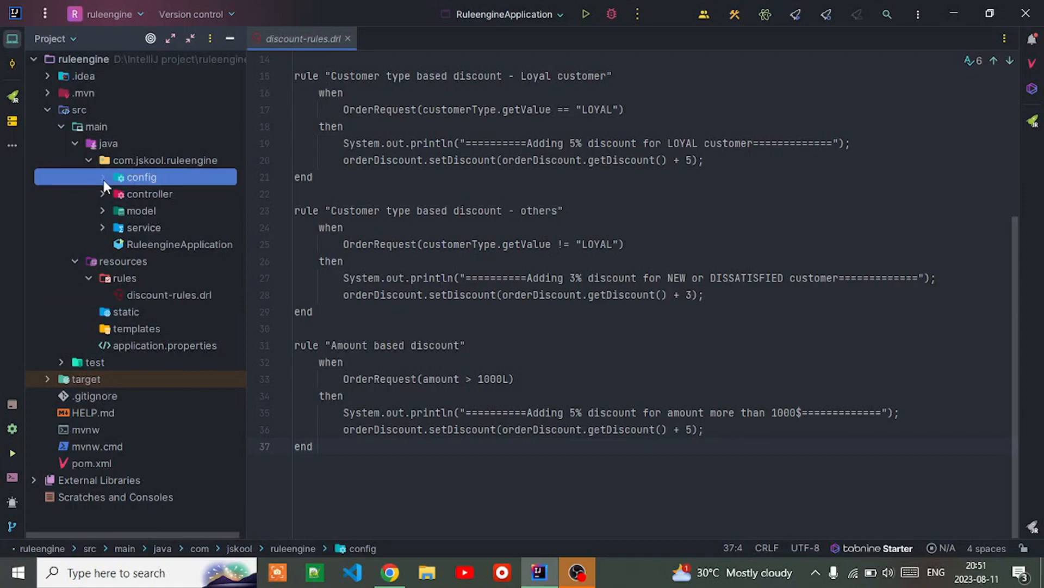
pyautogui.click(140, 210)
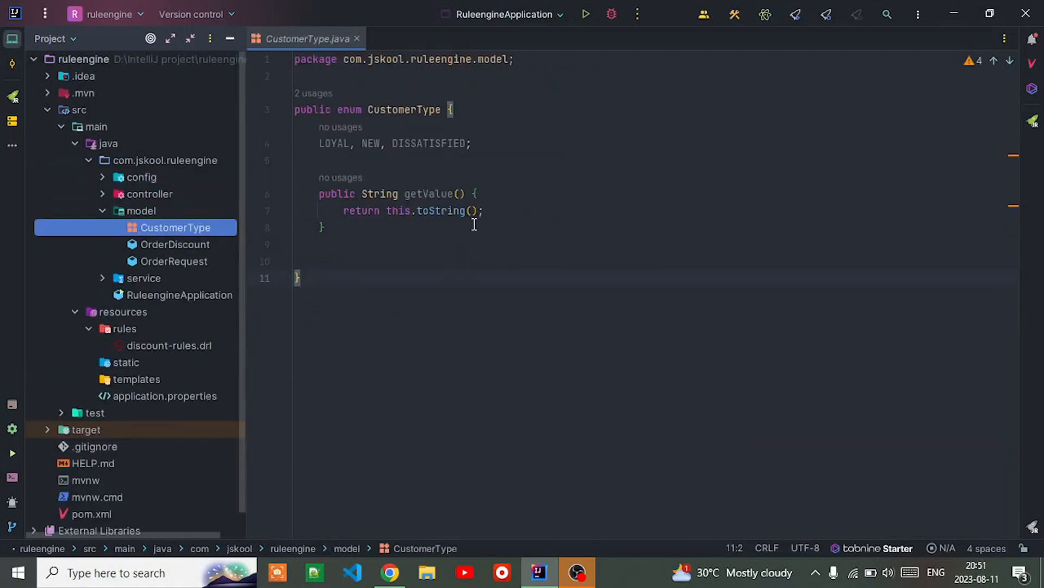
pyautogui.moveTo(402, 139)
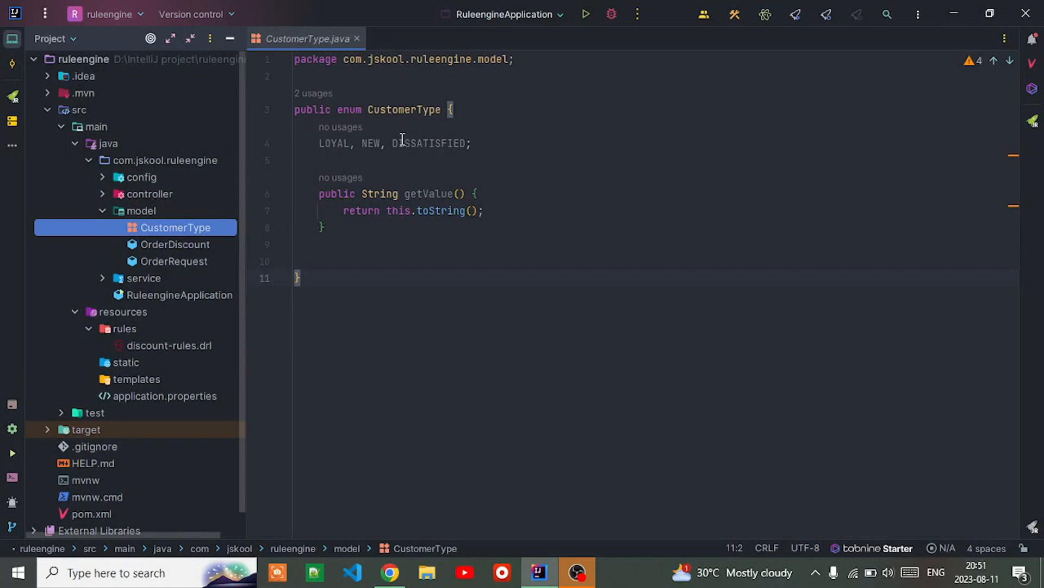
pyautogui.click(175, 244)
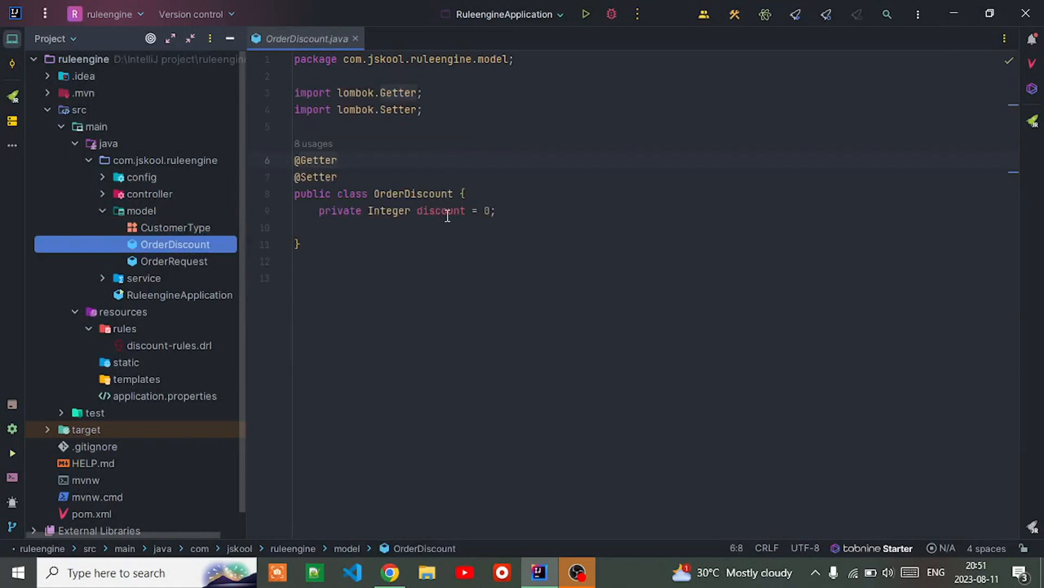
pyautogui.moveTo(440, 210)
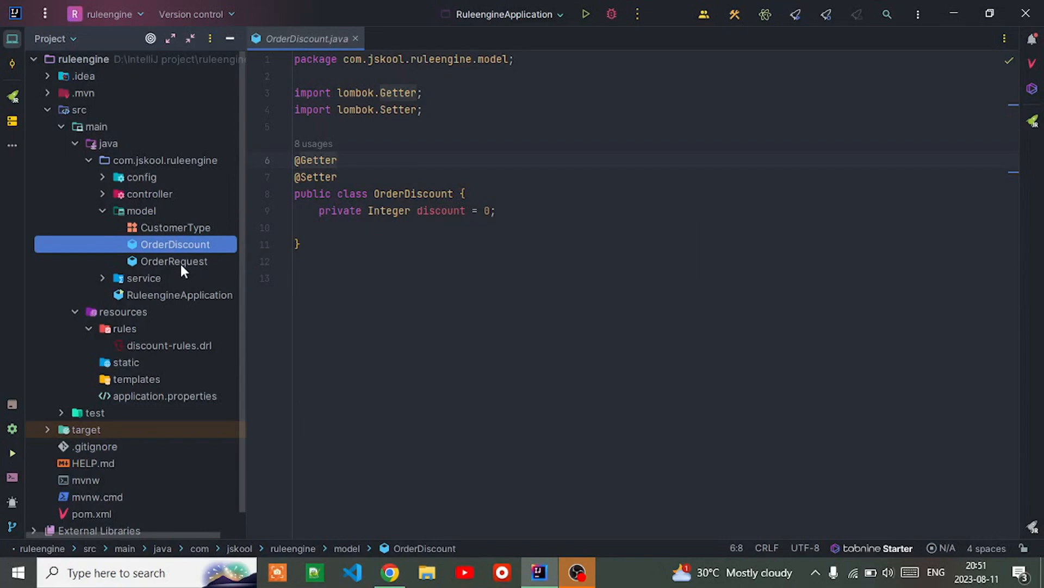
pyautogui.click(175, 260)
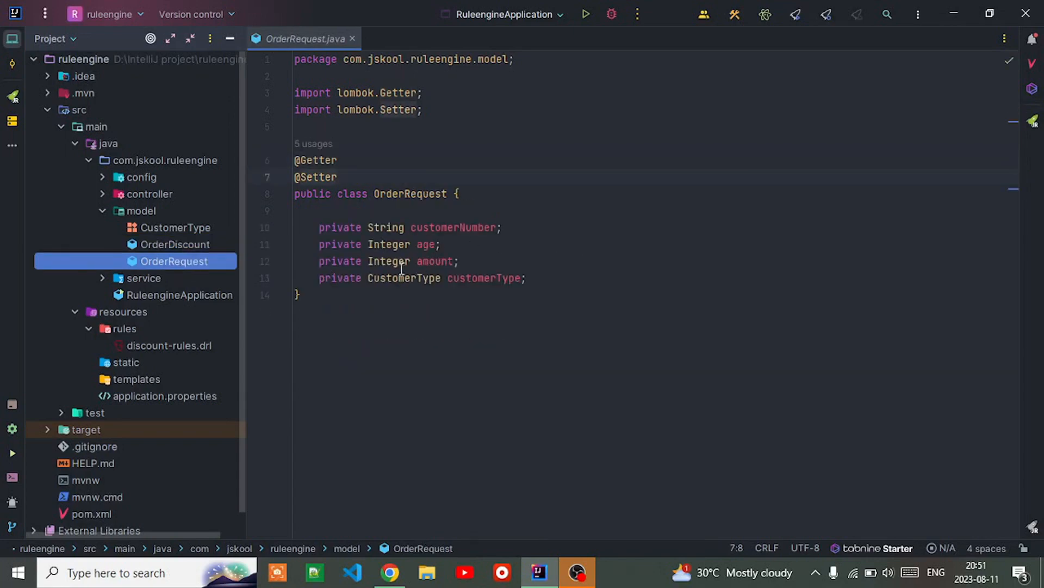
pyautogui.moveTo(551, 307)
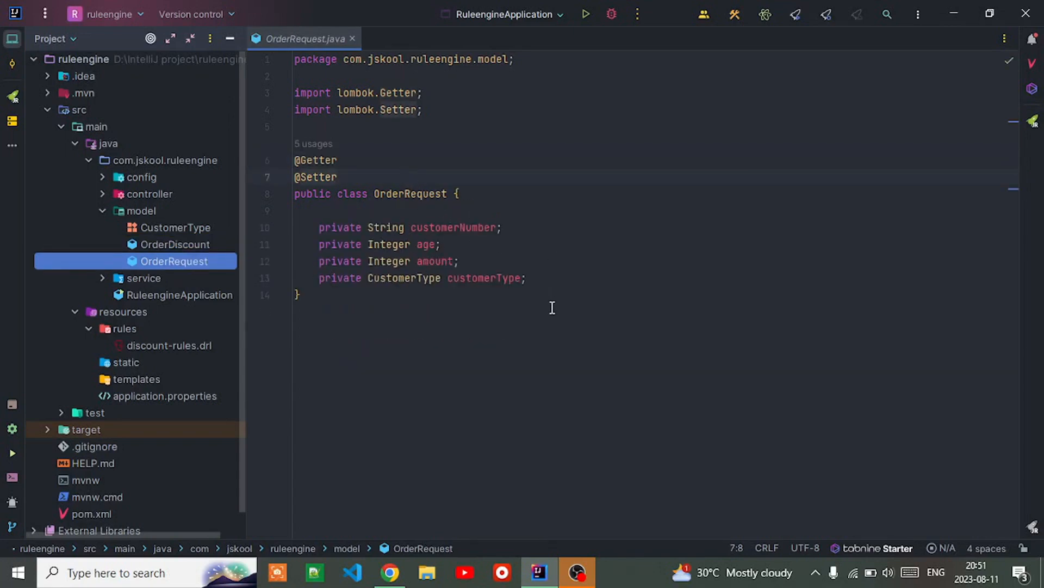
pyautogui.moveTo(557, 330)
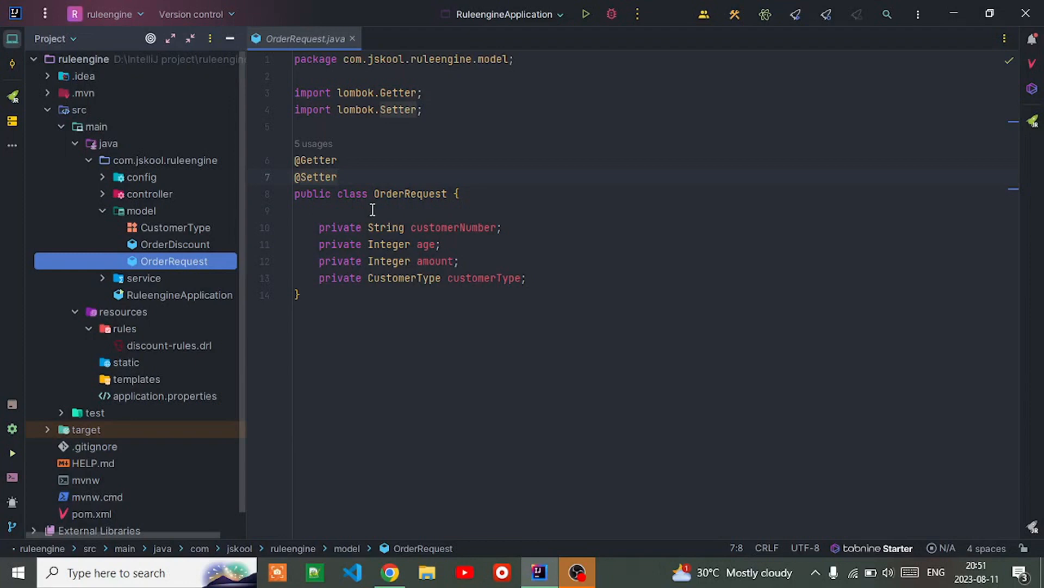
pyautogui.moveTo(431, 227)
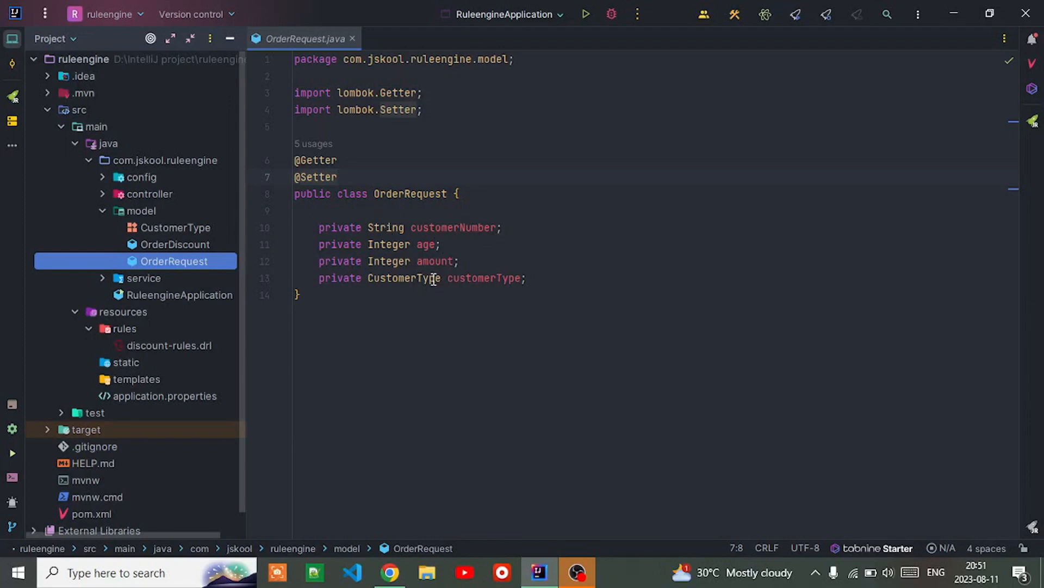
pyautogui.moveTo(556, 288)
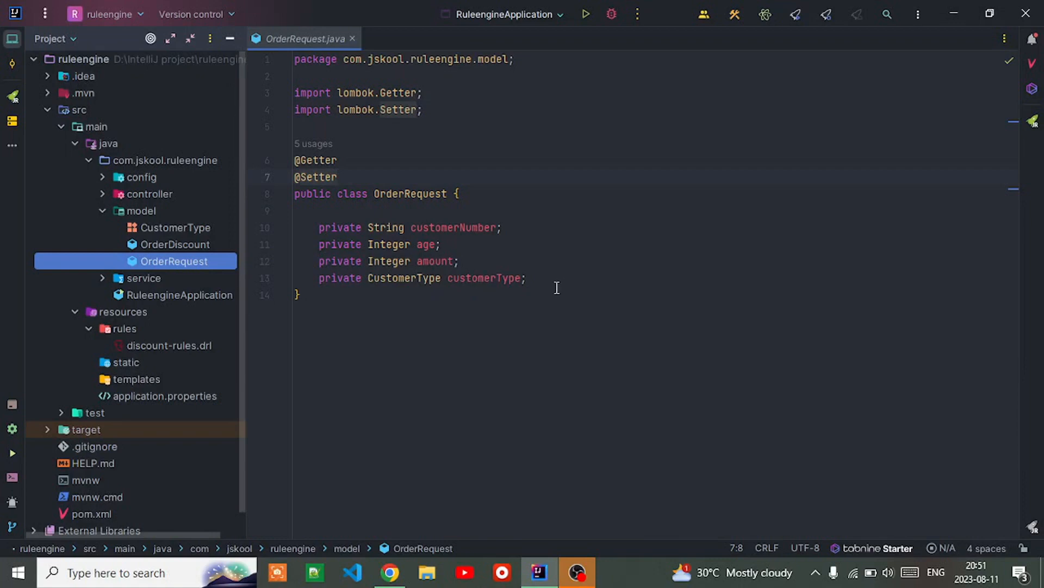
pyautogui.moveTo(318, 269)
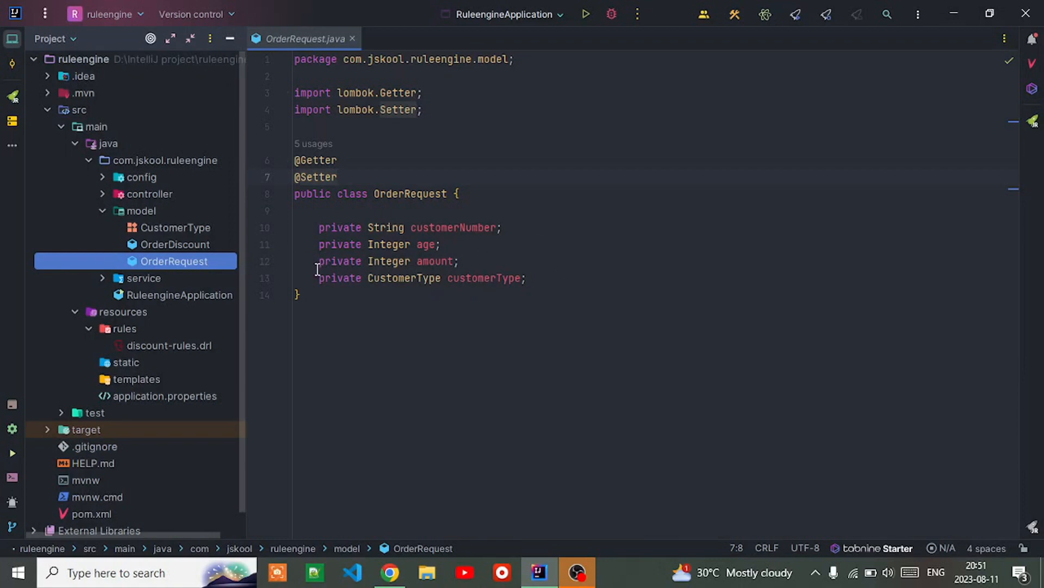
pyautogui.moveTo(477, 236)
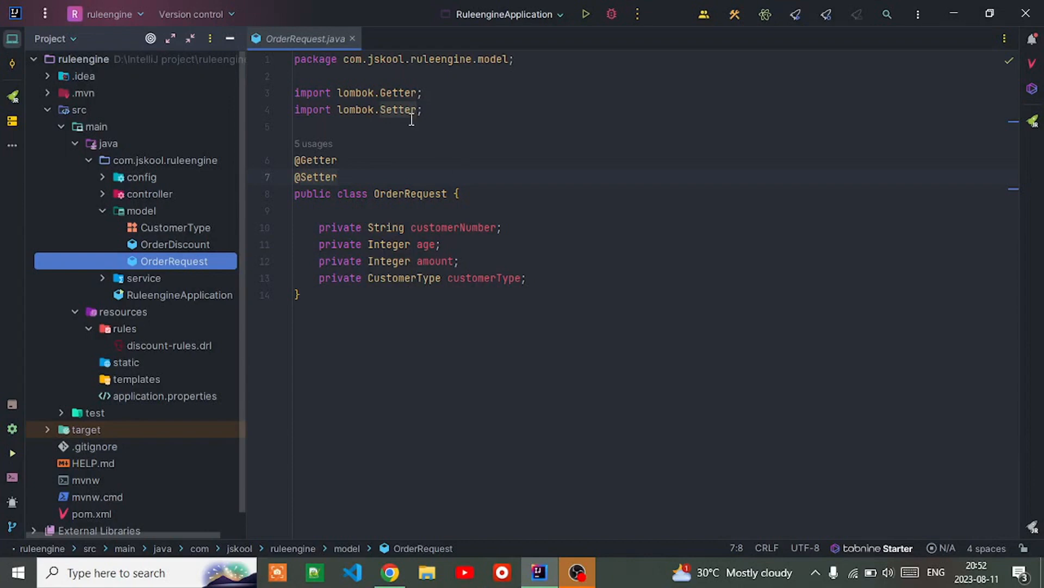
pyautogui.click(102, 176)
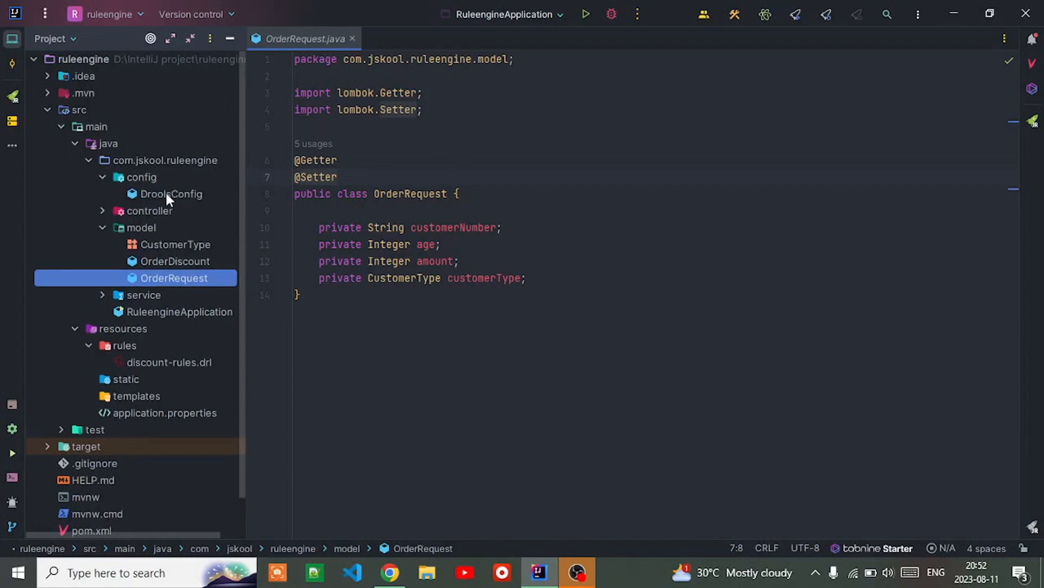
pyautogui.doubleClick(171, 194)
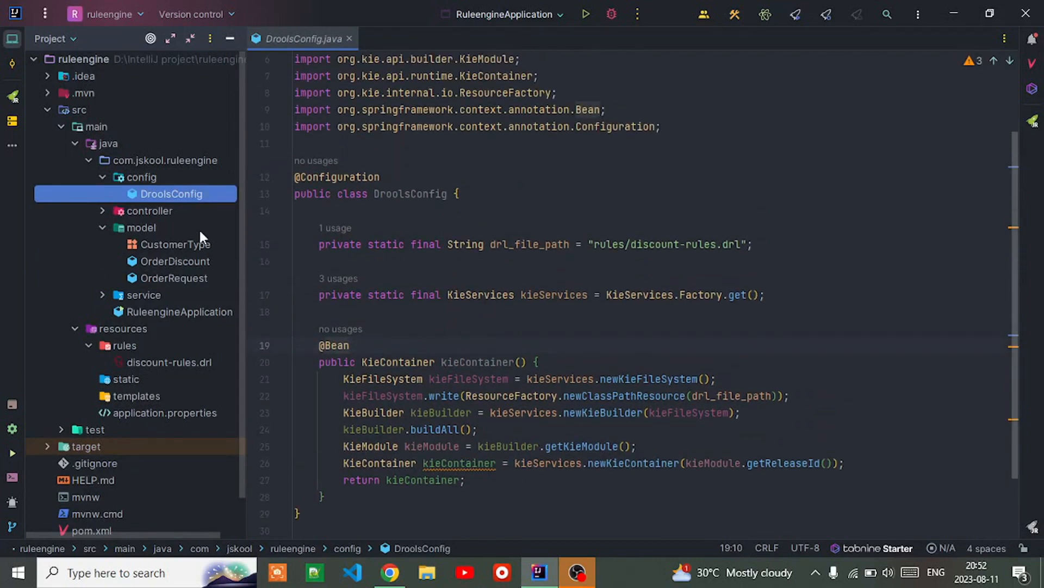
pyautogui.moveTo(200, 210)
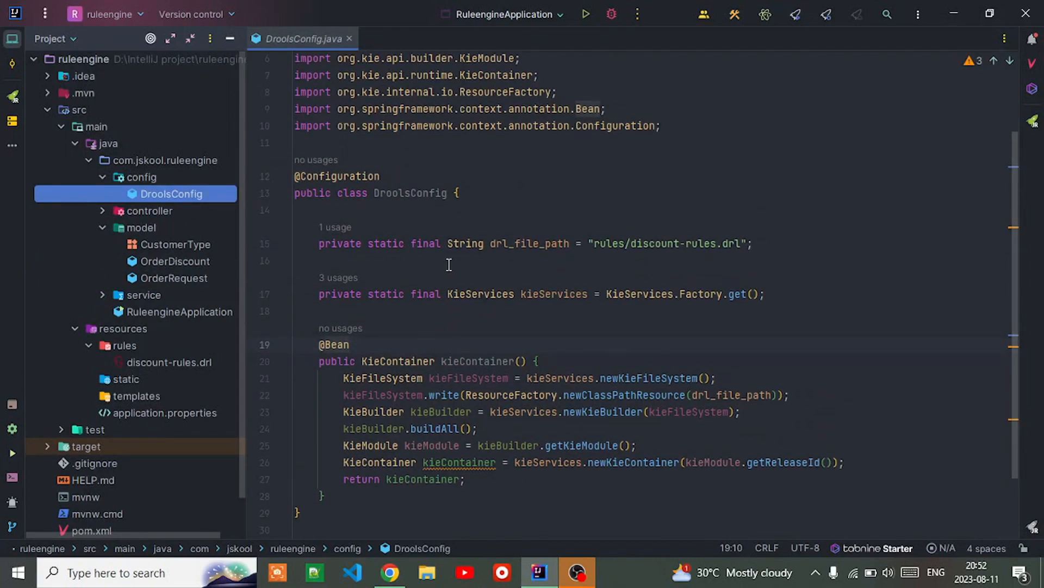
pyautogui.scroll(-3)
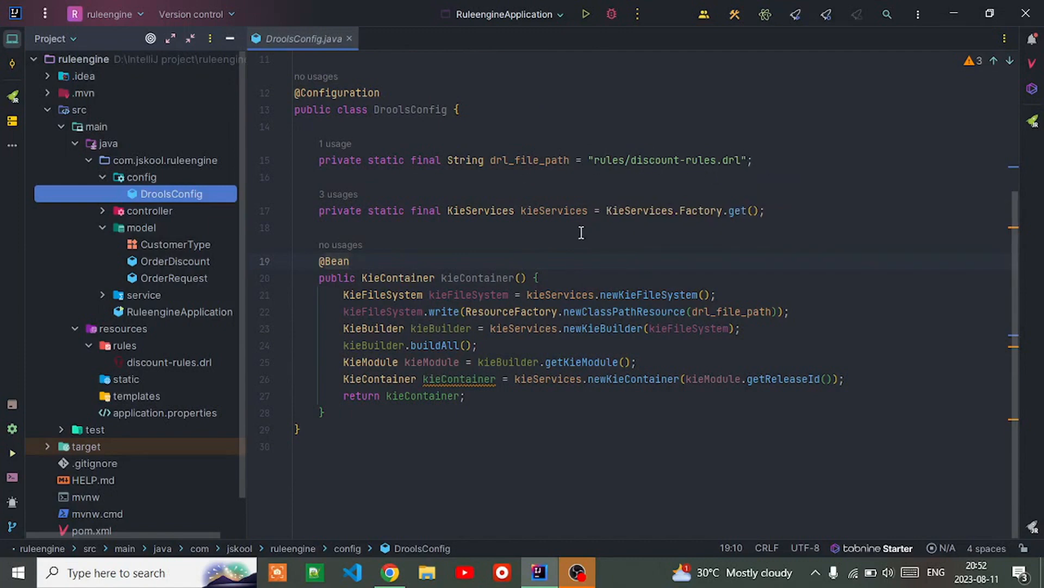
pyautogui.moveTo(483, 225)
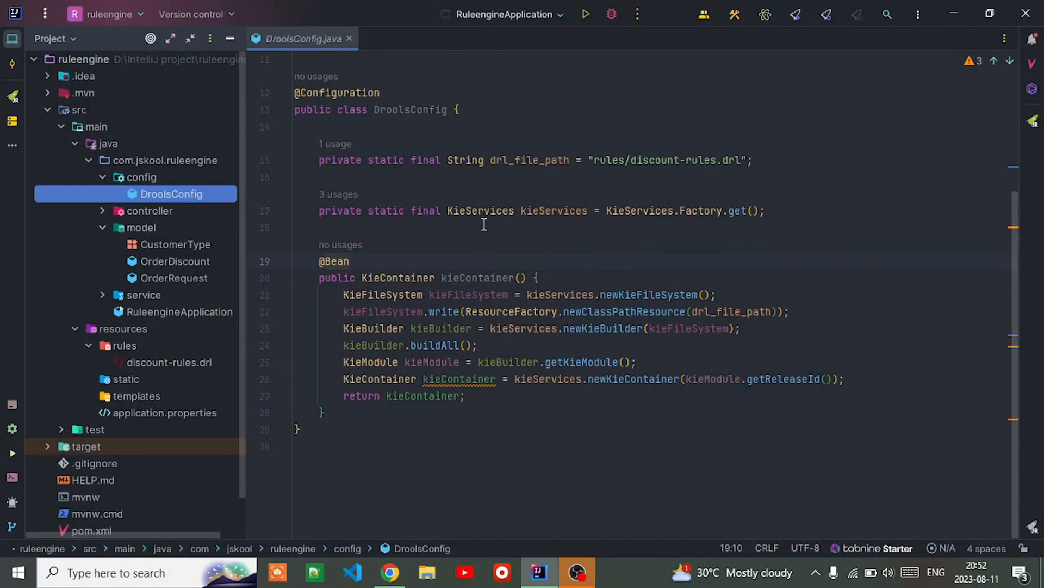
pyautogui.moveTo(467, 218)
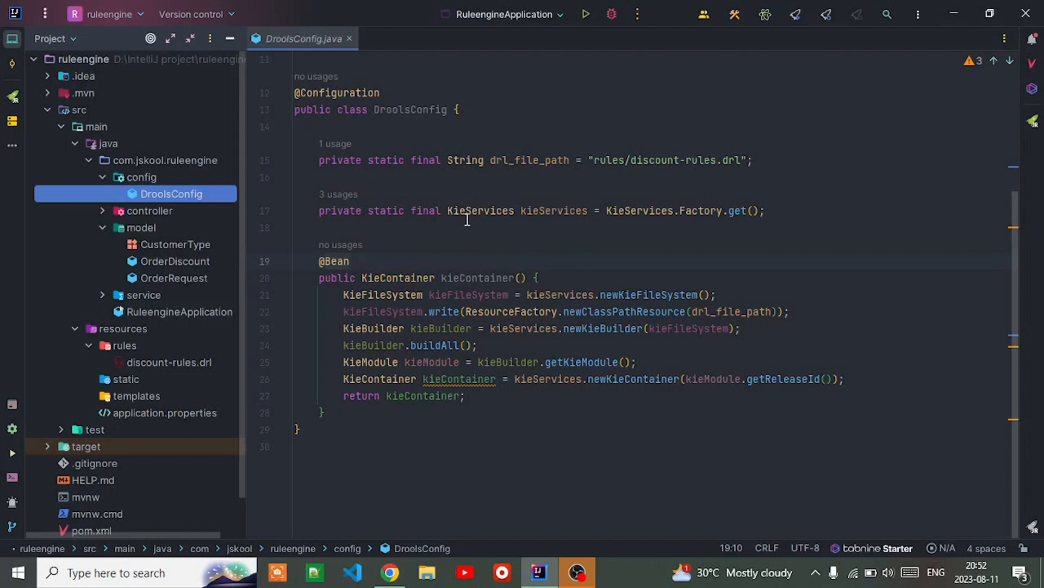
pyautogui.moveTo(416, 220)
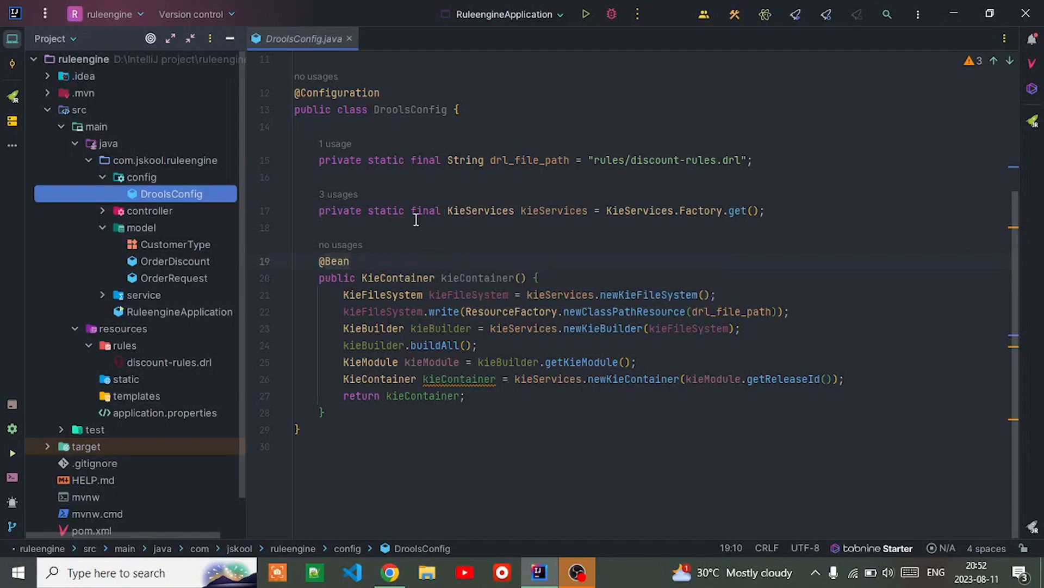
pyautogui.moveTo(482, 228)
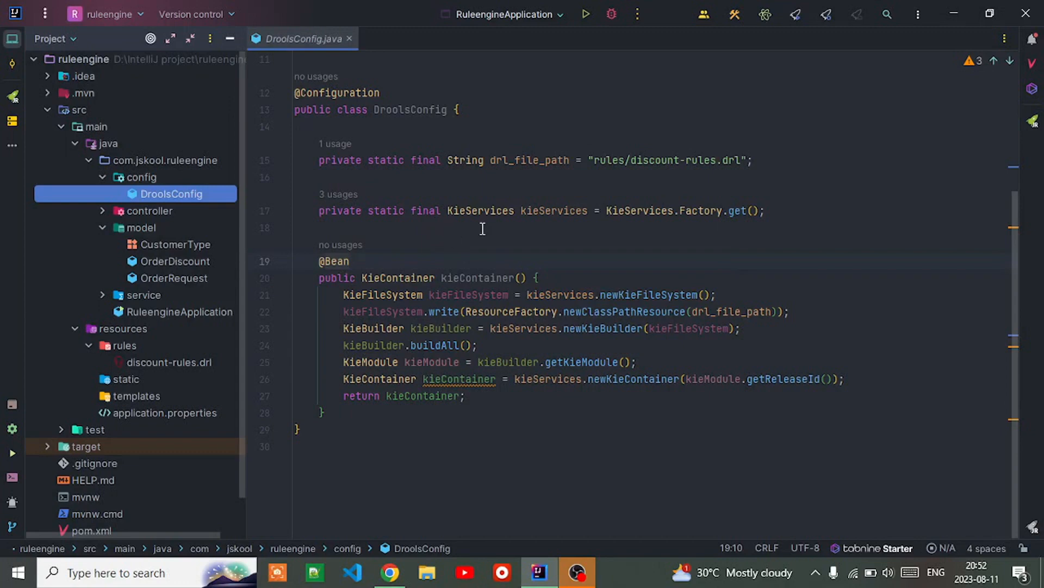
pyautogui.moveTo(515, 228)
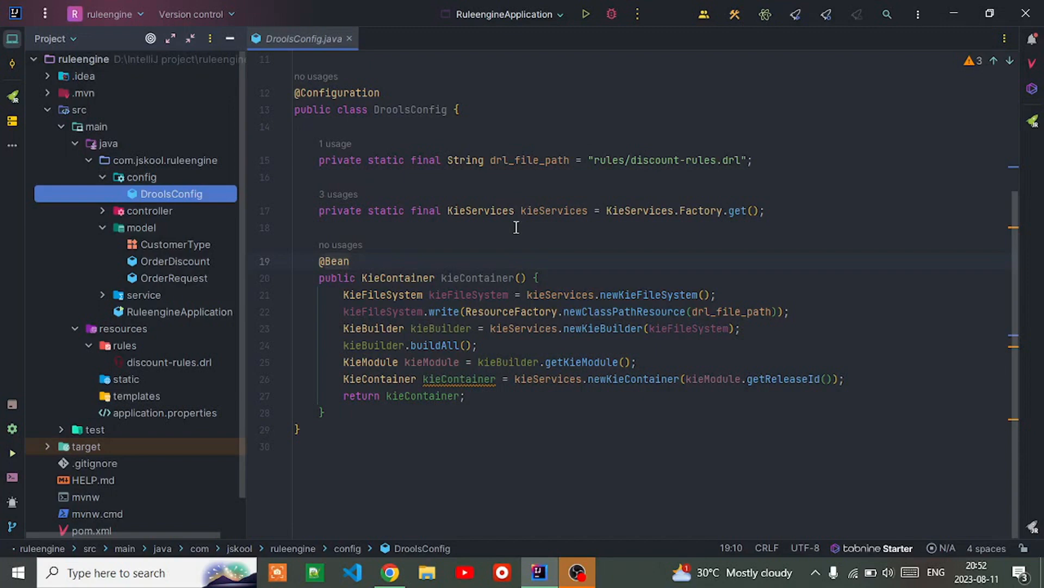
pyautogui.moveTo(493, 242)
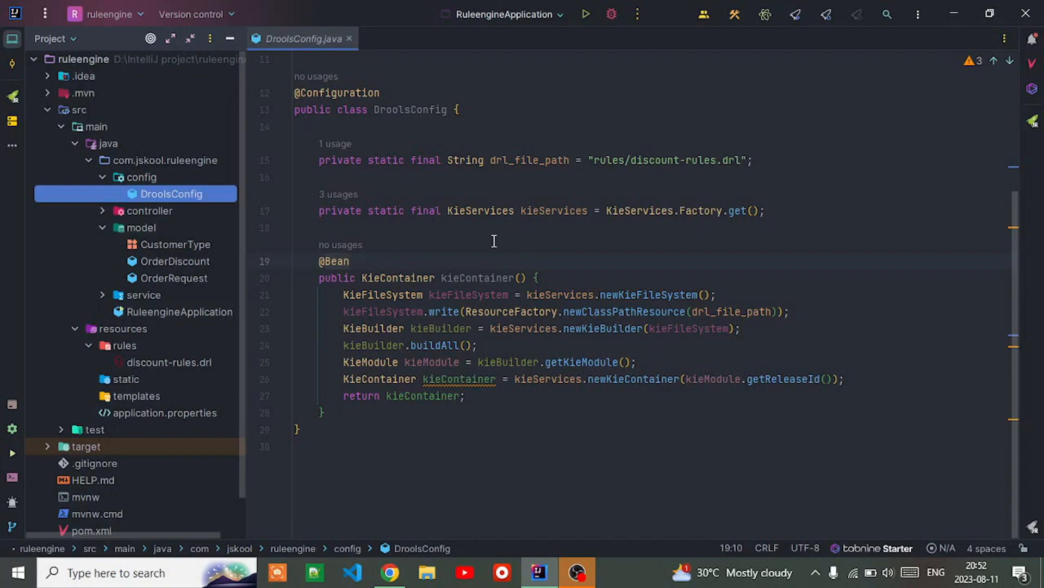
pyautogui.moveTo(378, 229)
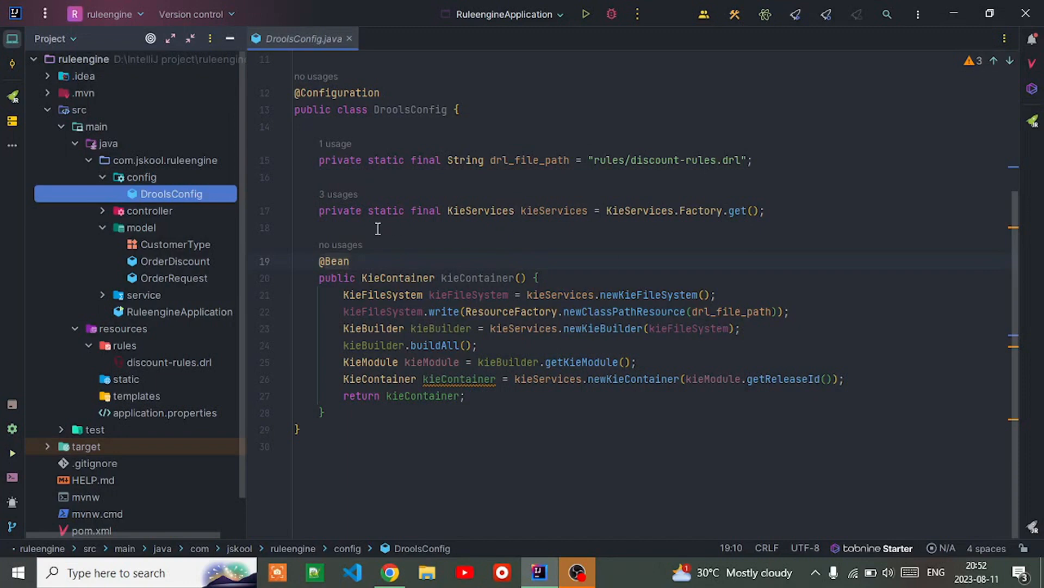
pyautogui.moveTo(485, 207)
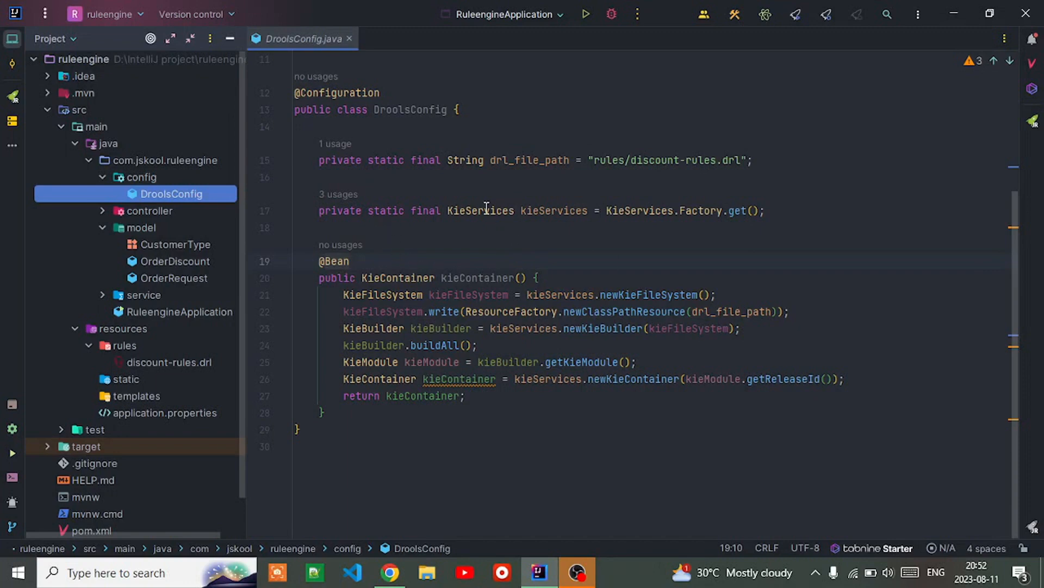
pyautogui.moveTo(480, 210)
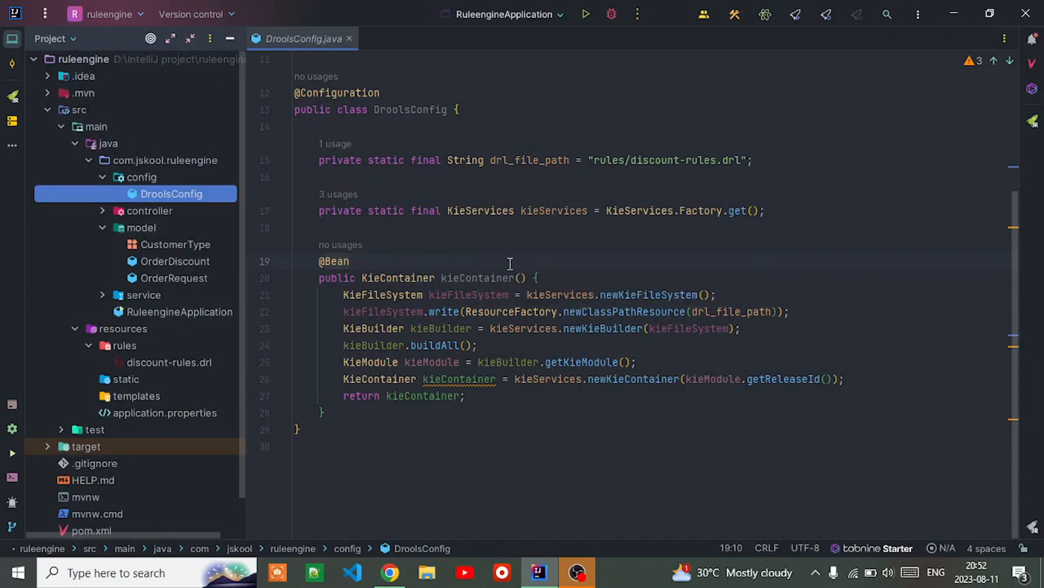
pyautogui.moveTo(562, 304)
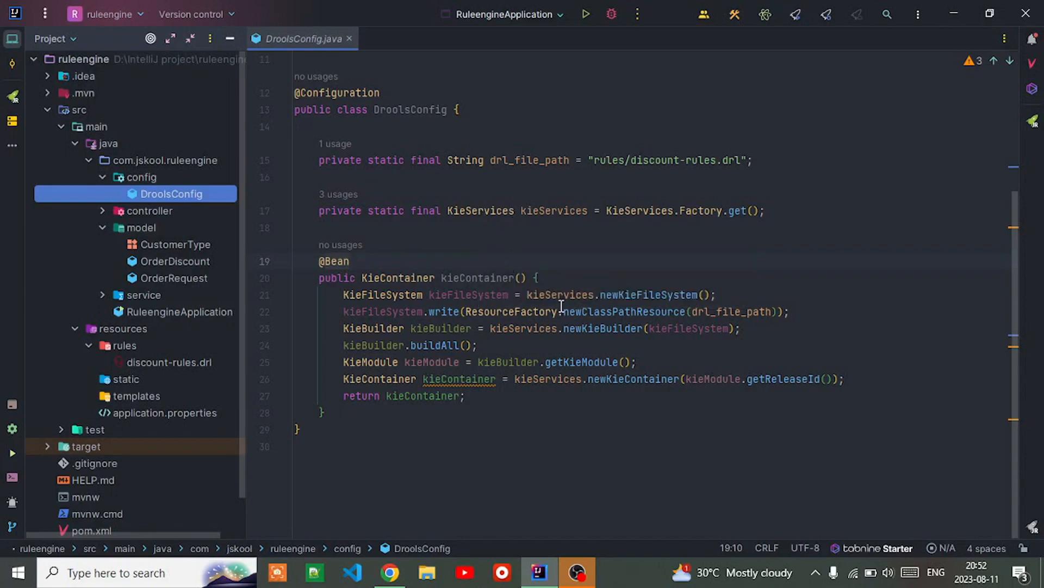
pyautogui.moveTo(557, 311)
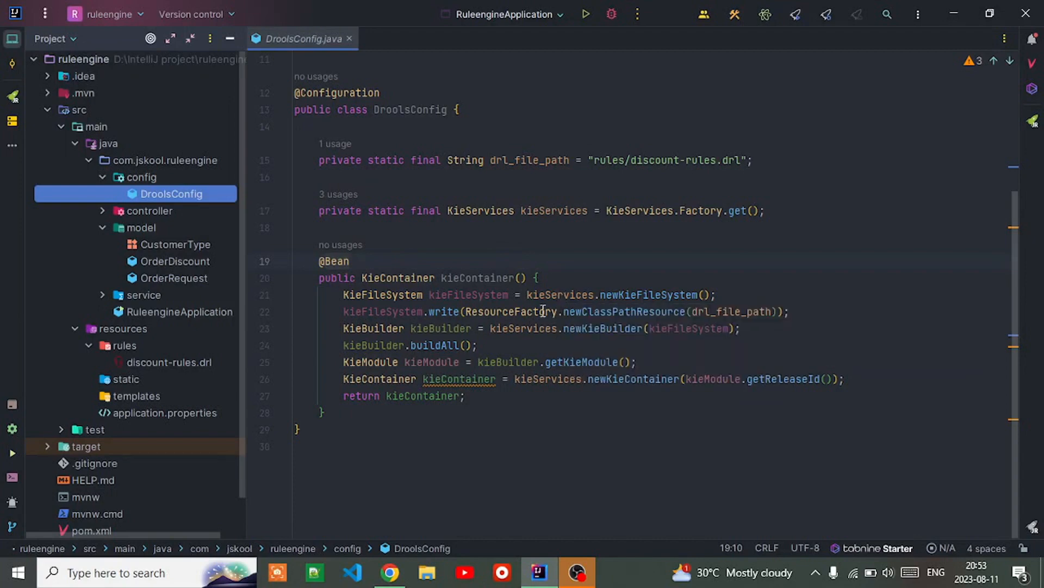
pyautogui.moveTo(574, 366)
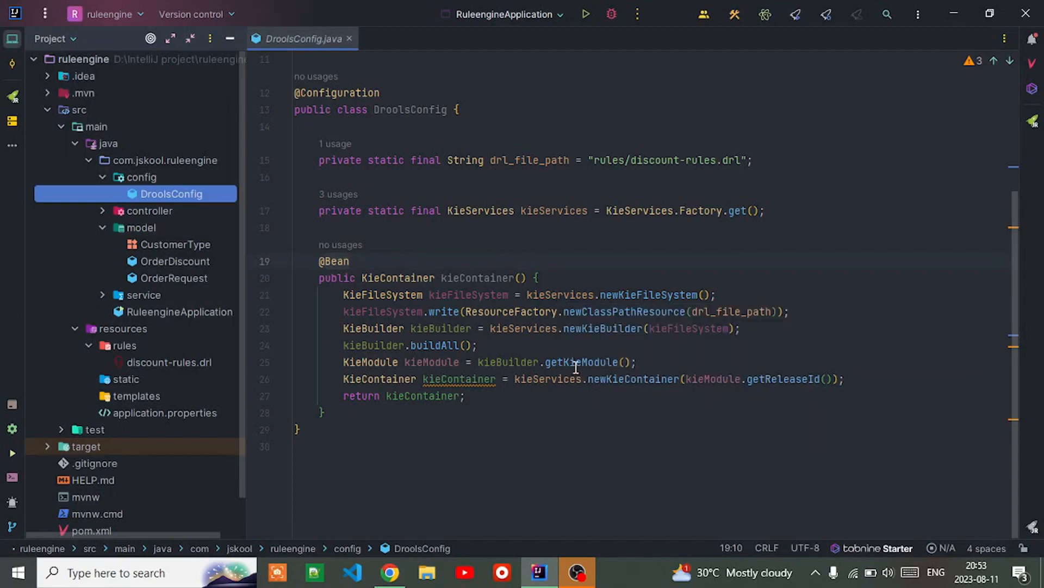
pyautogui.moveTo(585, 343)
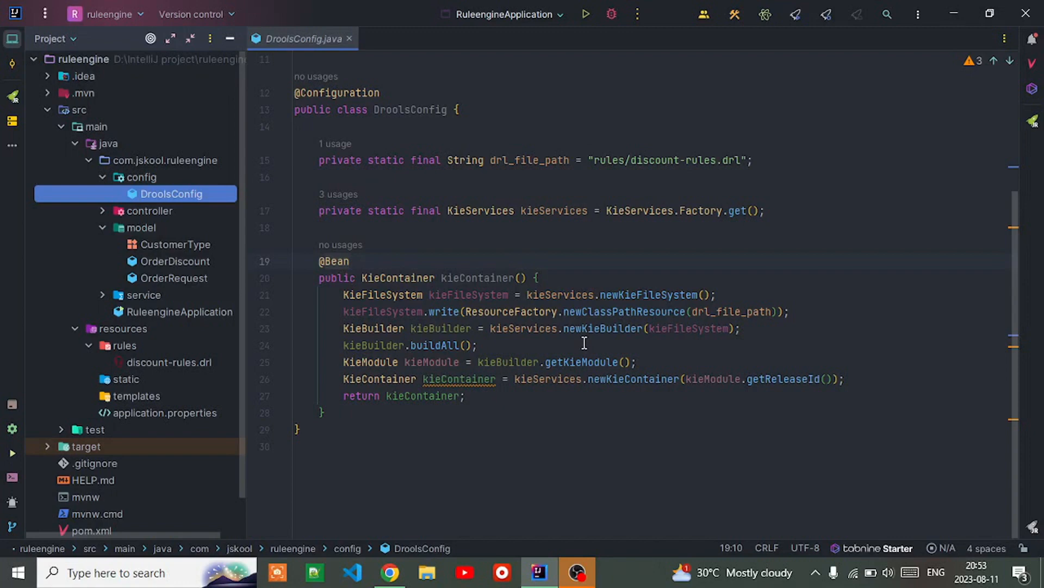
pyautogui.moveTo(621, 311)
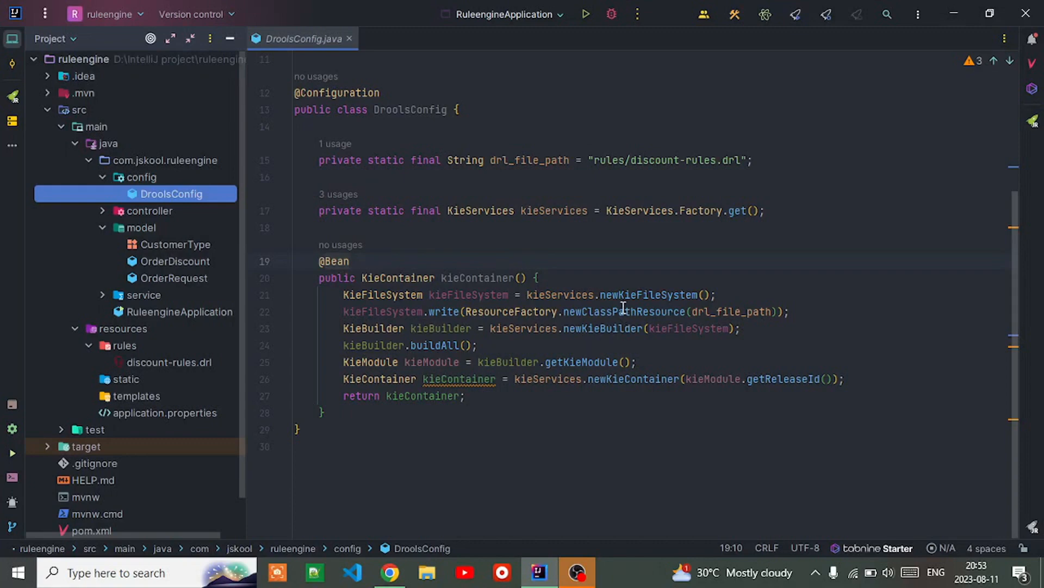
pyautogui.moveTo(726, 275)
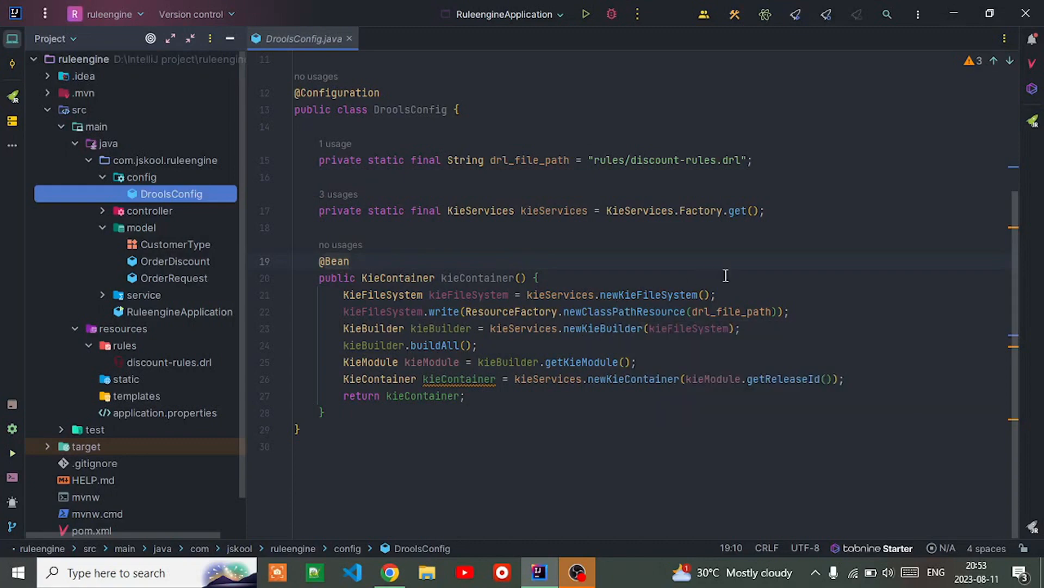
pyautogui.moveTo(725, 275)
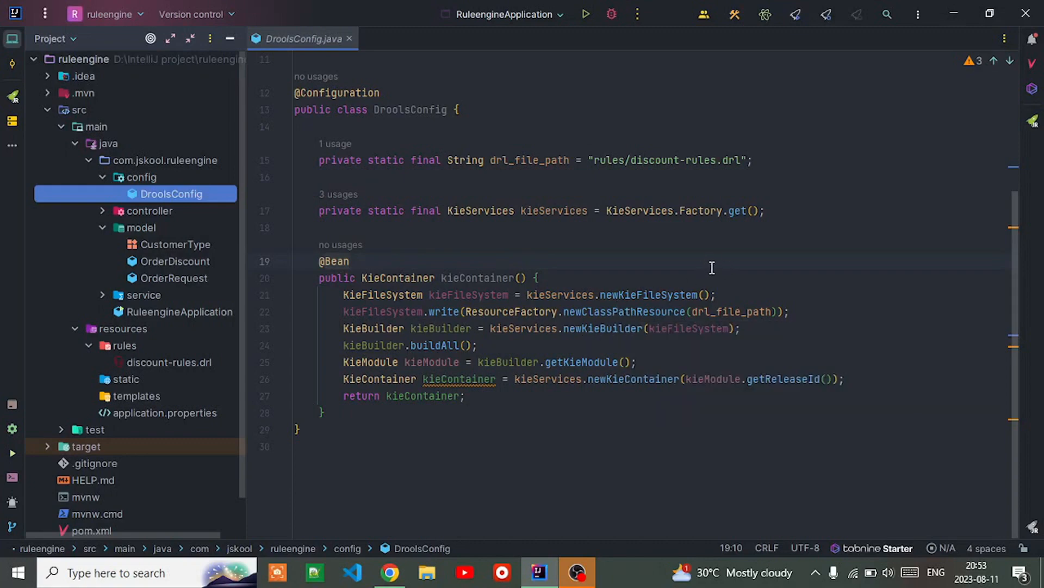
pyautogui.moveTo(509, 223)
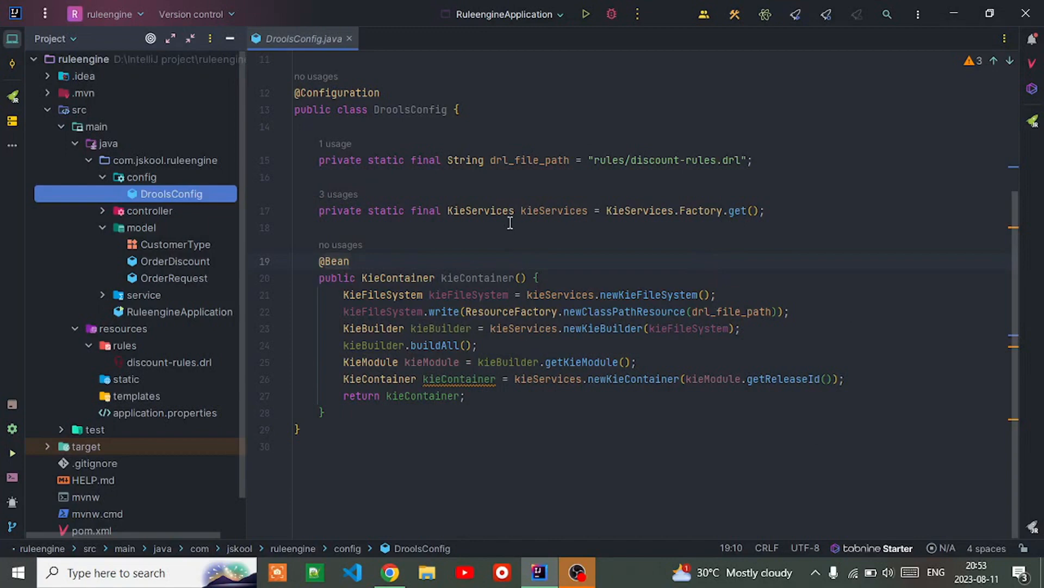
pyautogui.moveTo(496, 202)
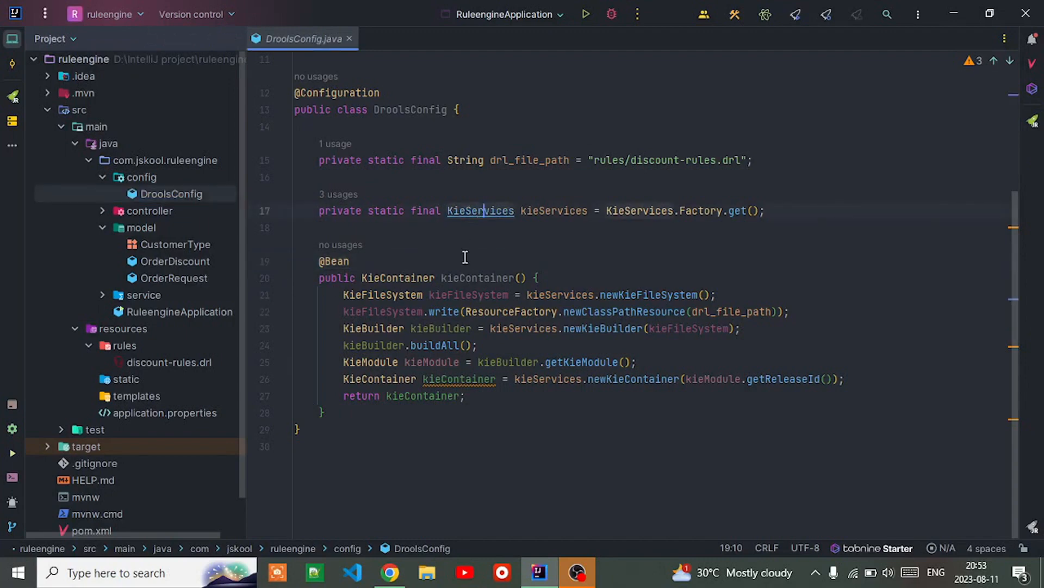
pyautogui.click(480, 210)
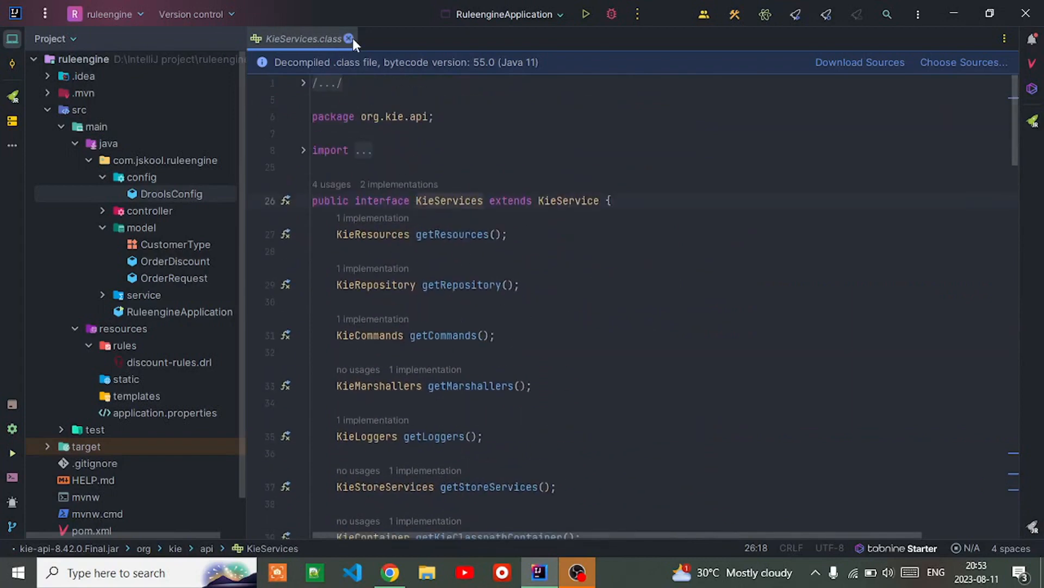
pyautogui.click(347, 40)
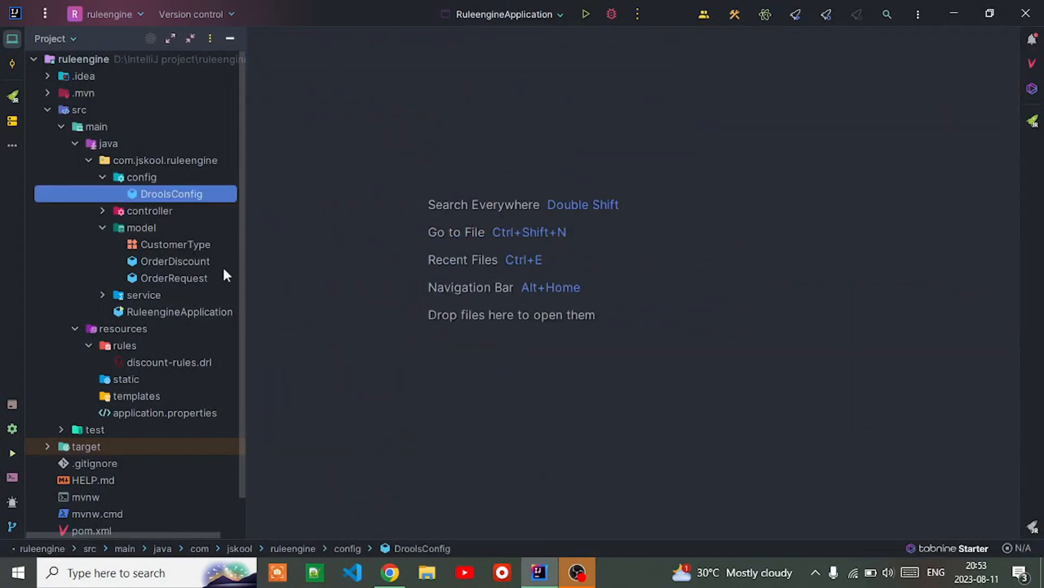
pyautogui.doubleClick(170, 193)
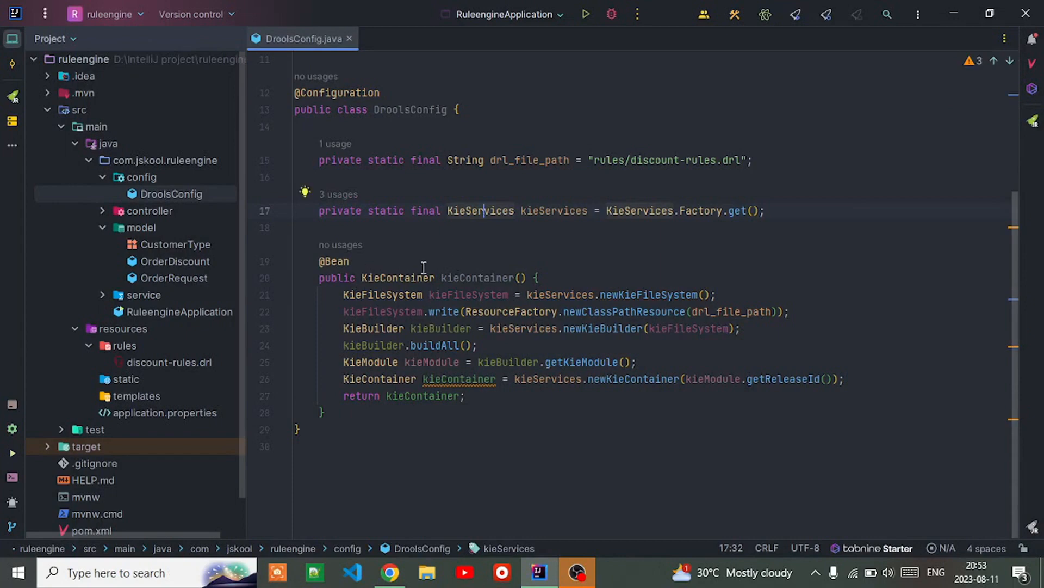
pyautogui.moveTo(368, 277)
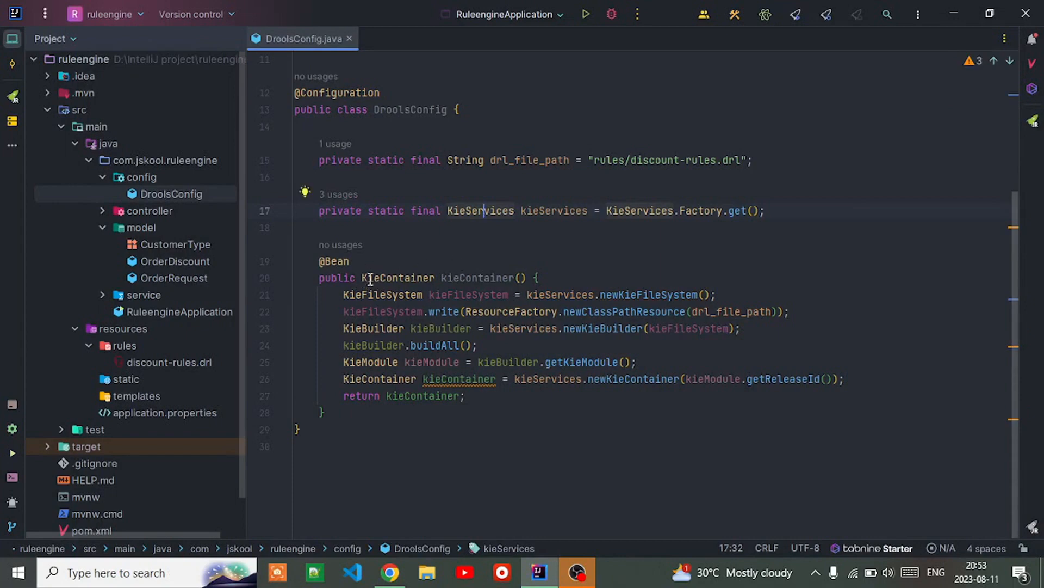
pyautogui.moveTo(314, 311)
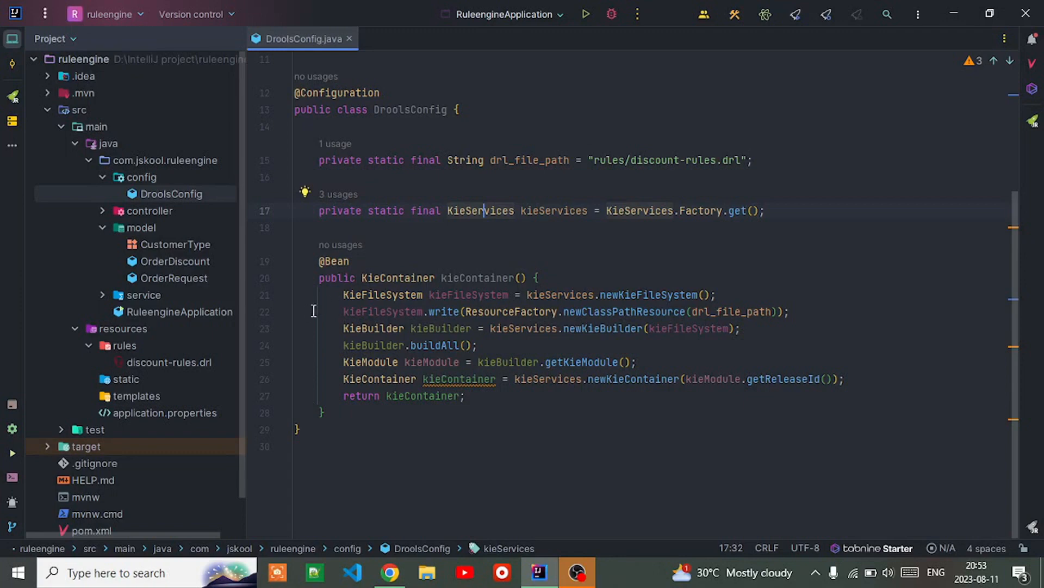
pyautogui.moveTo(385, 311)
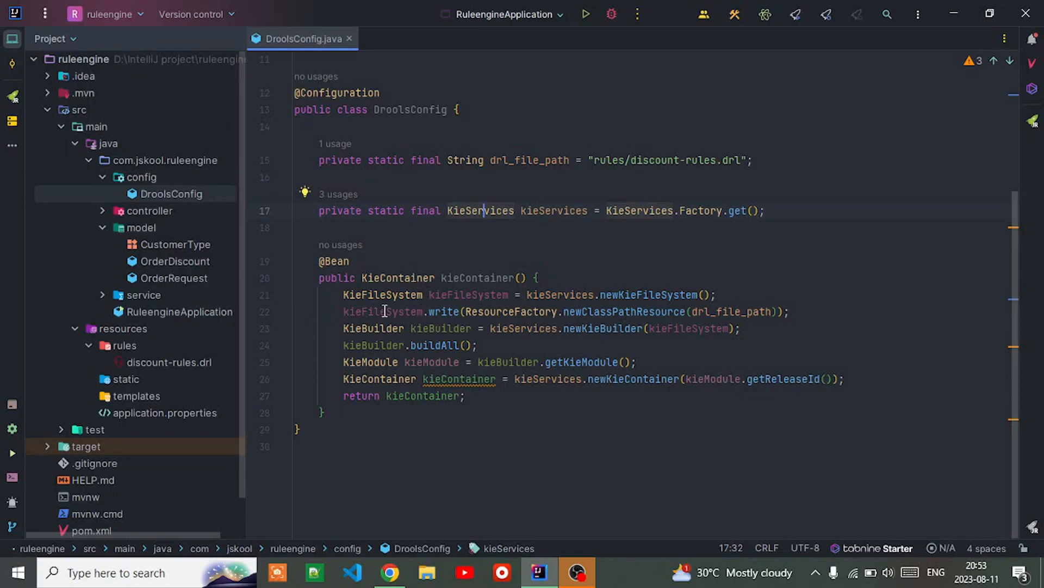
pyautogui.moveTo(493, 324)
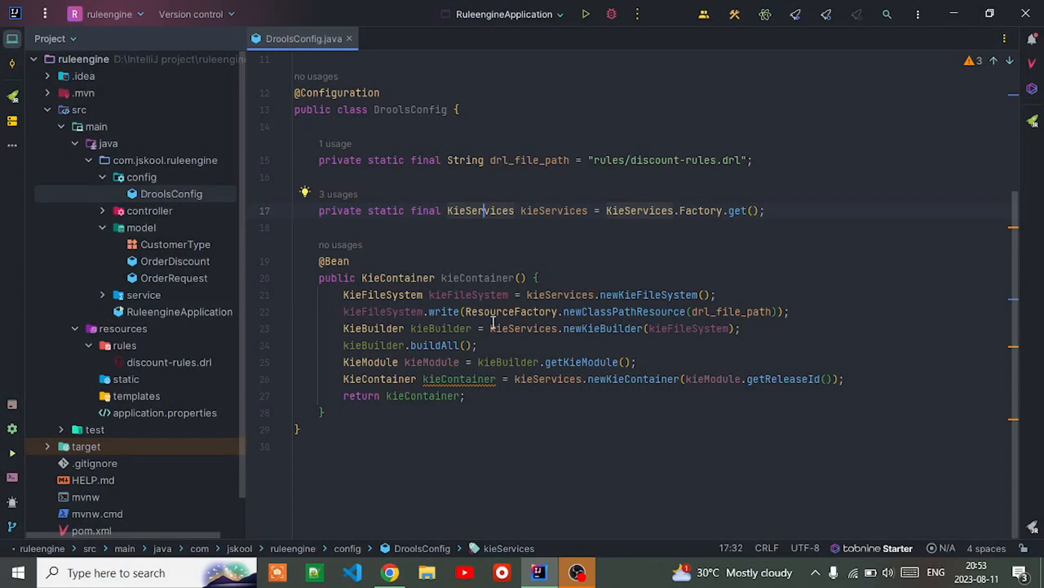
pyautogui.moveTo(430, 296)
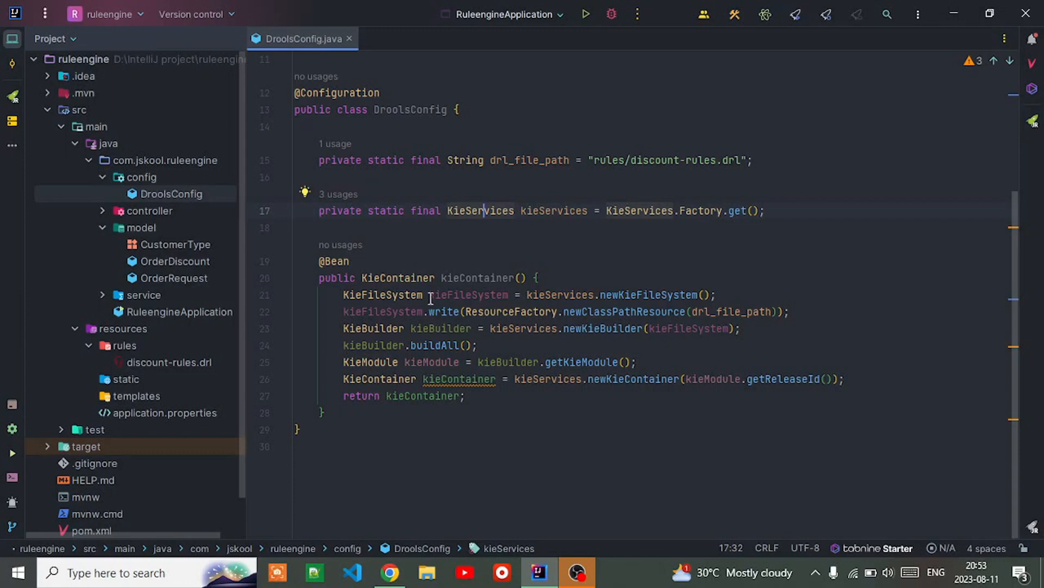
pyautogui.moveTo(572, 317)
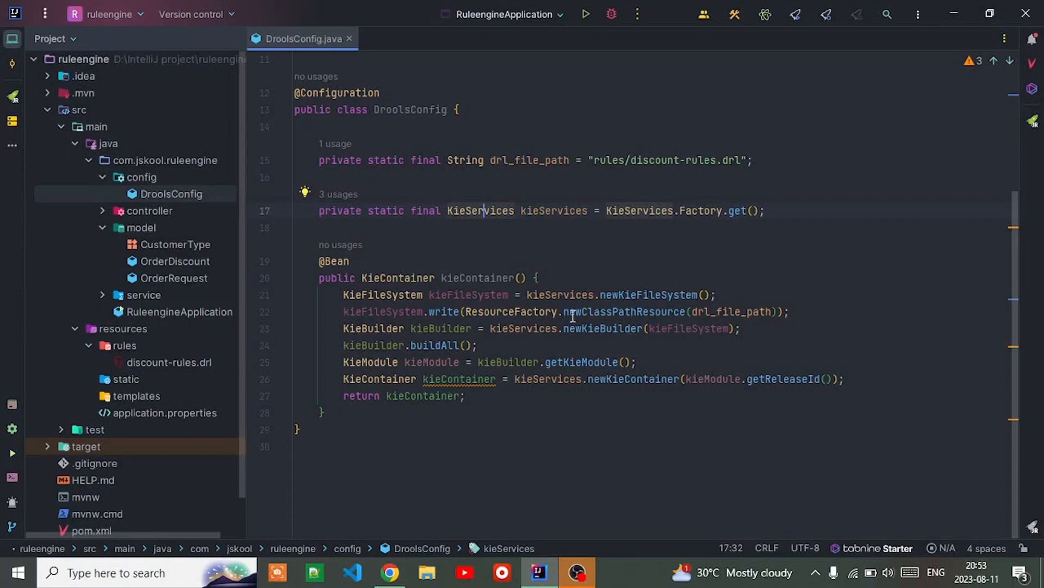
pyautogui.moveTo(624, 295)
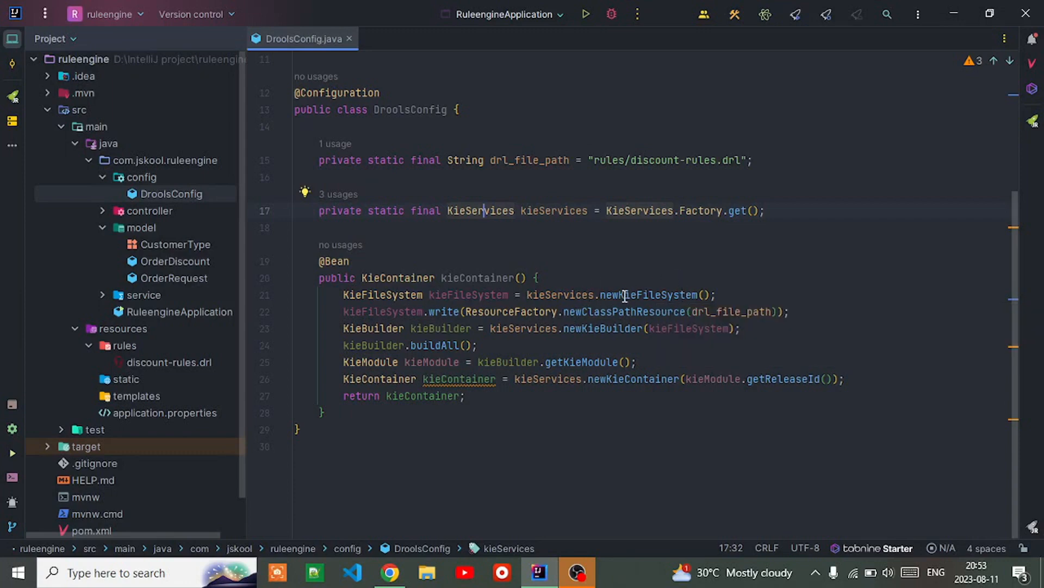
pyautogui.moveTo(580, 270)
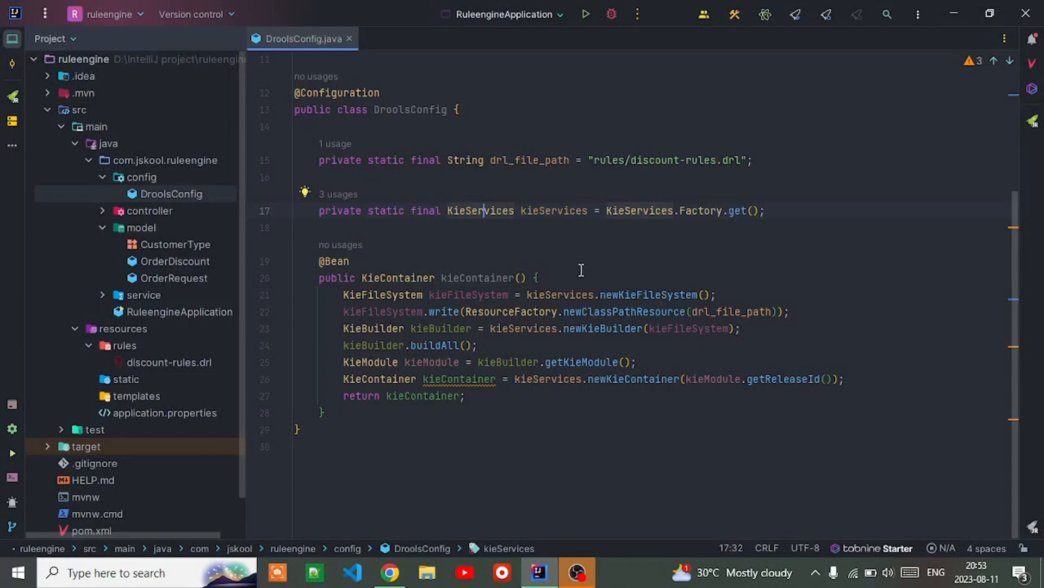
pyautogui.moveTo(366, 313)
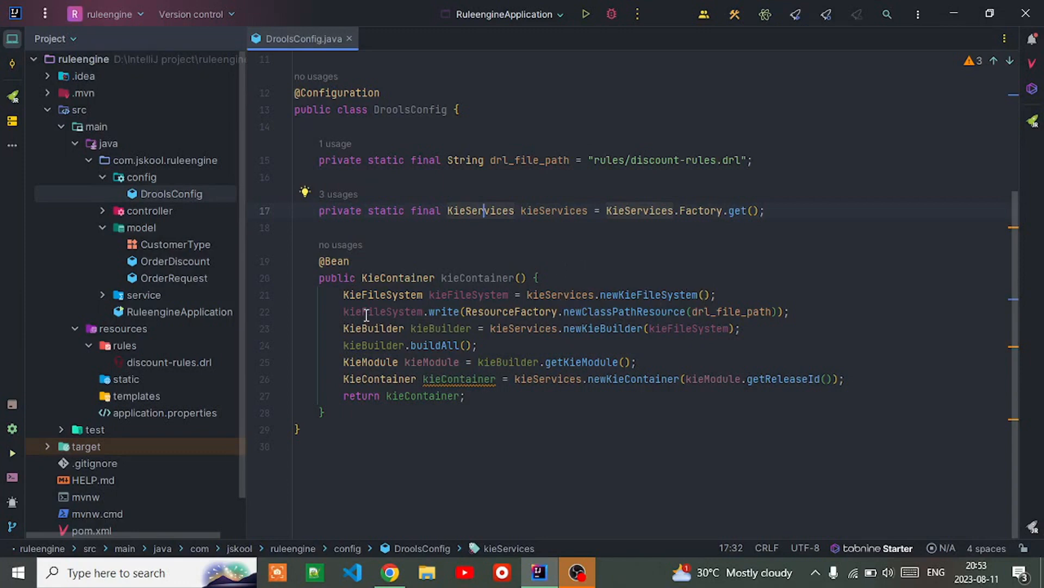
pyautogui.moveTo(769, 316)
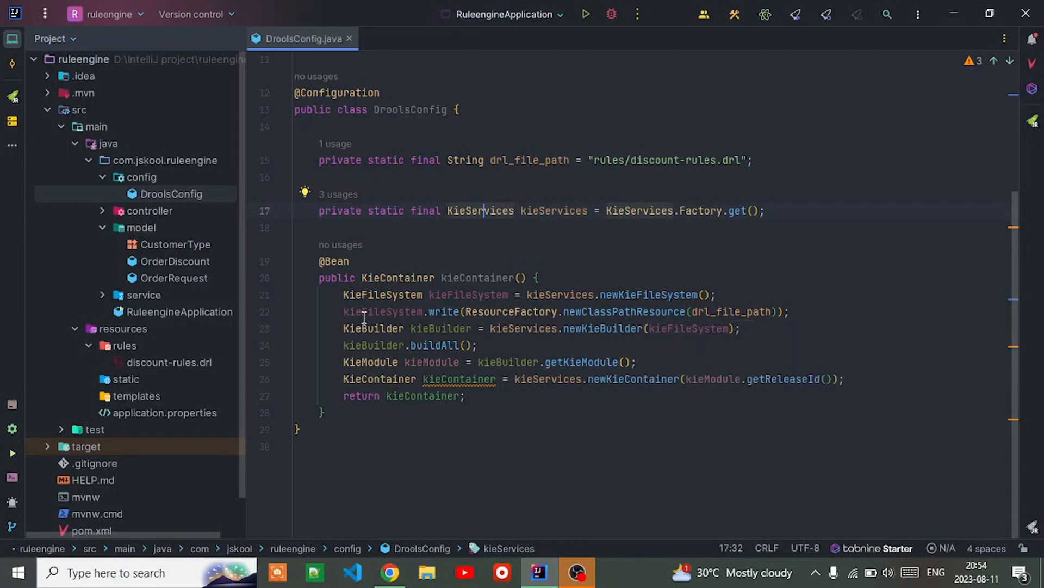
pyautogui.moveTo(610, 340)
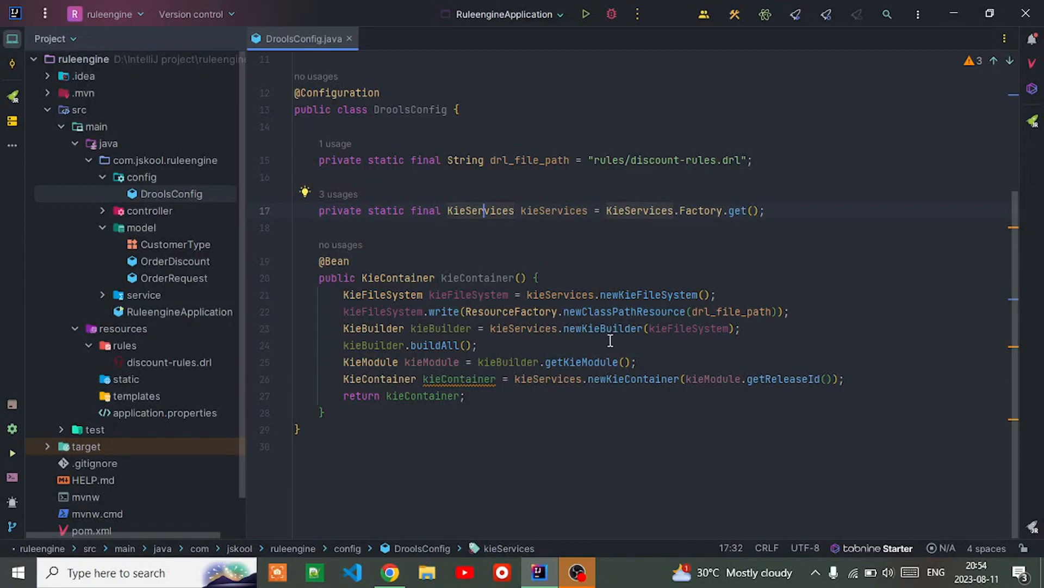
pyautogui.moveTo(418, 331)
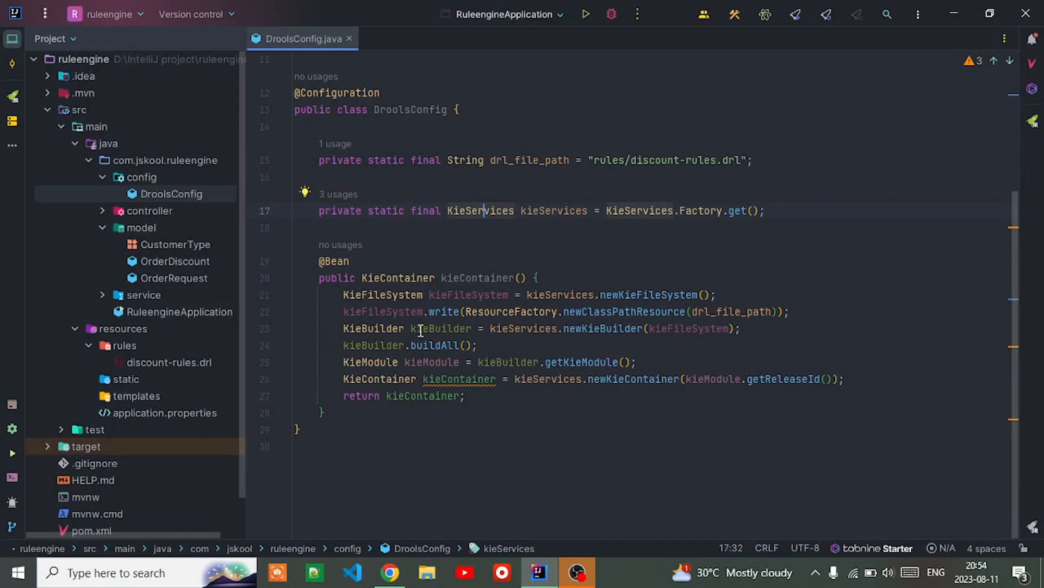
pyautogui.moveTo(624, 329)
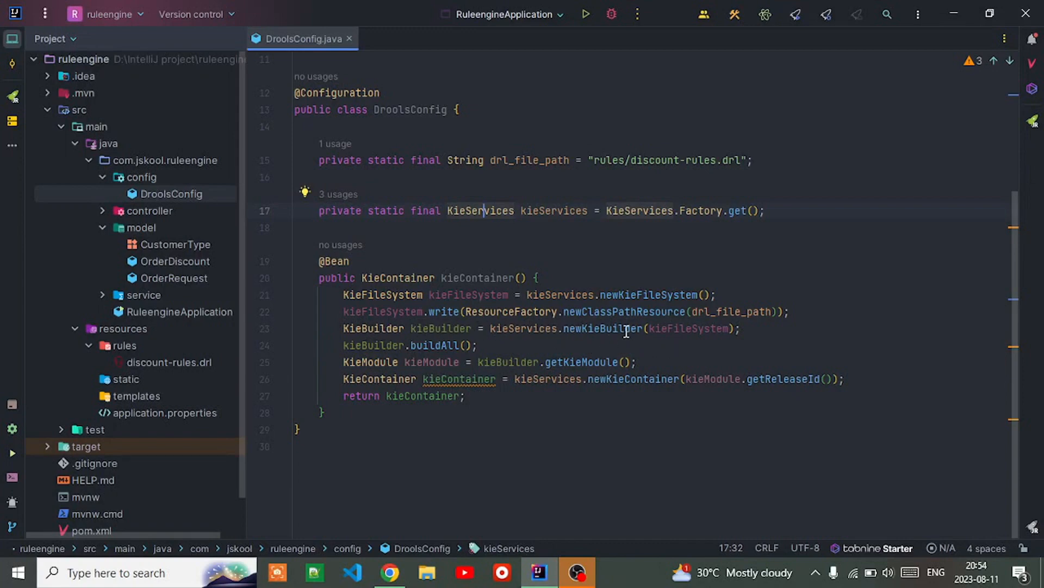
pyautogui.moveTo(600, 328)
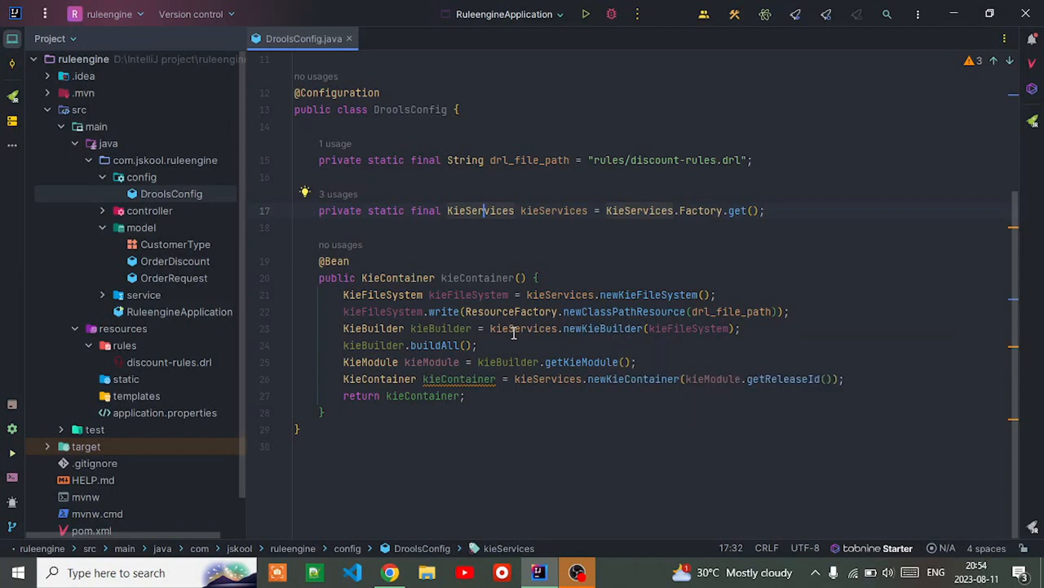
pyautogui.moveTo(524, 336)
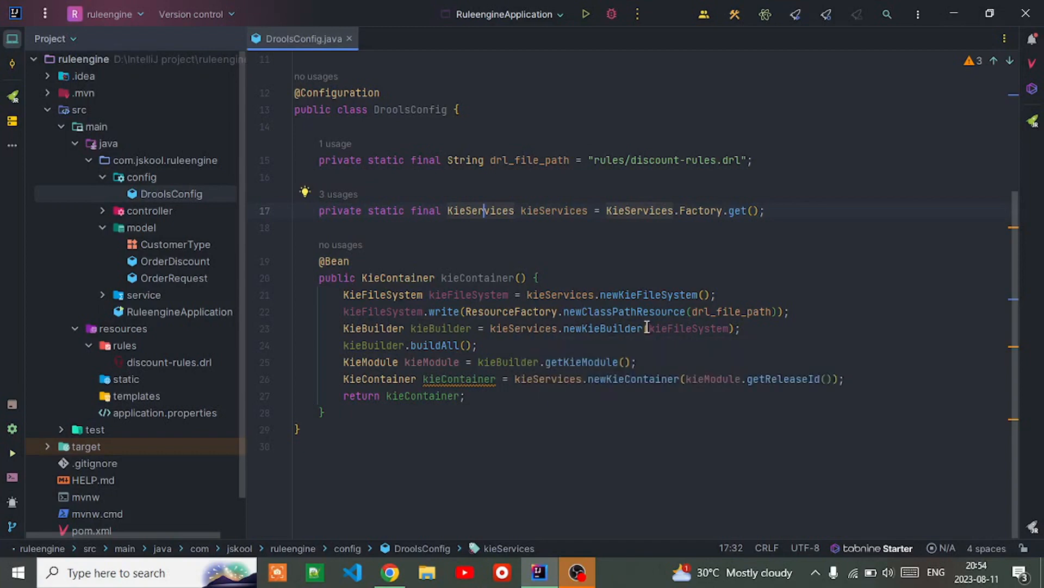
pyautogui.moveTo(681, 333)
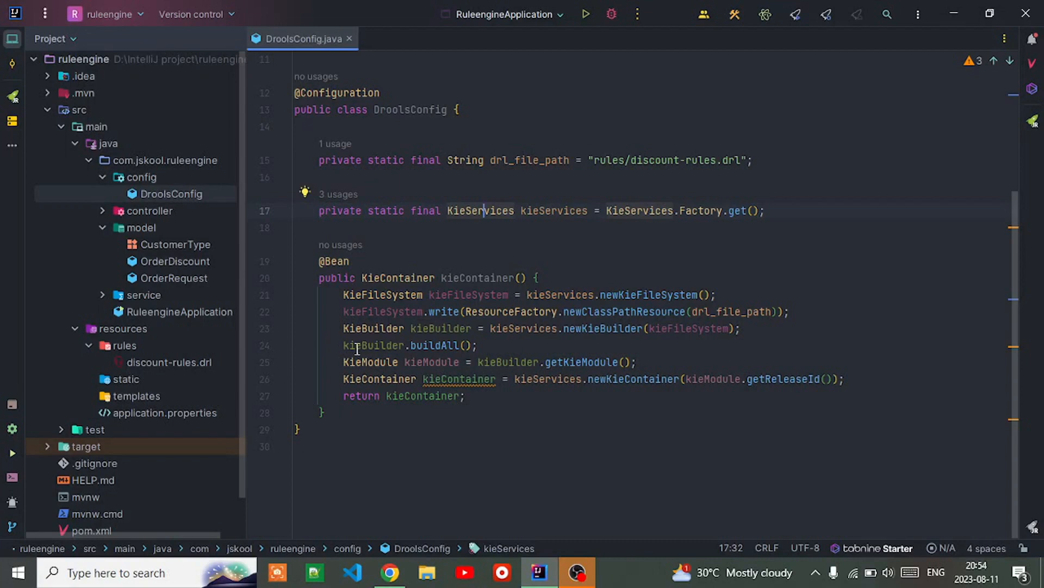
pyautogui.moveTo(418, 361)
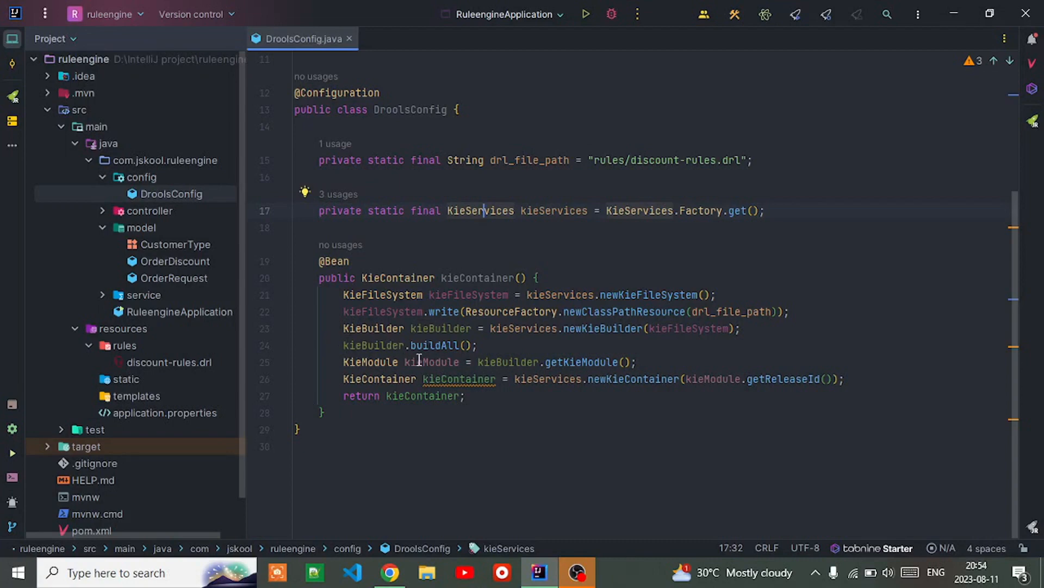
pyautogui.moveTo(476, 345)
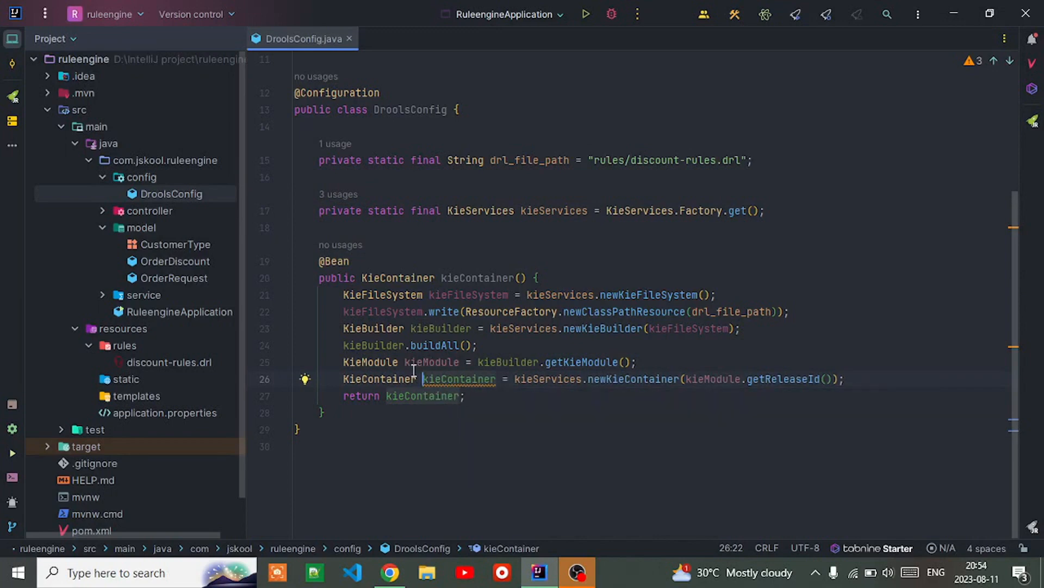
pyautogui.moveTo(516, 345)
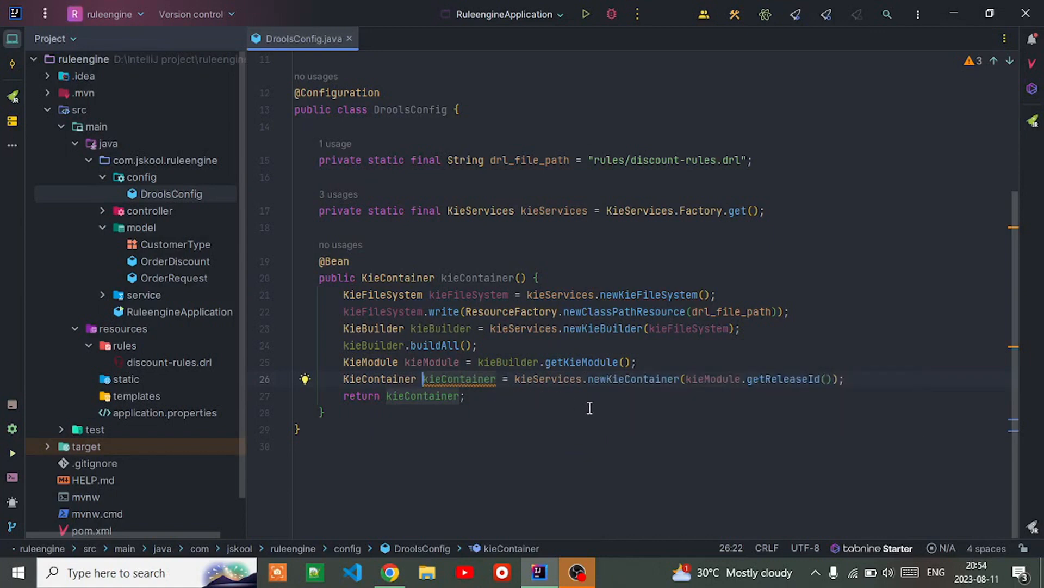
pyautogui.moveTo(716, 410)
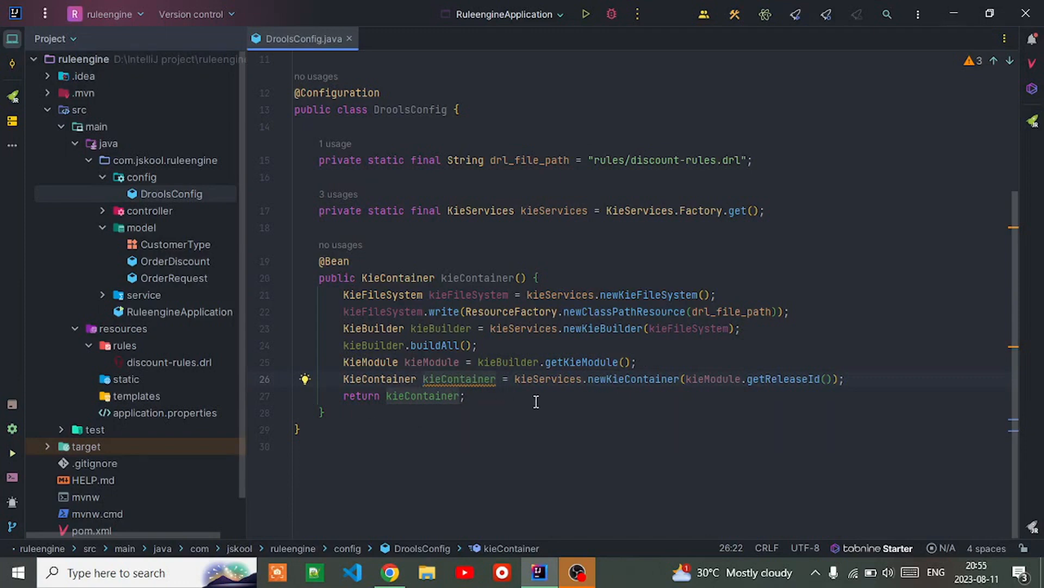
pyautogui.moveTo(609, 405)
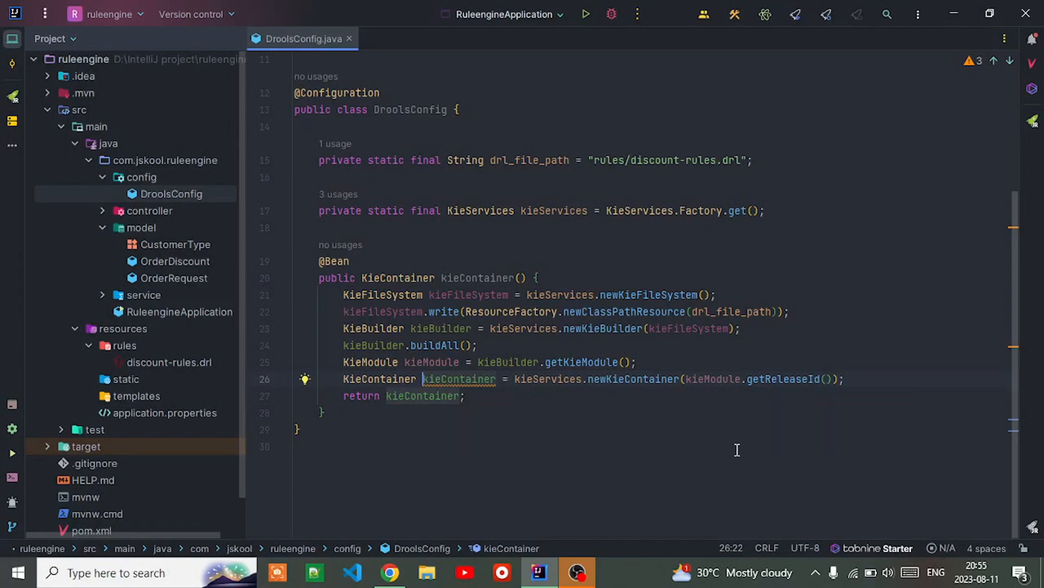
pyautogui.moveTo(692, 384)
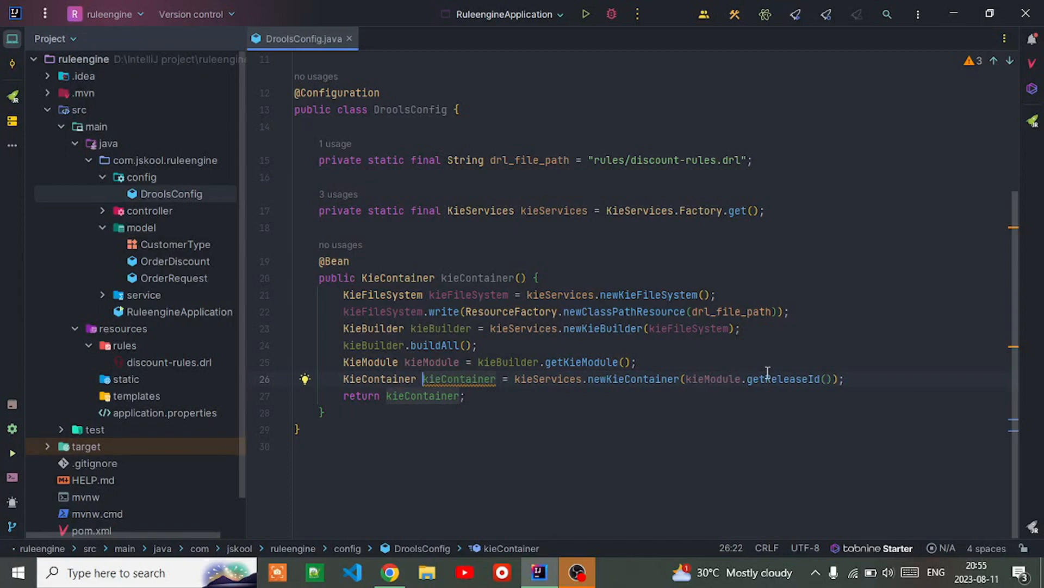
pyautogui.moveTo(790, 379)
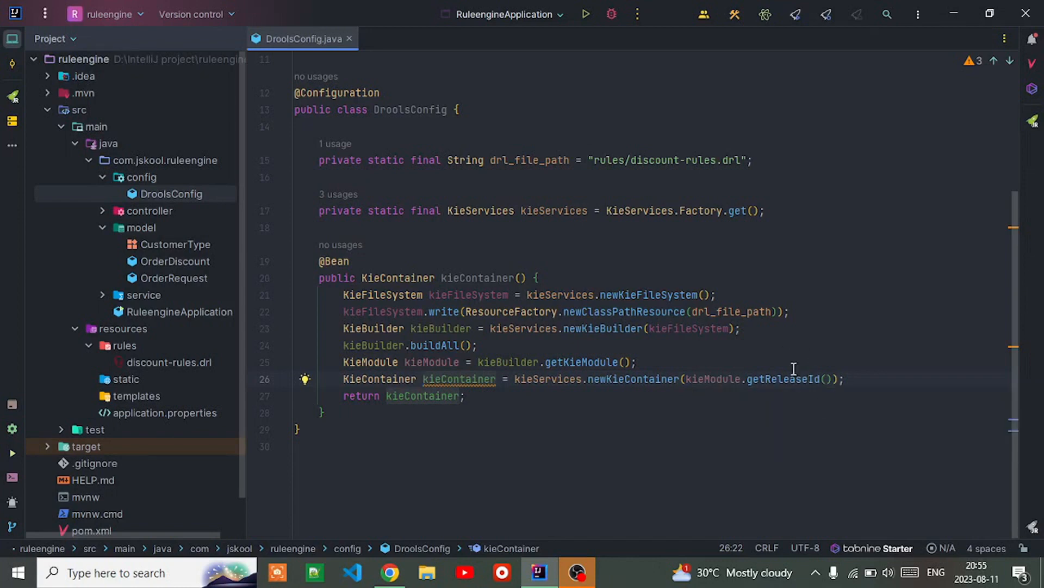
pyautogui.moveTo(855, 369)
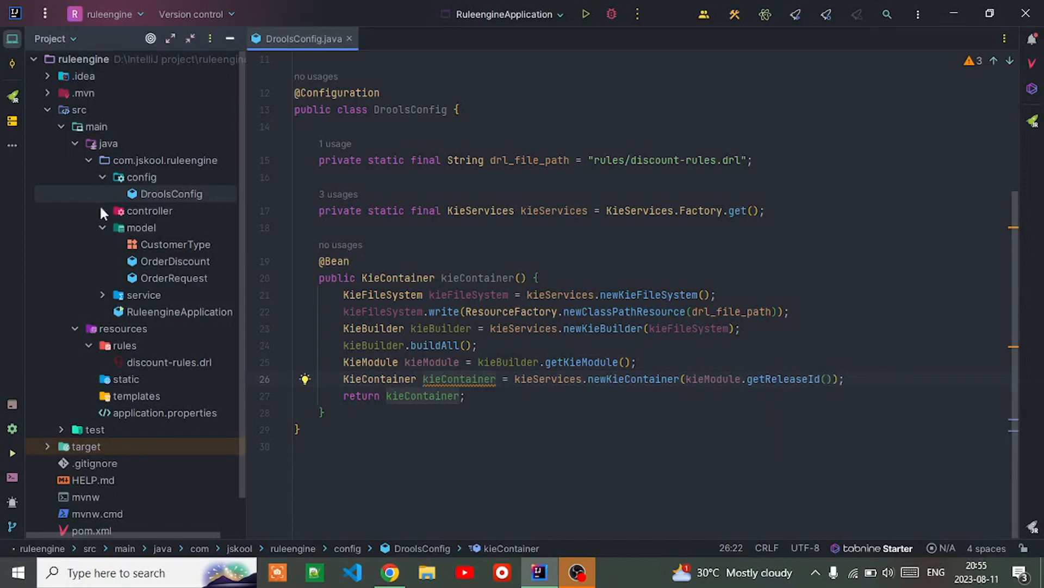
# Collapse config and model, then bring up OrderDiscountService with its KieSession-based getDiscount method
pyautogui.click(140, 176)
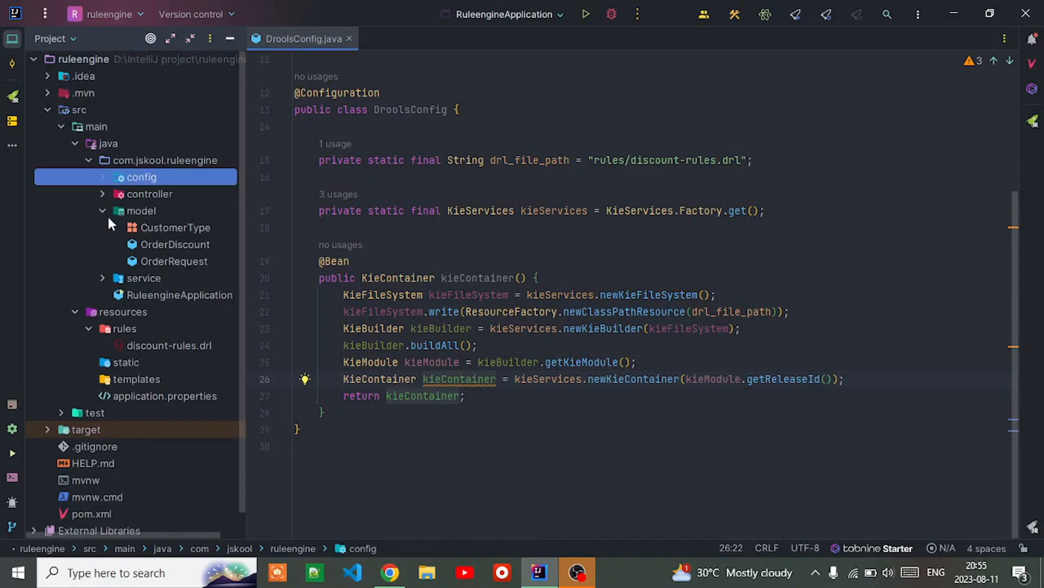
pyautogui.click(102, 210)
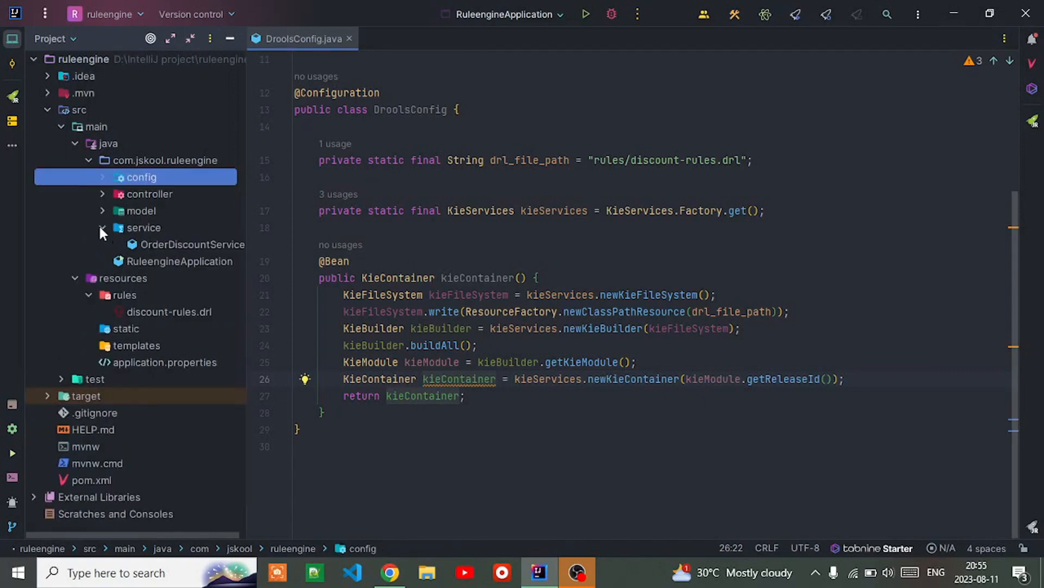
pyautogui.doubleClick(192, 245)
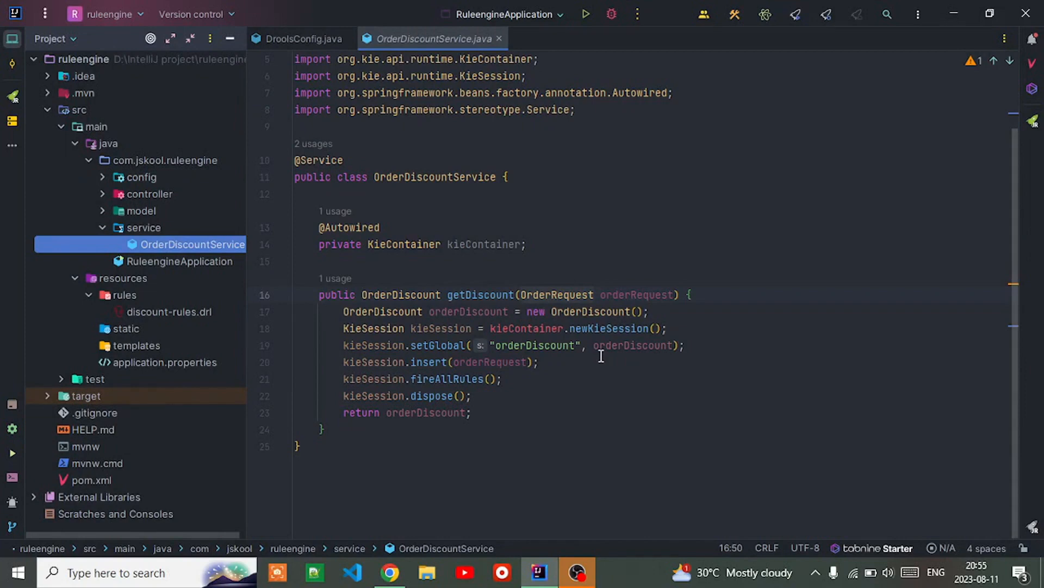
pyautogui.moveTo(415, 271)
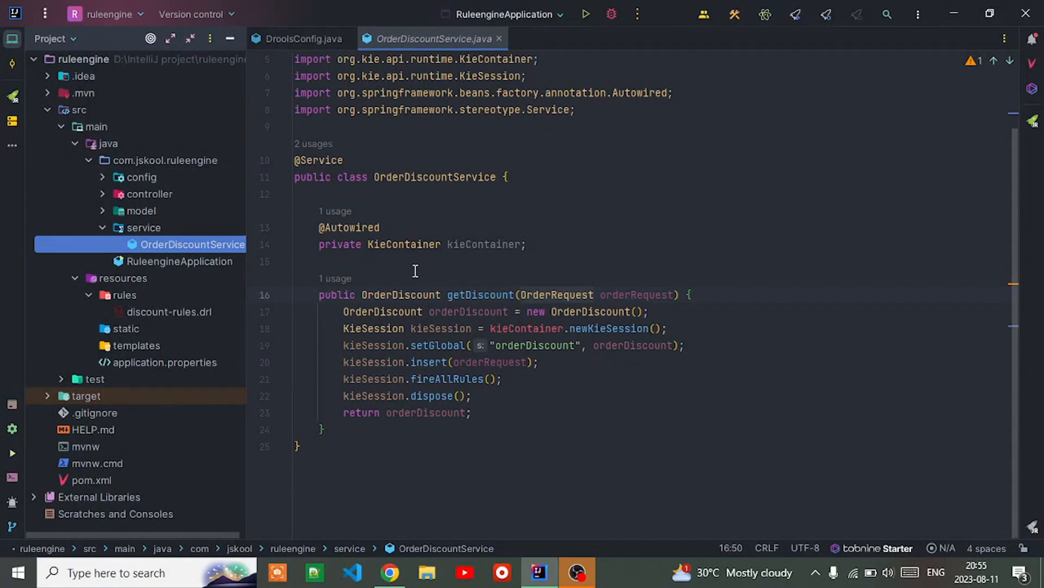
pyautogui.moveTo(412, 280)
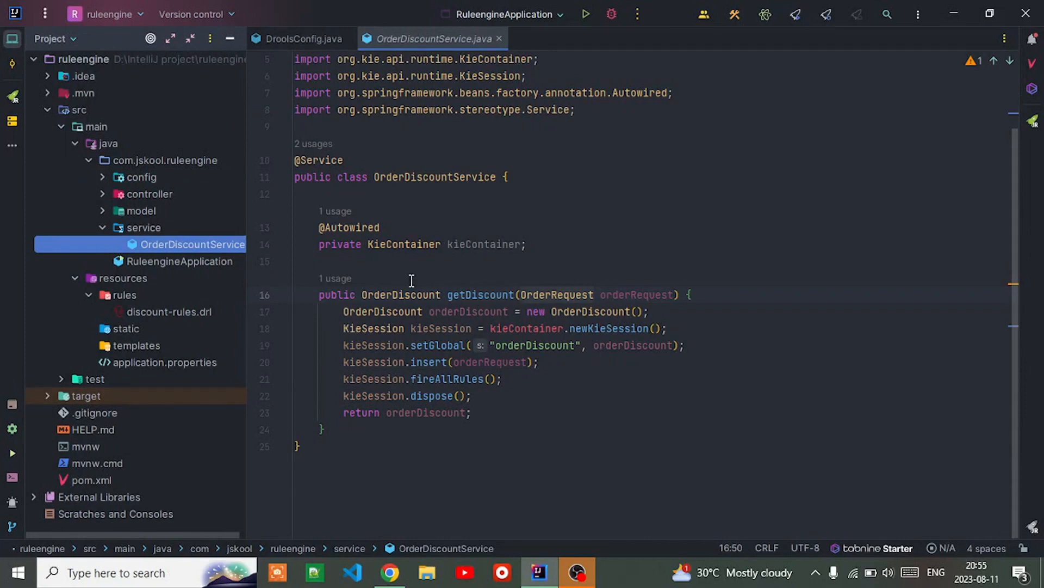
pyautogui.moveTo(462, 273)
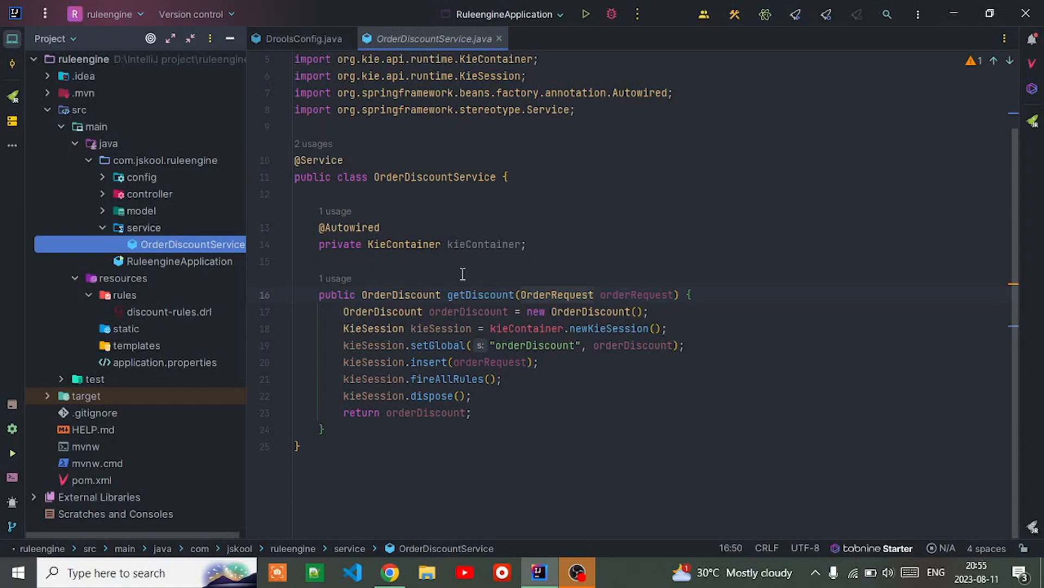
pyautogui.moveTo(413, 307)
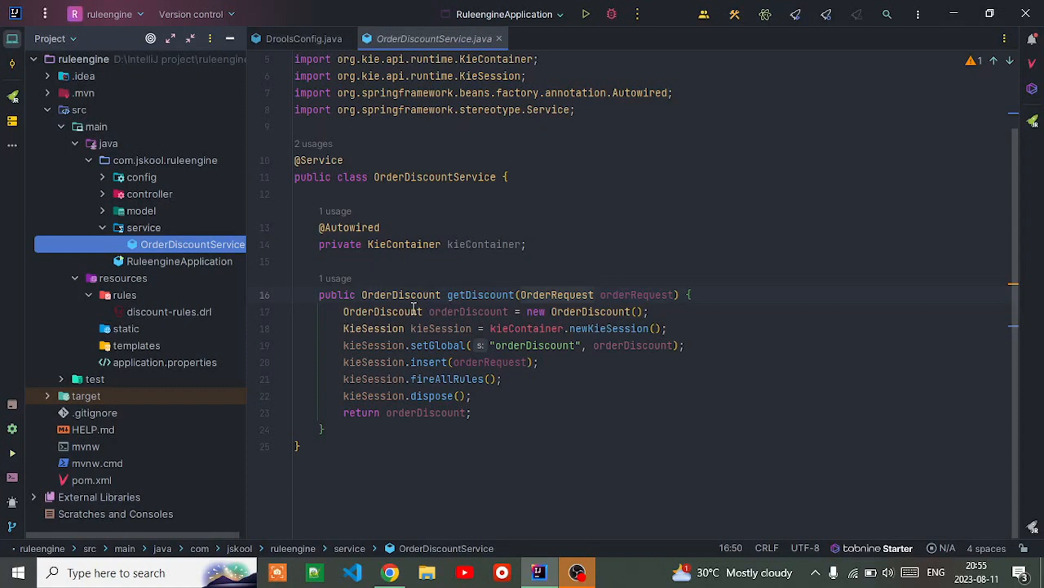
pyautogui.moveTo(560, 295)
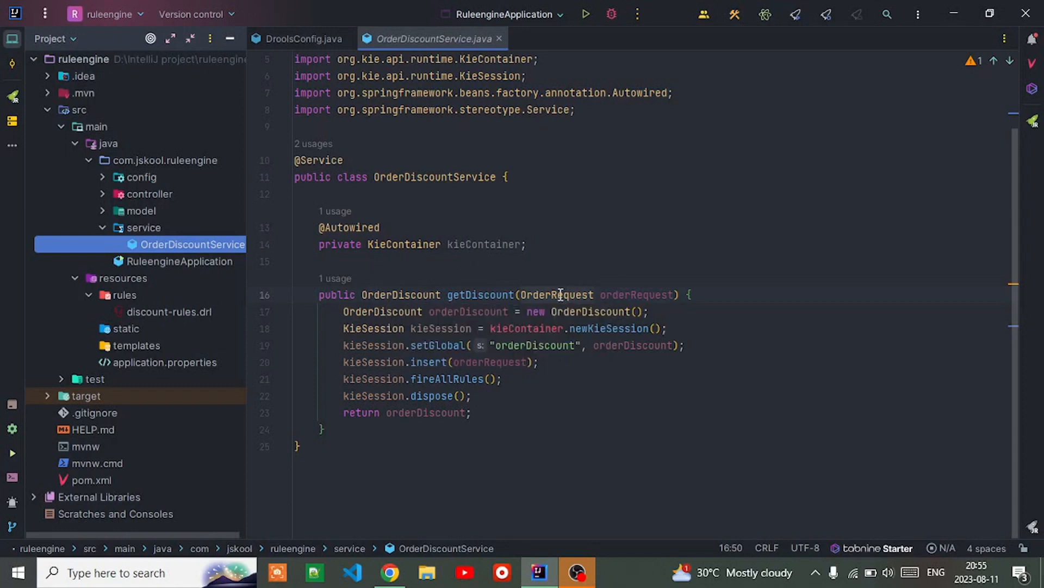
pyautogui.moveTo(571, 301)
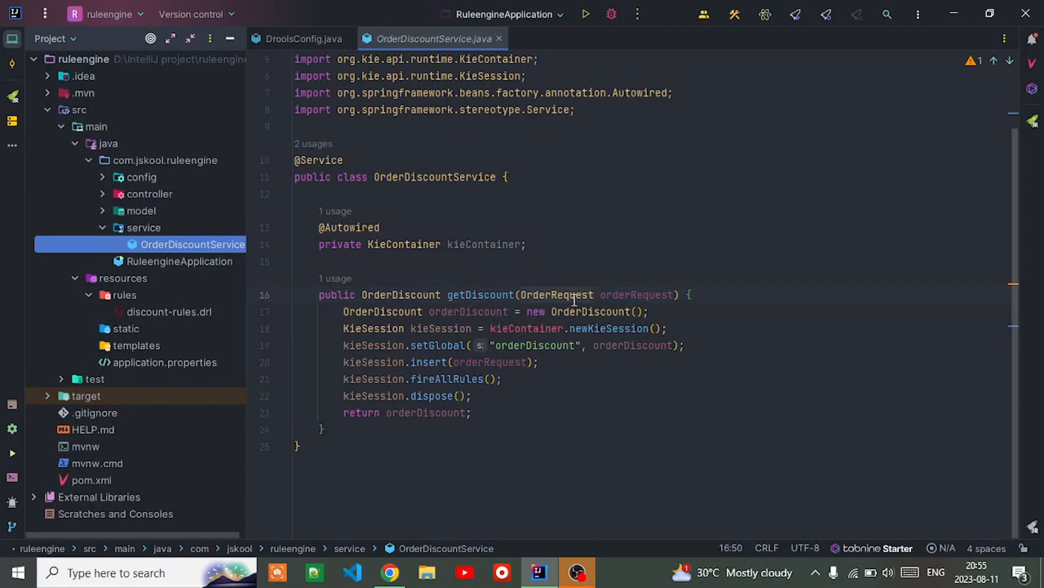
pyautogui.moveTo(509, 307)
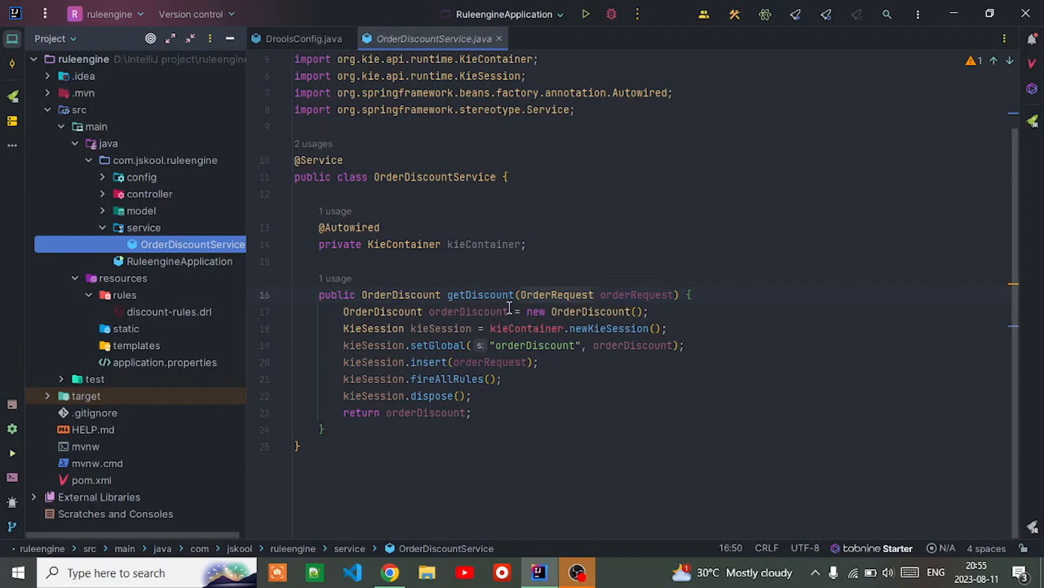
pyautogui.moveTo(552, 326)
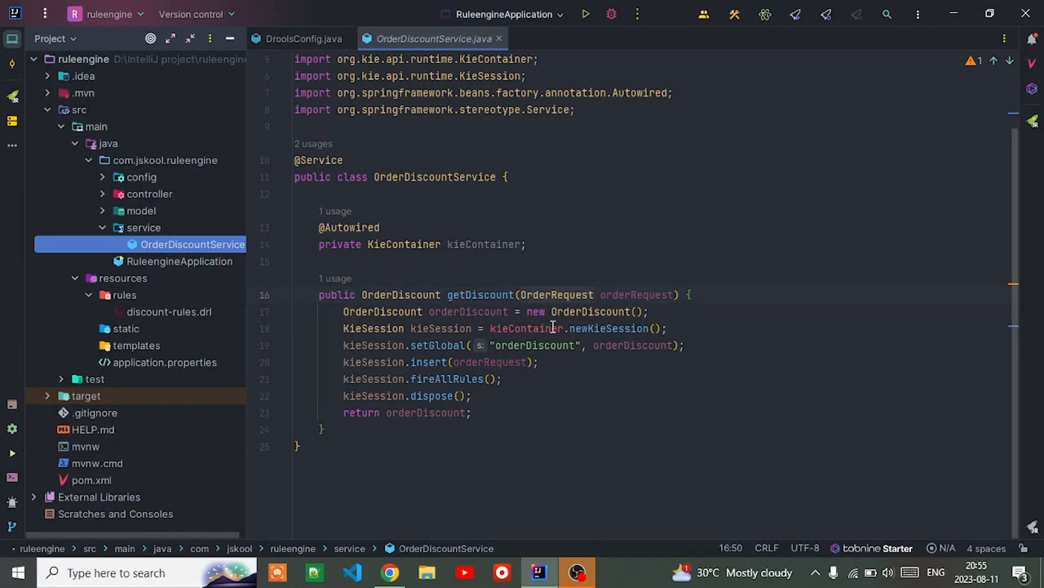
pyautogui.moveTo(409, 327)
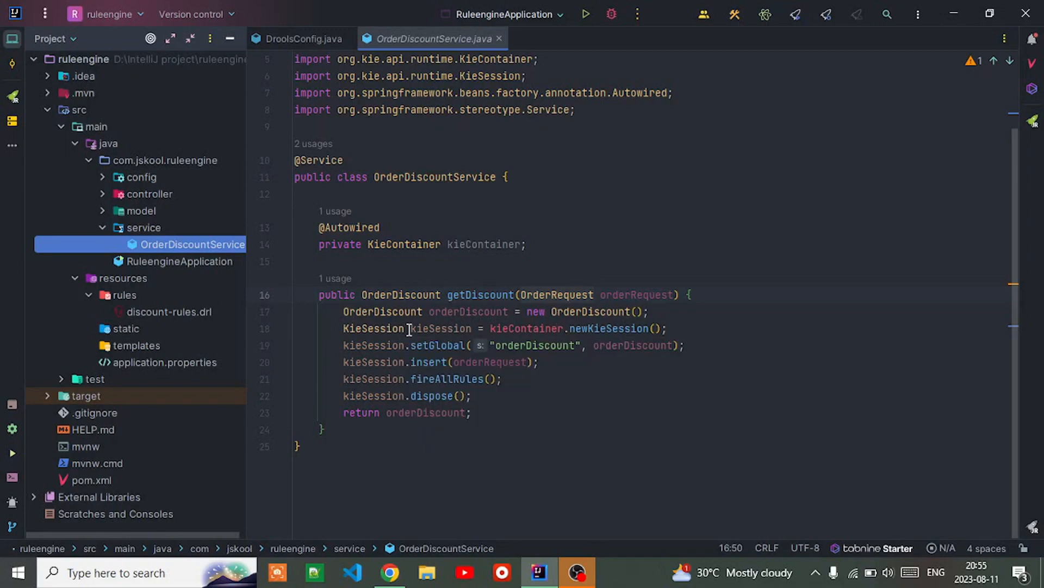
pyautogui.moveTo(388, 304)
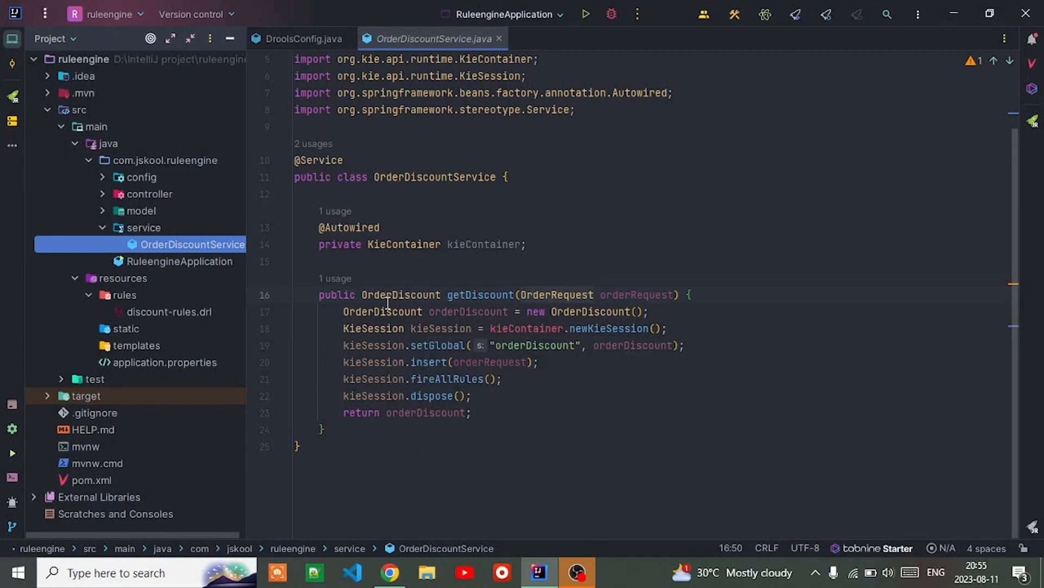
pyautogui.moveTo(389, 311)
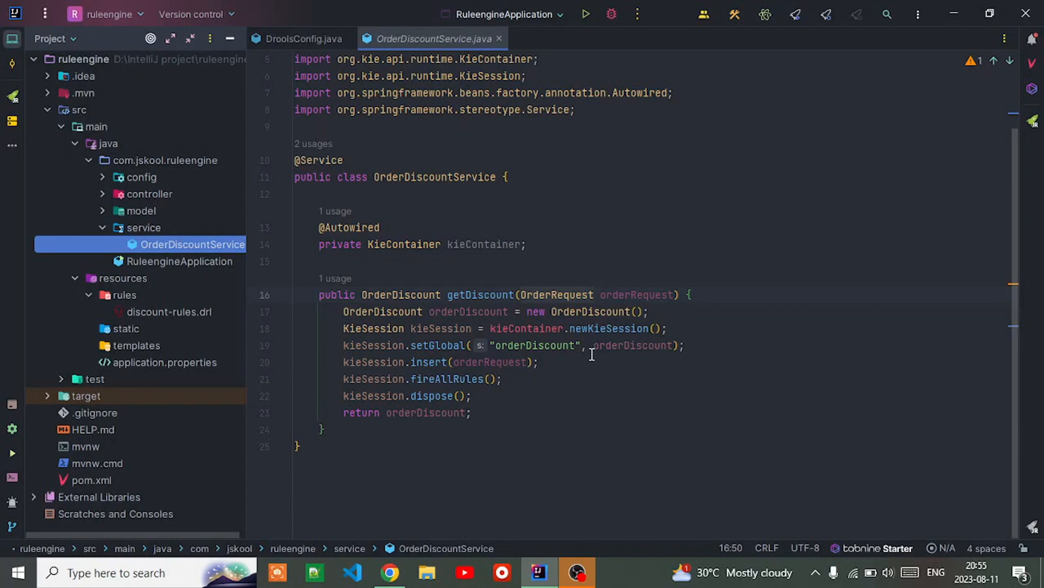
pyautogui.moveTo(449, 336)
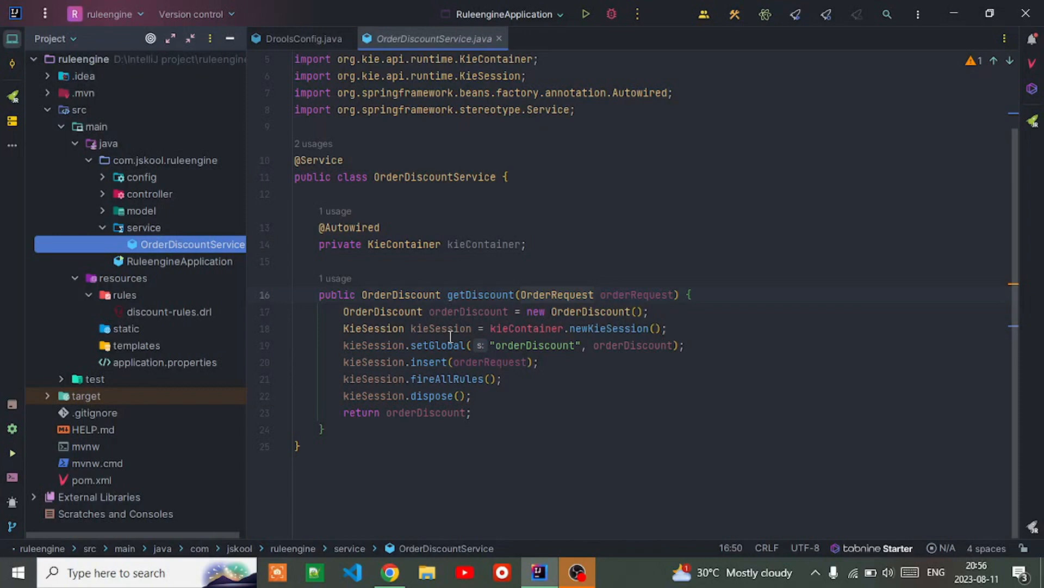
pyautogui.moveTo(508, 355)
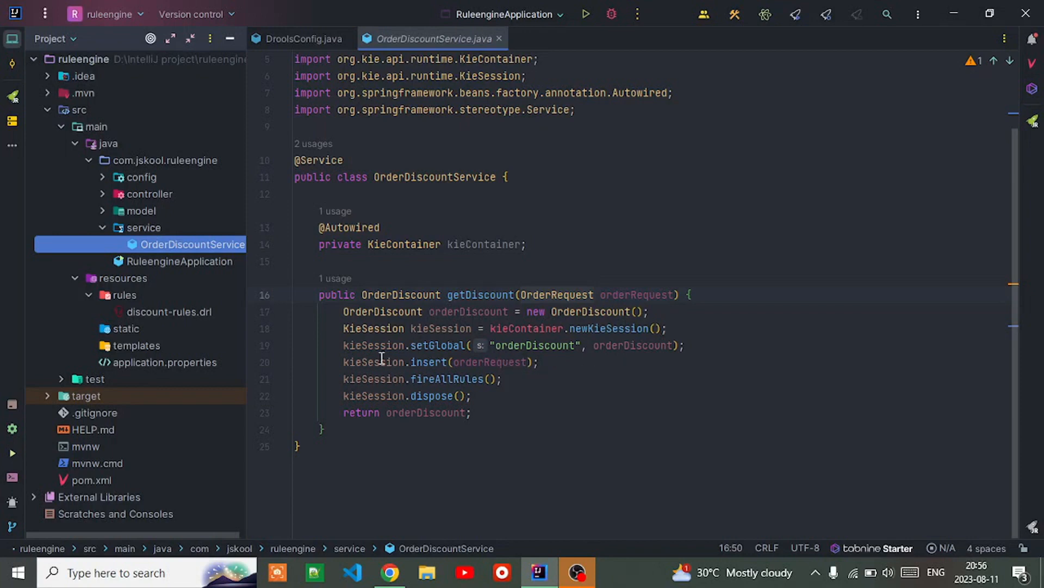
pyautogui.moveTo(549, 344)
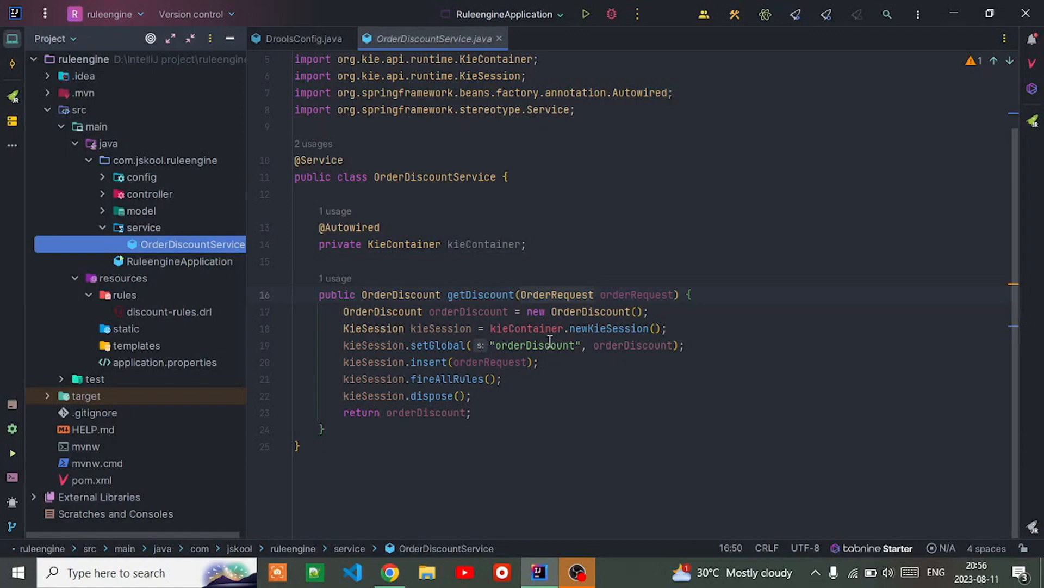
pyautogui.moveTo(447, 379)
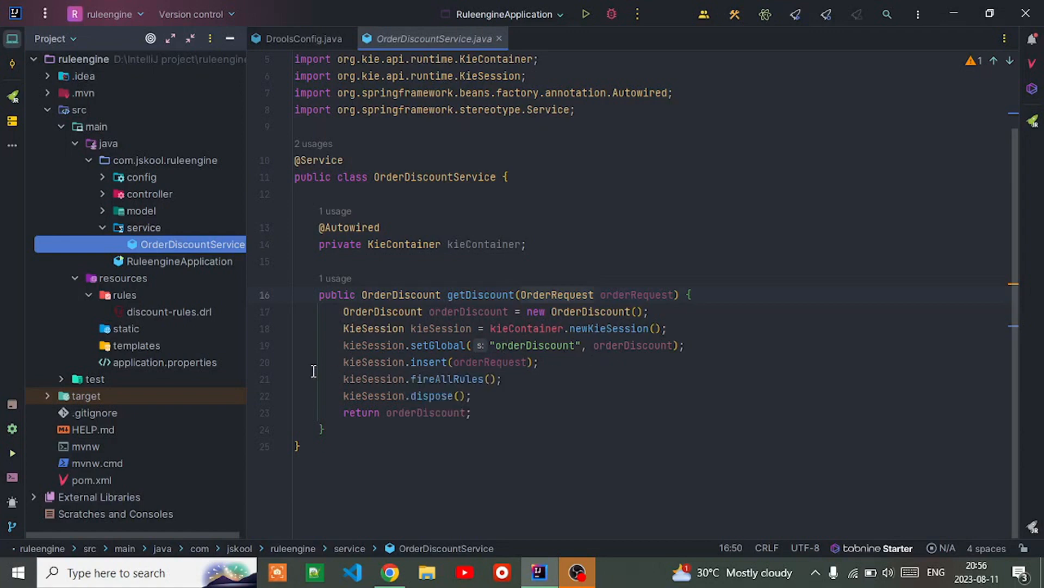
pyautogui.moveTo(333, 396)
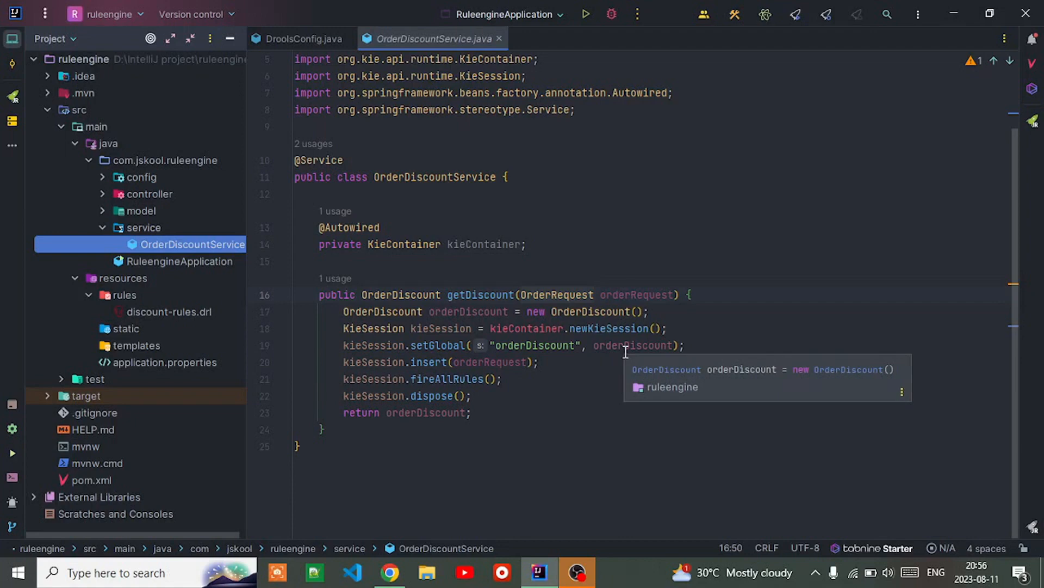
pyautogui.moveTo(608, 349)
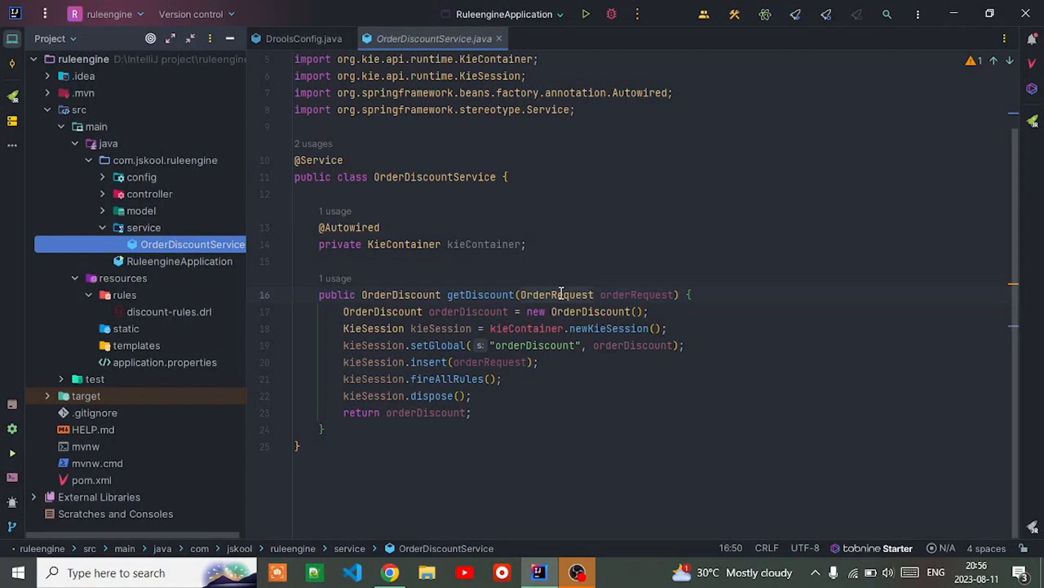
pyautogui.moveTo(465, 379)
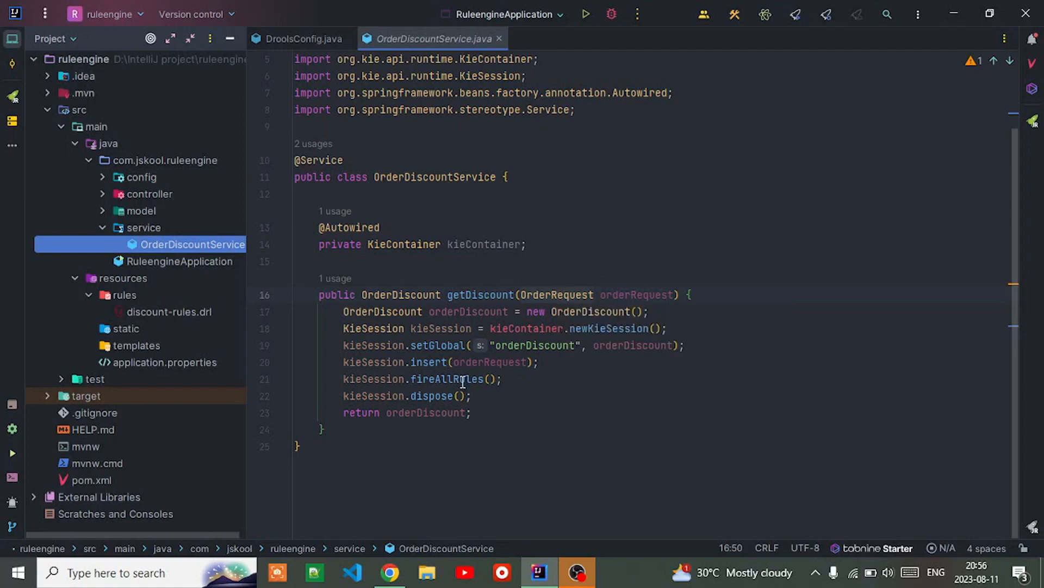
pyautogui.moveTo(446, 370)
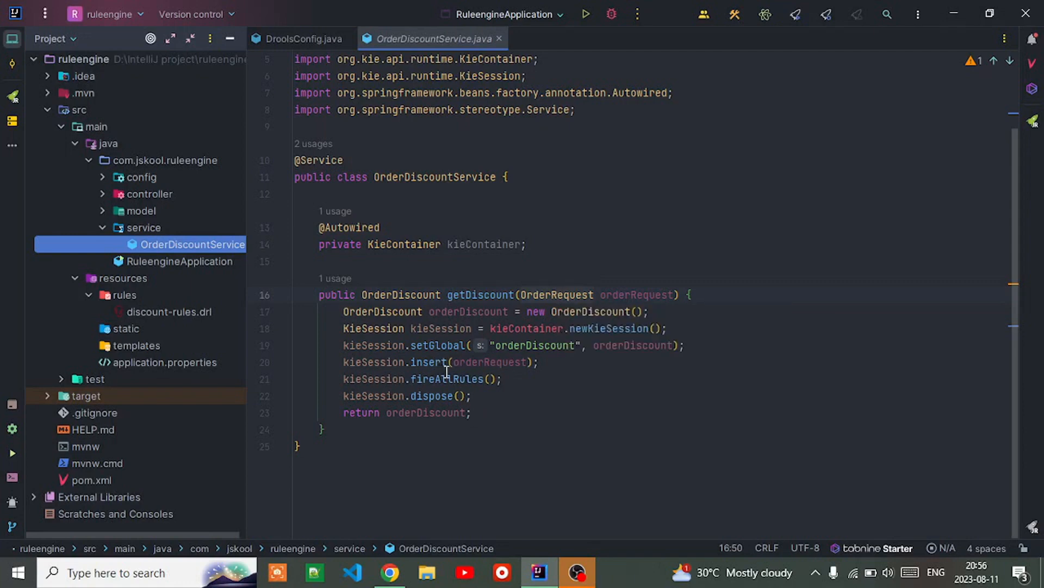
pyautogui.moveTo(396, 383)
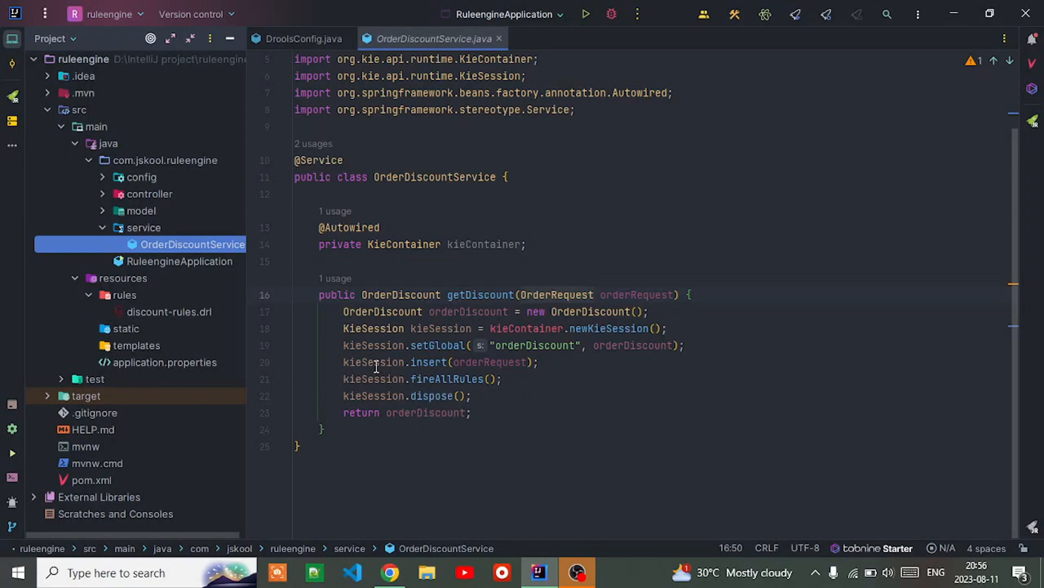
pyautogui.moveTo(373, 389)
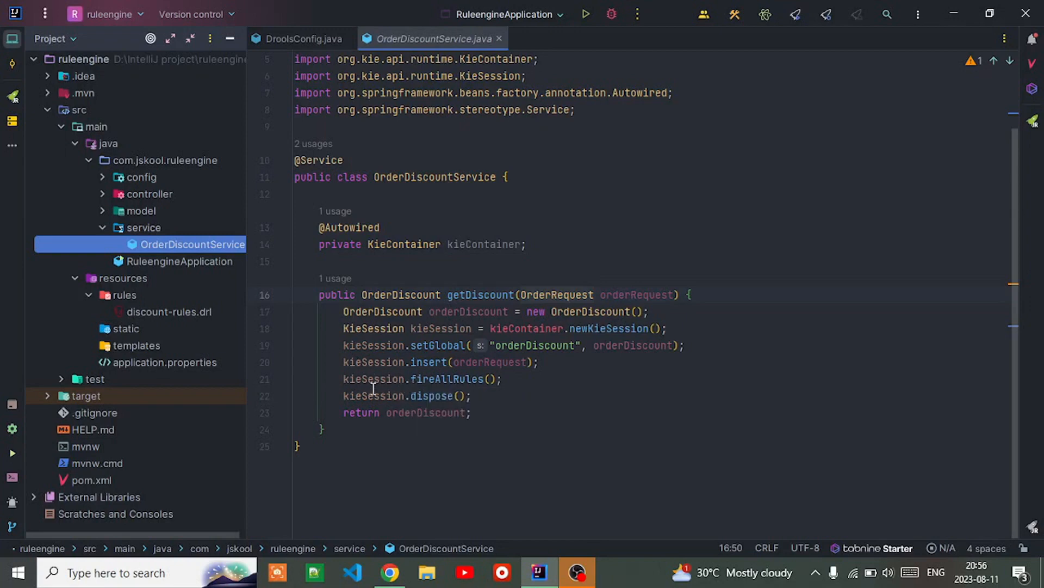
pyautogui.moveTo(412, 396)
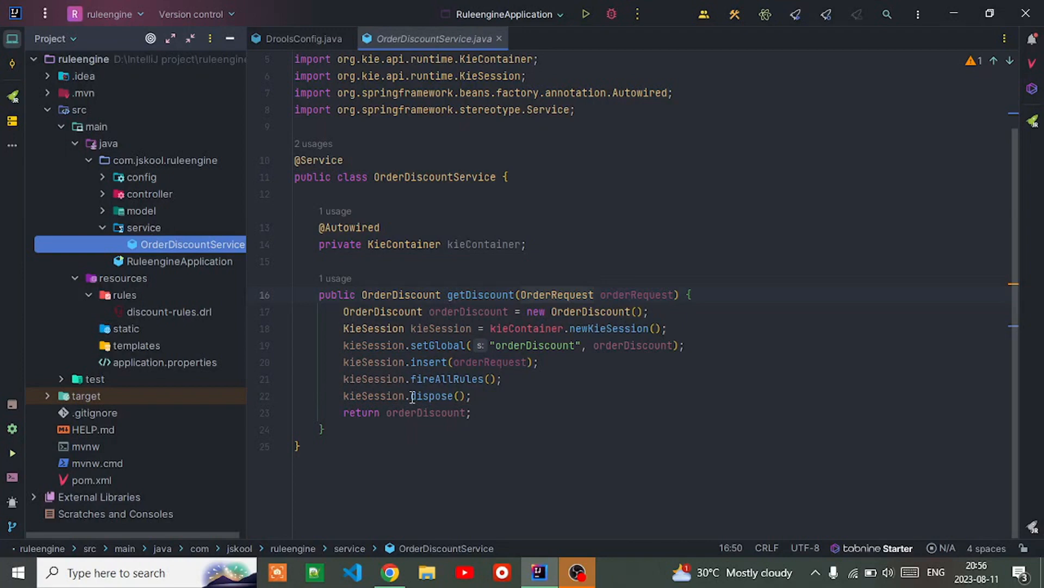
pyautogui.moveTo(434, 379)
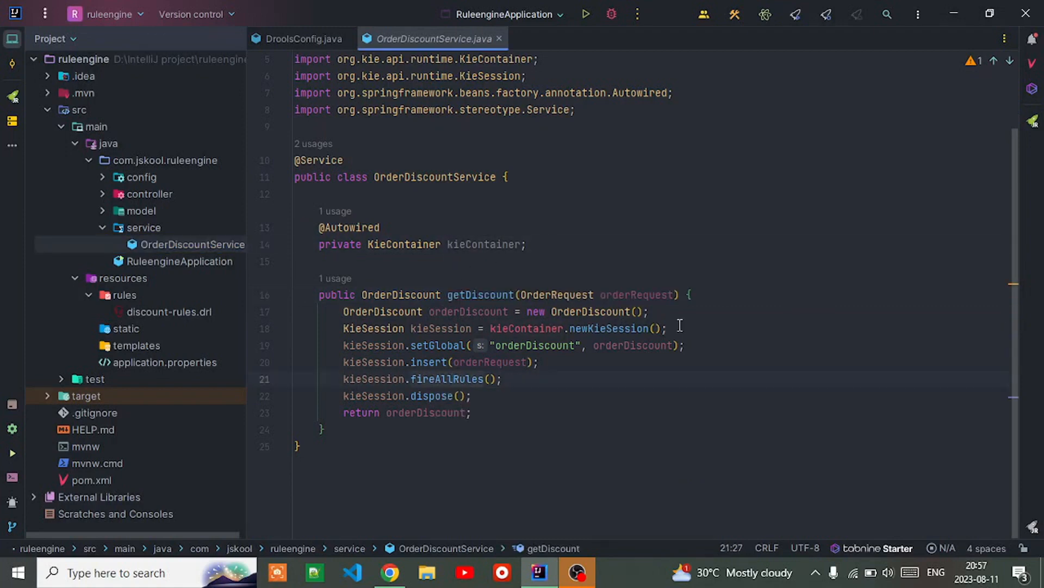
pyautogui.moveTo(638, 295)
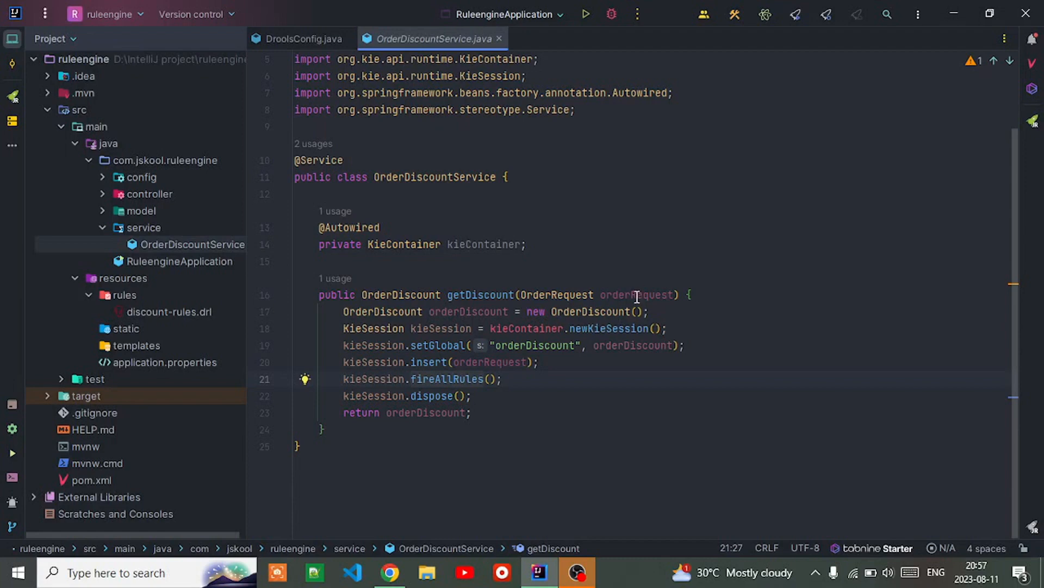
pyautogui.moveTo(420, 378)
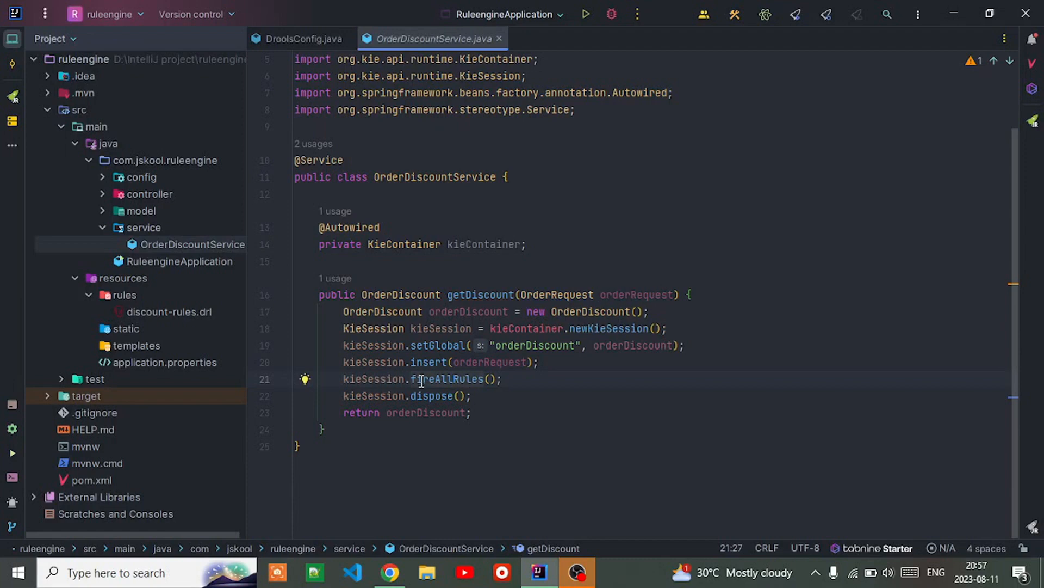
pyautogui.moveTo(449, 379)
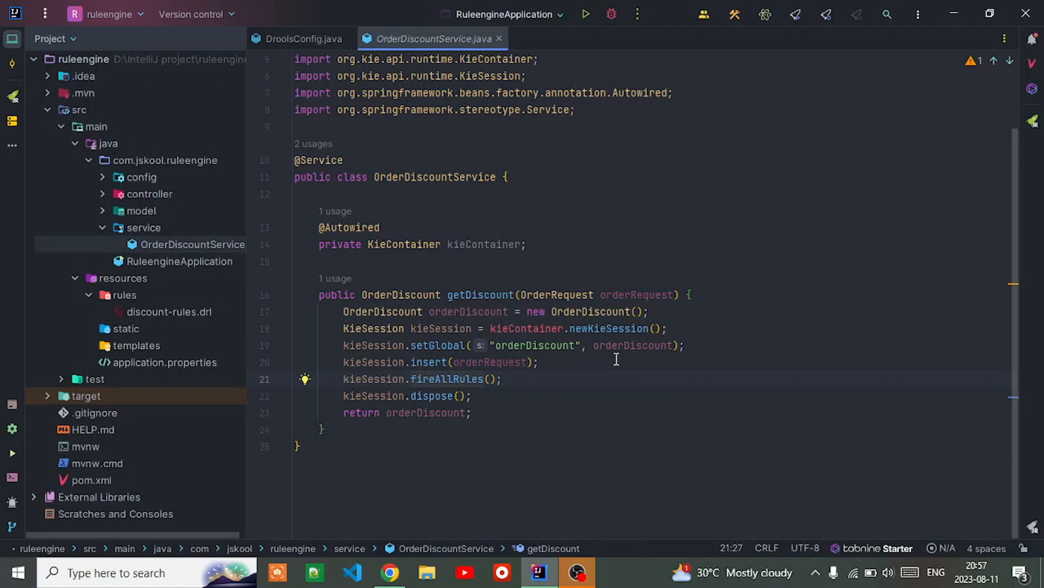
pyautogui.moveTo(438, 396)
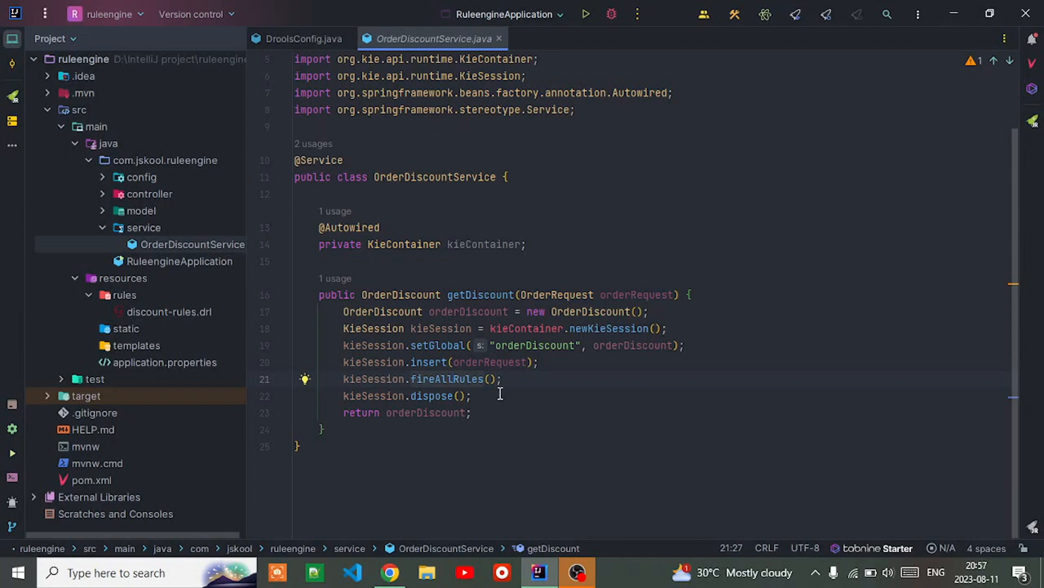
pyautogui.moveTo(435, 417)
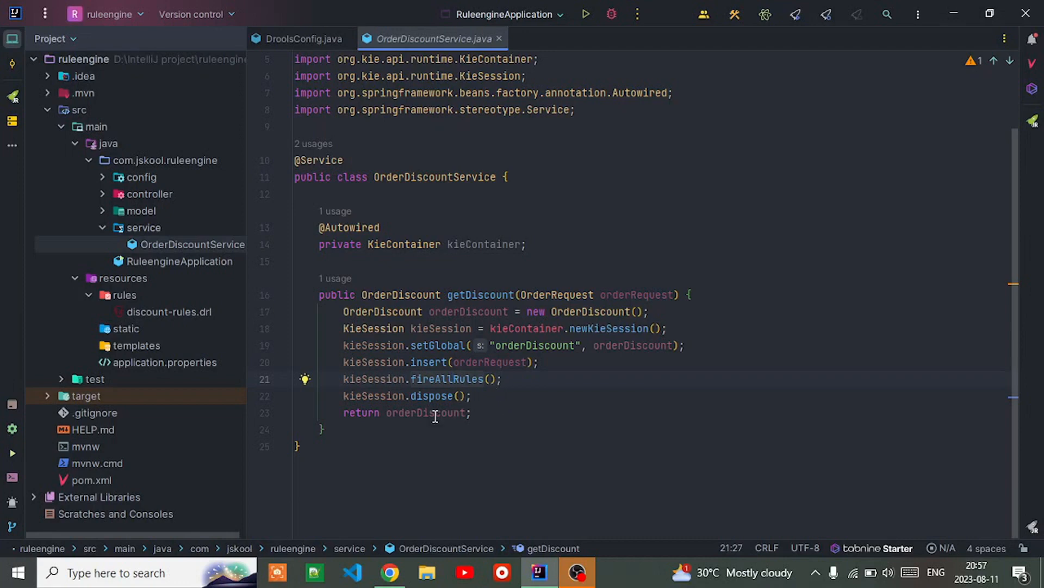
pyautogui.moveTo(429, 412)
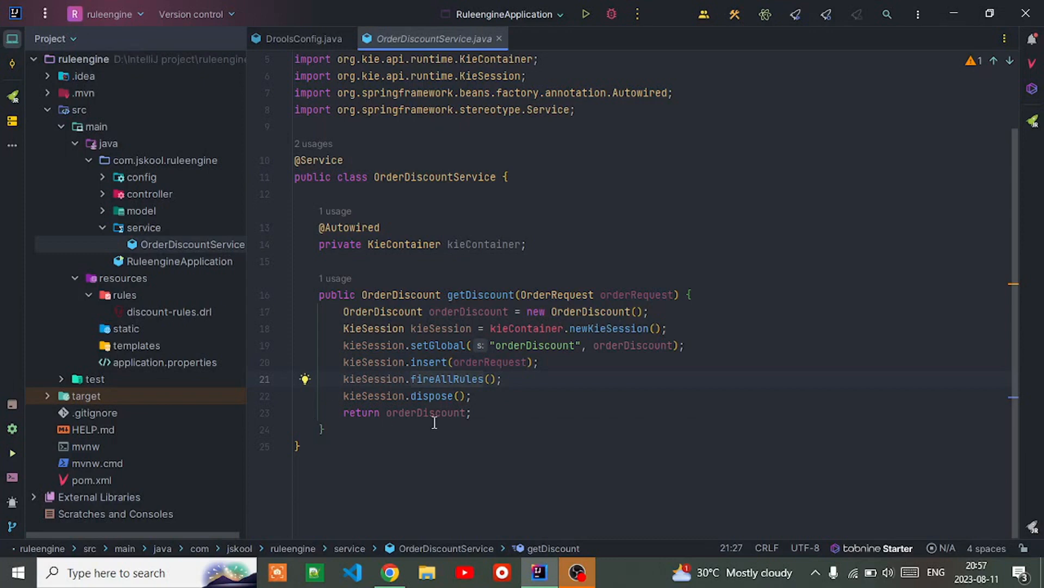
pyautogui.moveTo(474, 428)
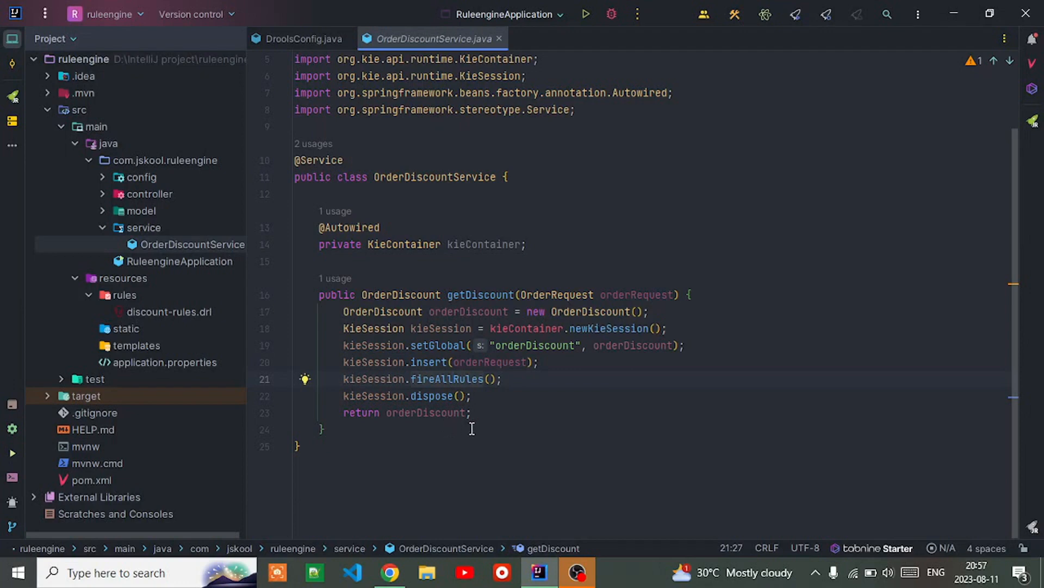
pyautogui.moveTo(580, 365)
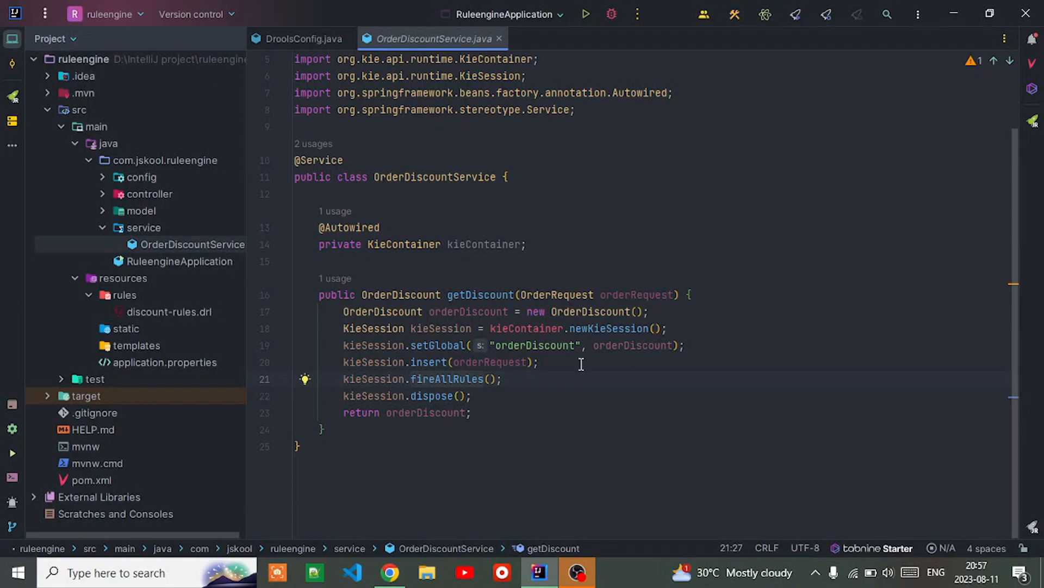
pyautogui.moveTo(571, 482)
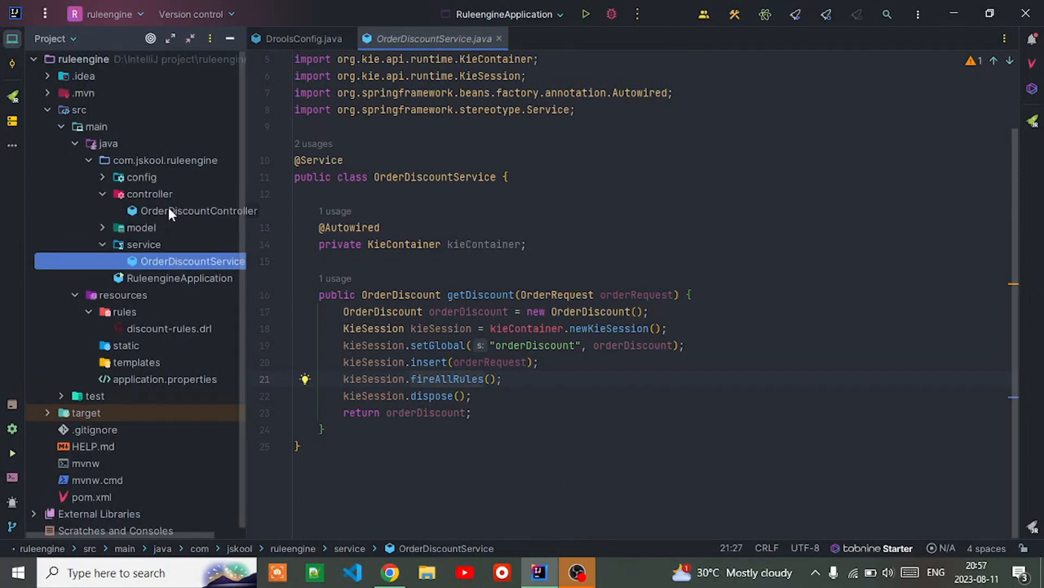
# Review OrderDiscountController's /get-discount POST endpoint, then switch to RuleengineApplication to build it
pyautogui.click(198, 210)
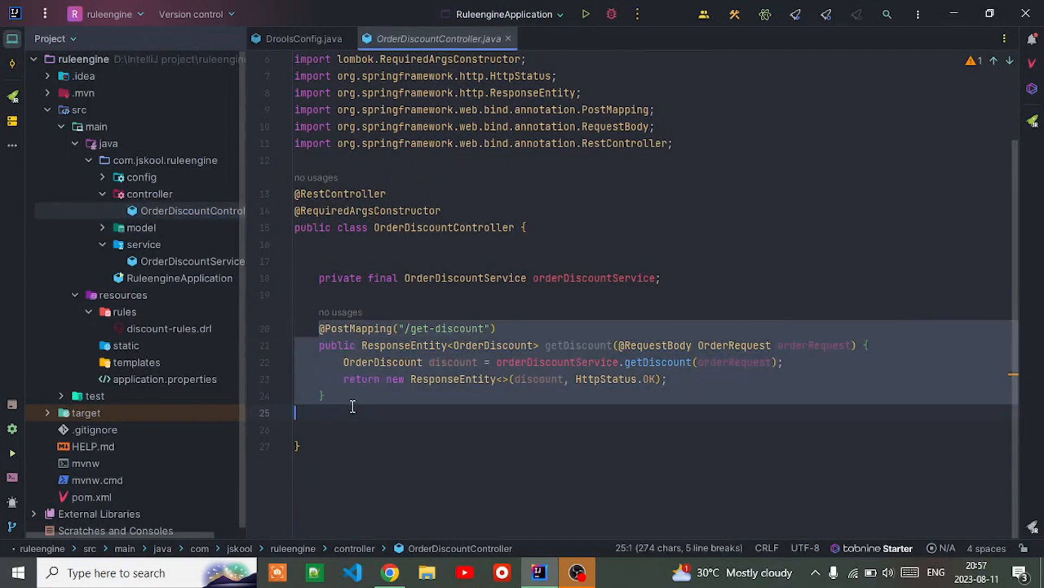
pyautogui.click(322, 396)
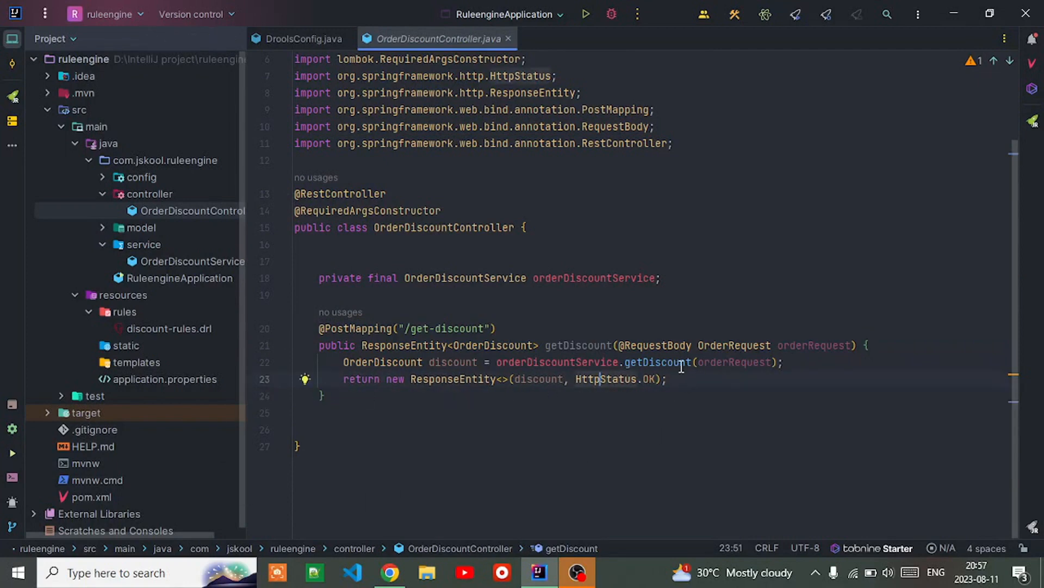
pyautogui.moveTo(355, 548)
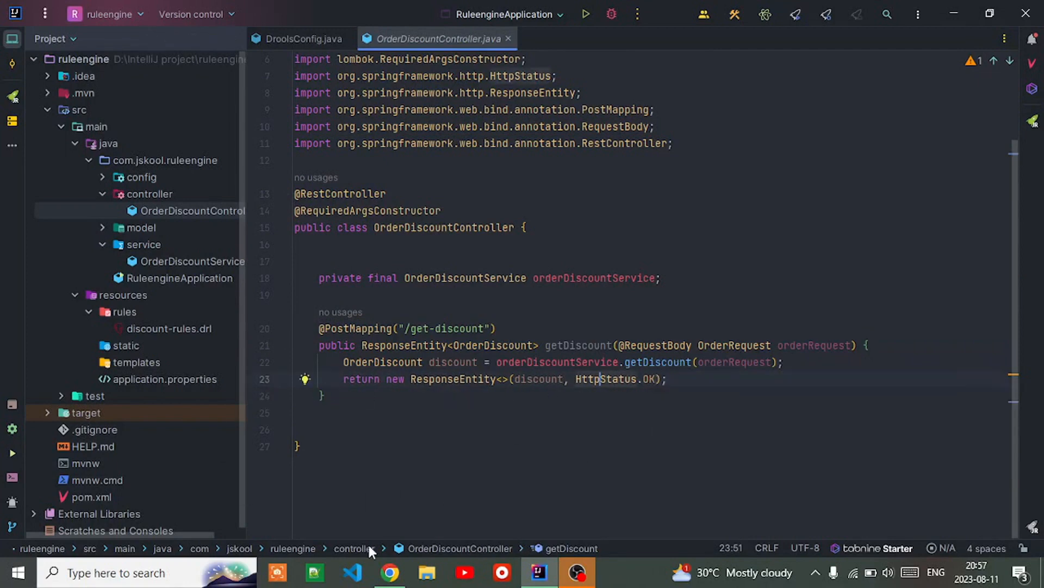
pyautogui.click(17, 572)
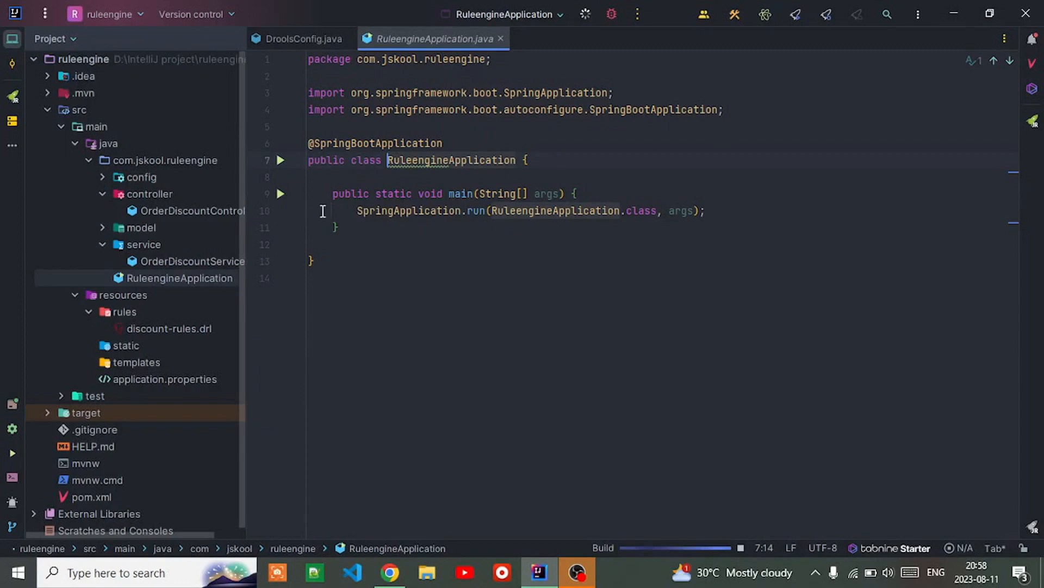
# Watch the build finish and RuleengineApplication start with Tomcat on port 8080
pyautogui.click(17, 572)
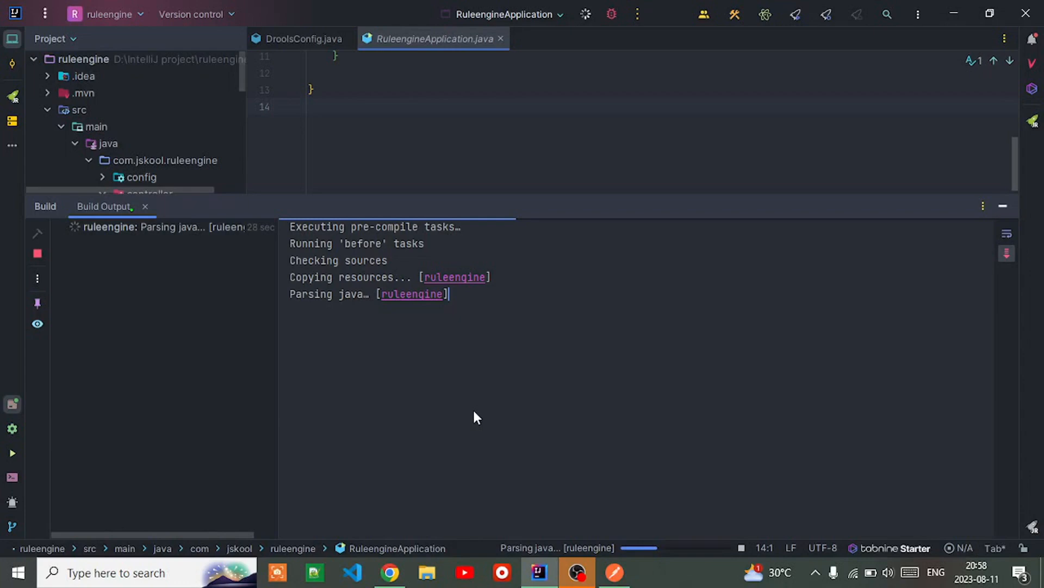
pyautogui.moveTo(461, 426)
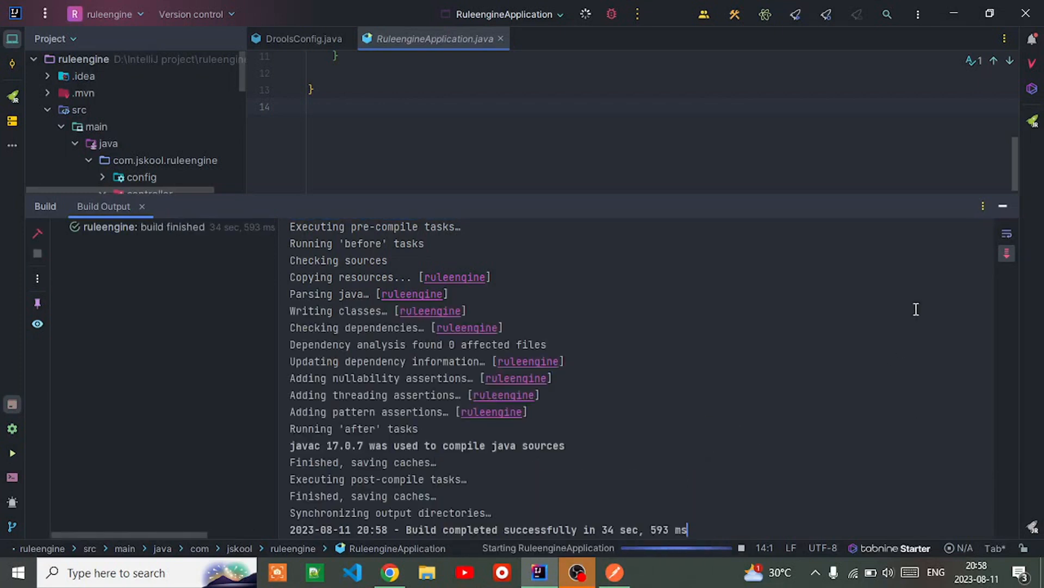
pyautogui.click(584, 13)
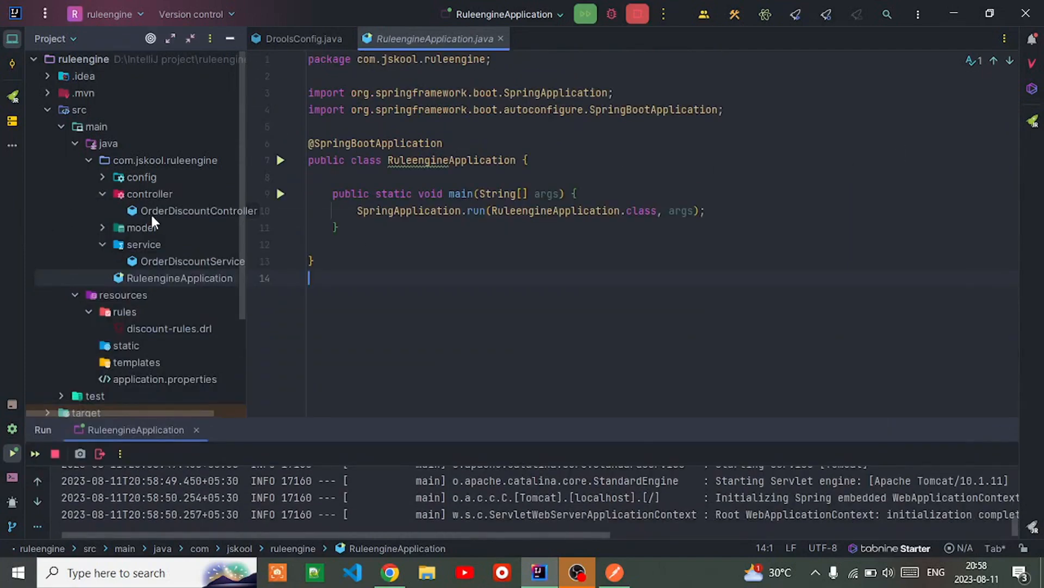
pyautogui.moveTo(192, 210)
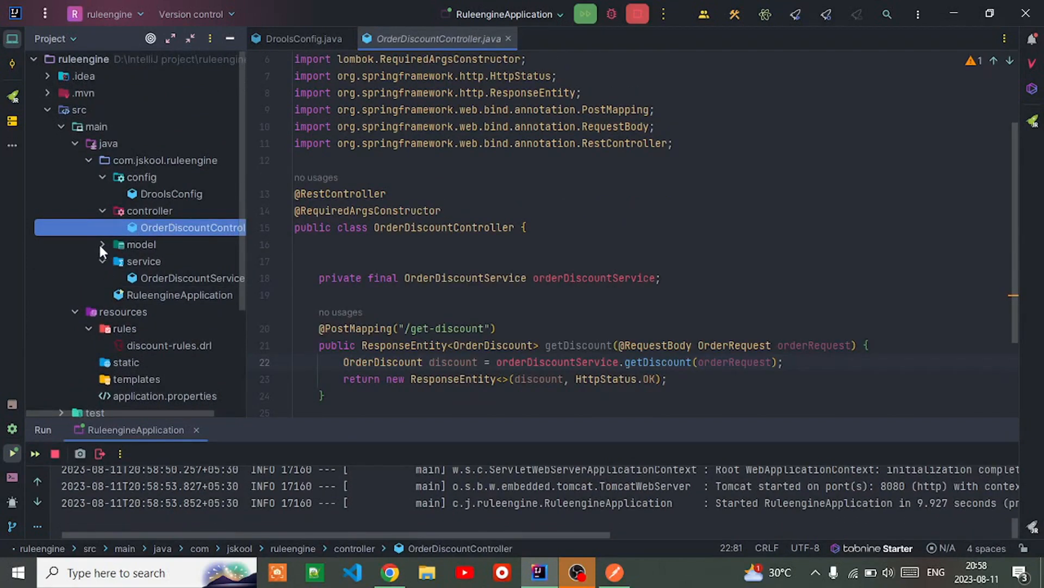
pyautogui.scroll(-3)
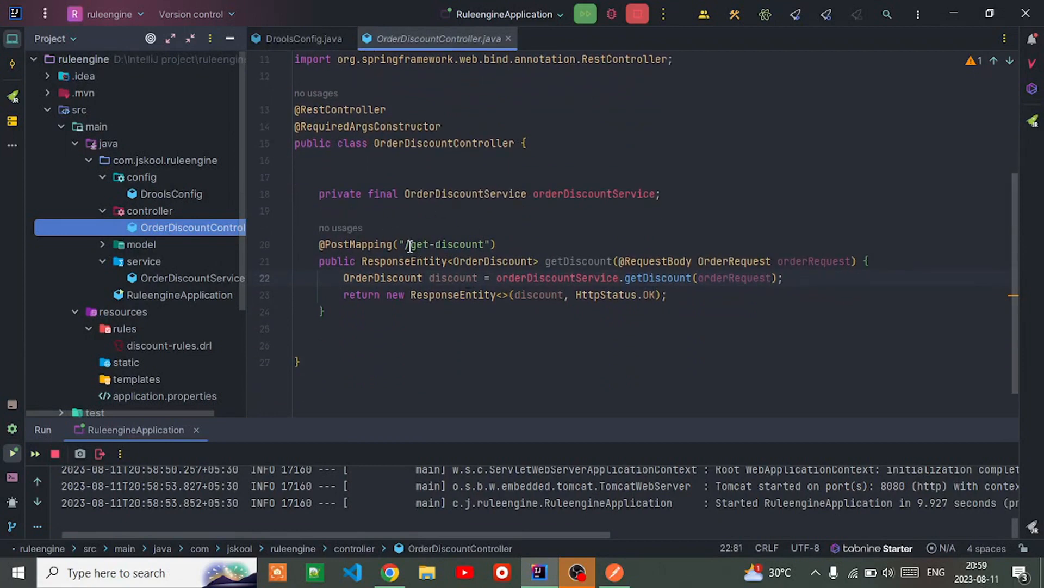
pyautogui.moveTo(389, 572)
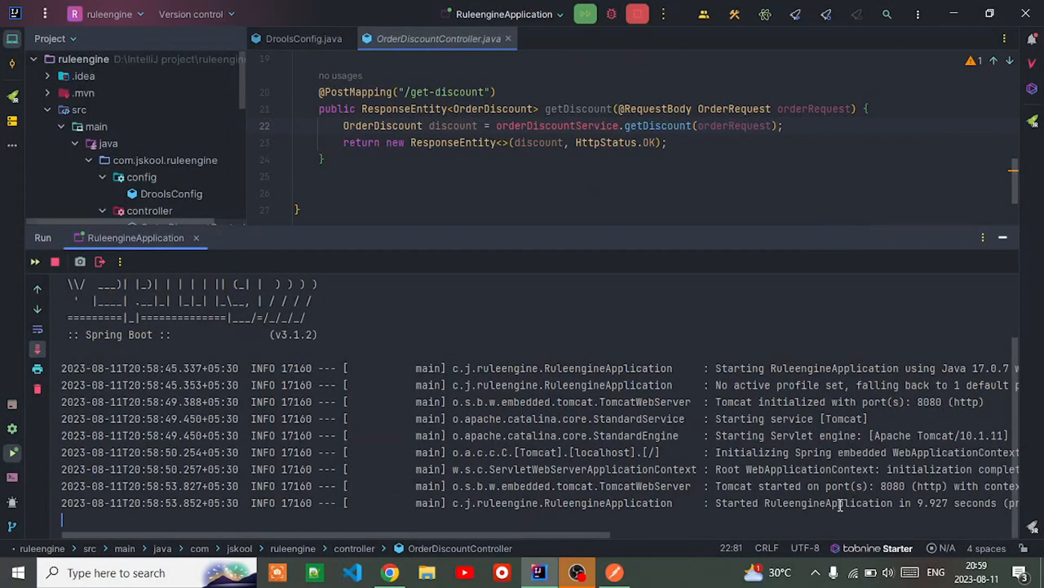
pyautogui.moveTo(998, 245)
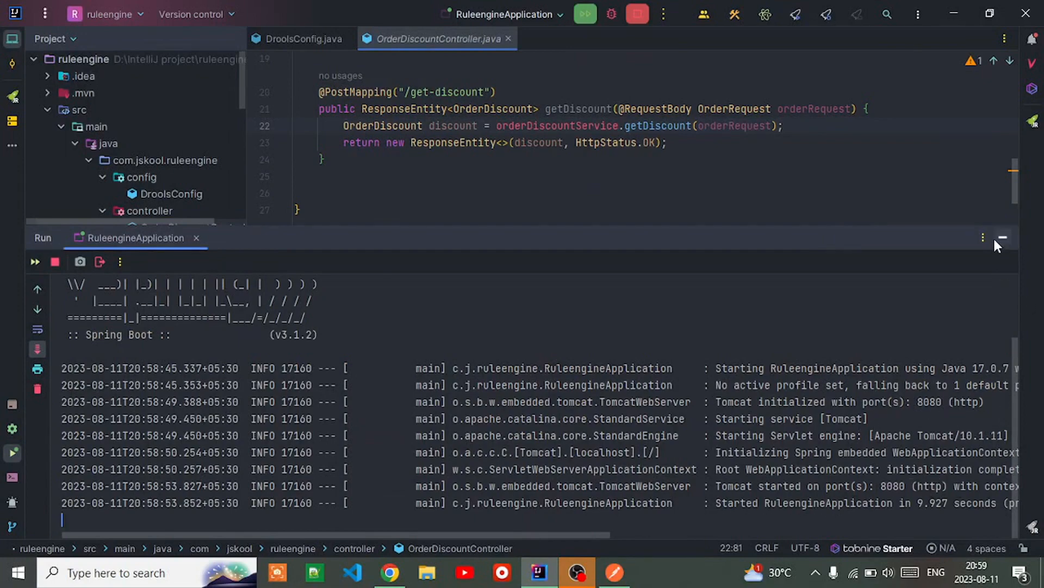
# In Postman, send POST localhost:8080/get-discount for the loyal customer's 6000 order and get discount 20
pyautogui.click(577, 572)
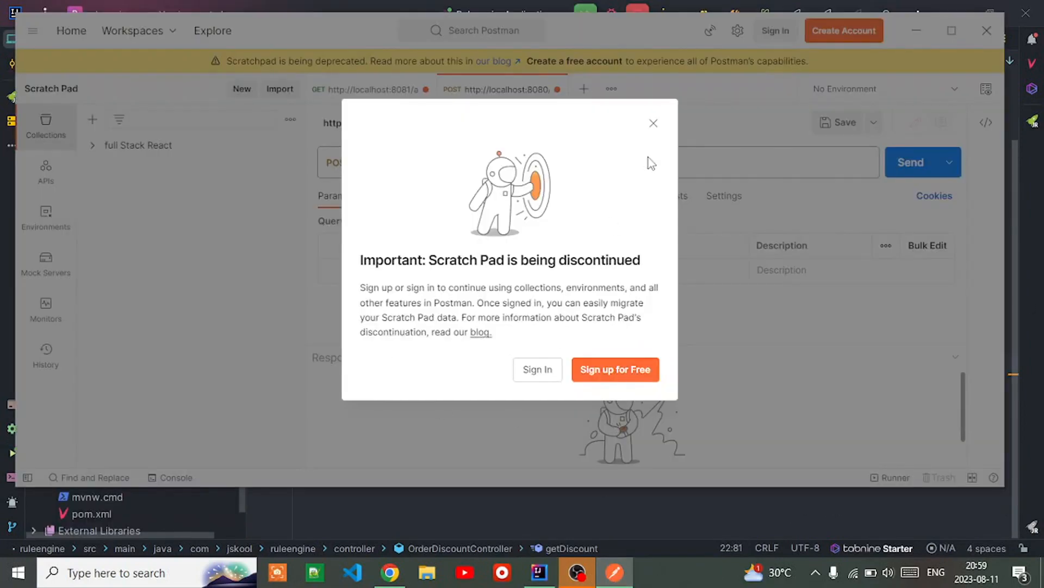
pyautogui.click(654, 123)
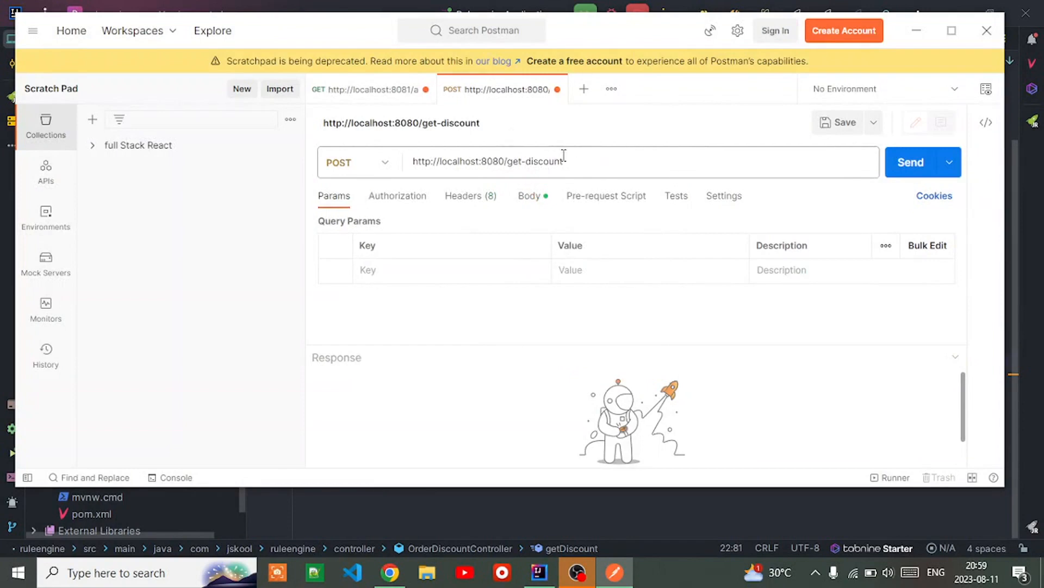
pyautogui.moveTo(426, 178)
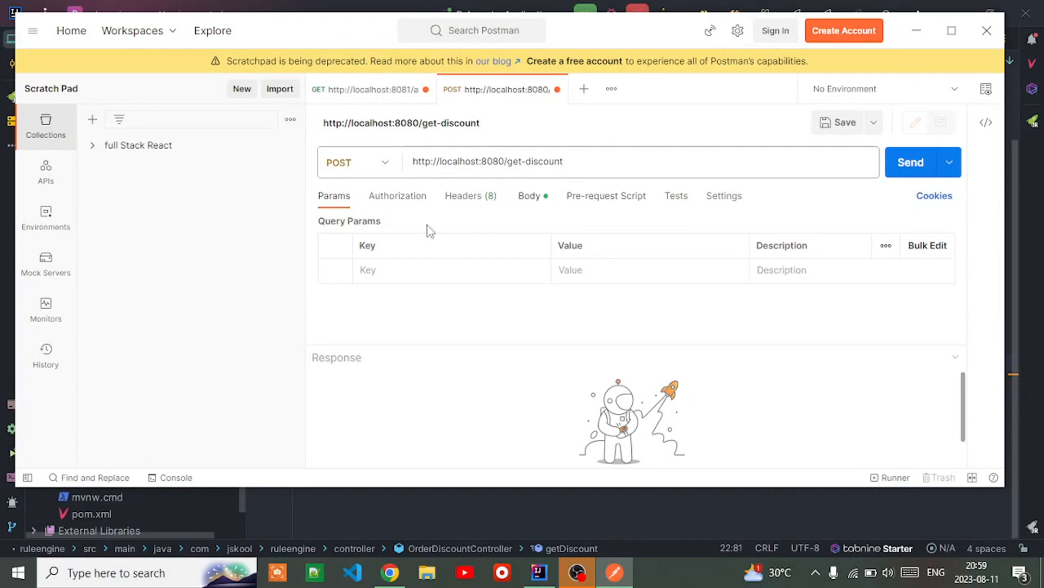
pyautogui.click(529, 195)
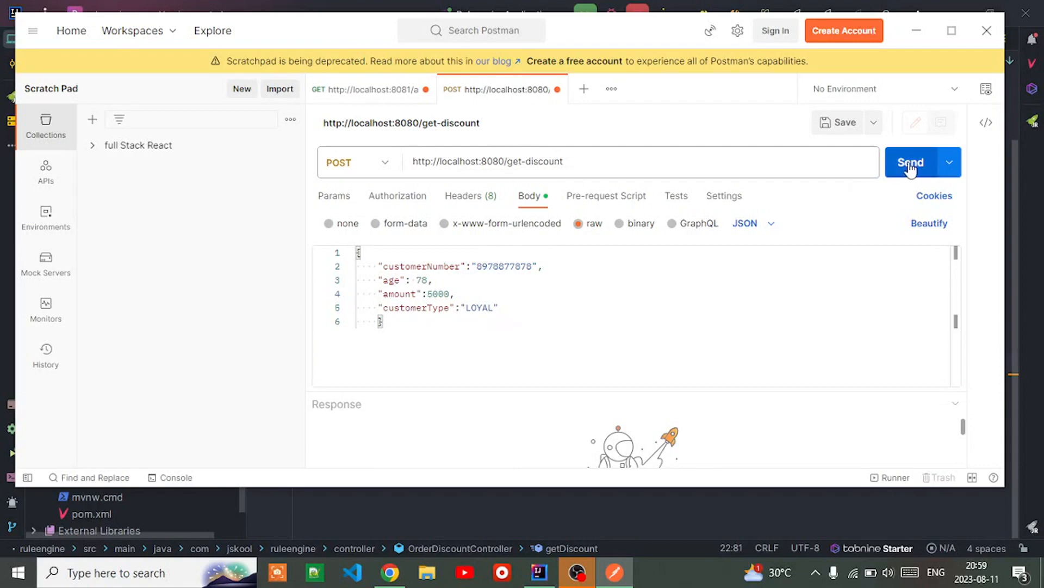
pyautogui.click(911, 163)
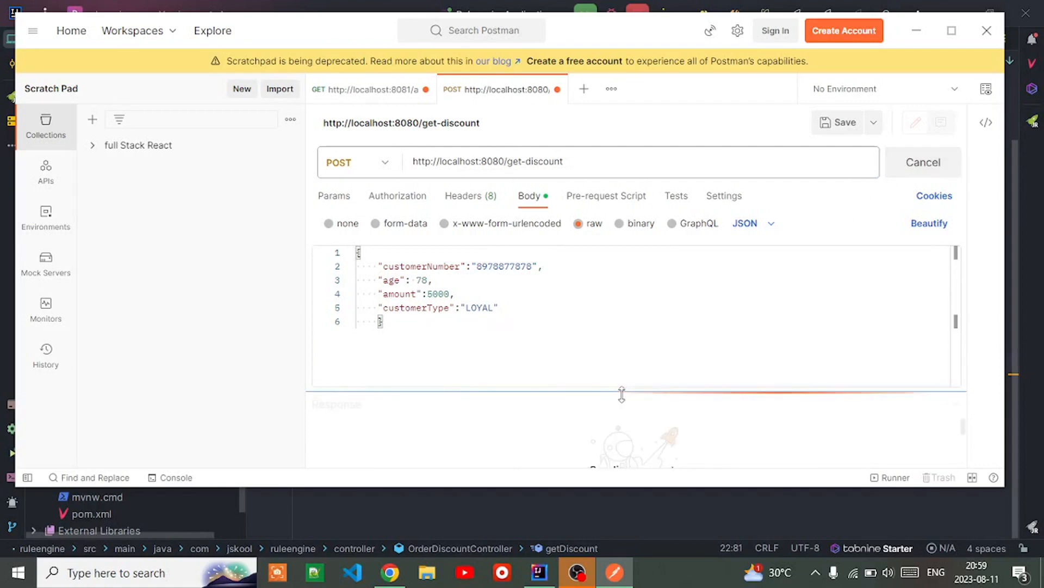
pyautogui.click(922, 163)
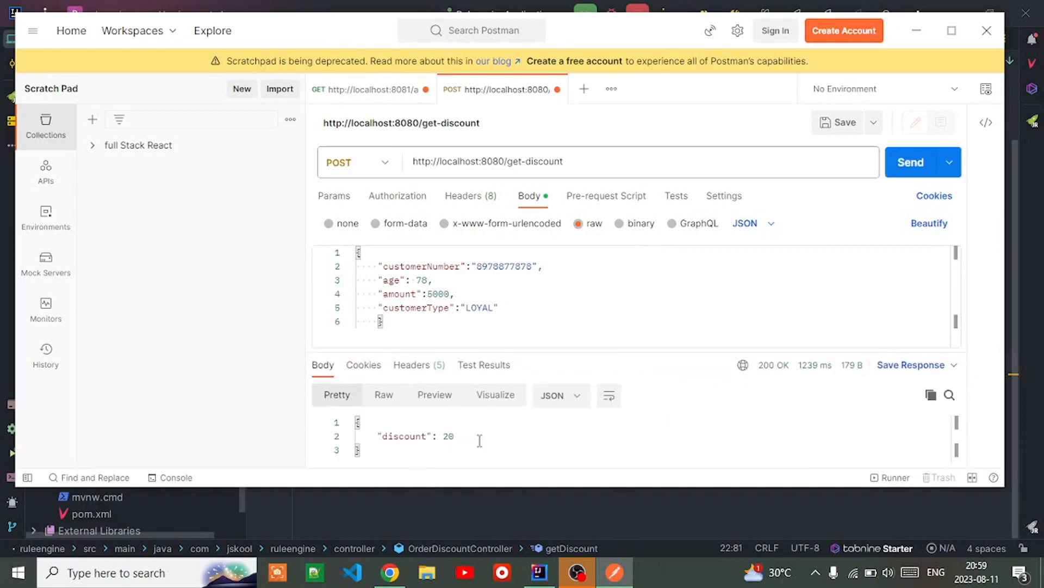
pyautogui.moveTo(594, 415)
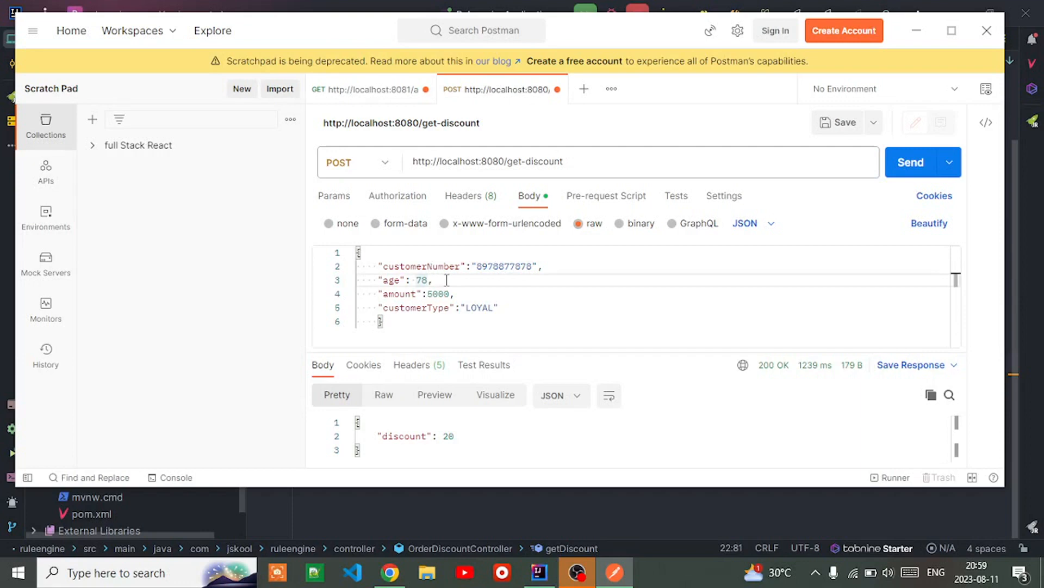
# Change the body to age 17 and amount 400, resend and receive discount 15
pyautogui.write('46')
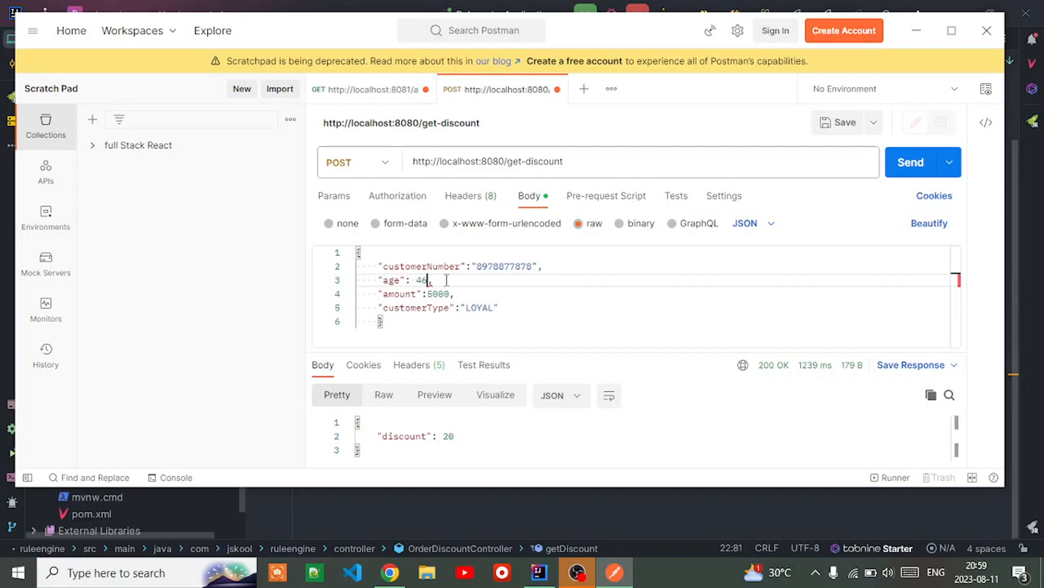
pyautogui.press('Backspace')
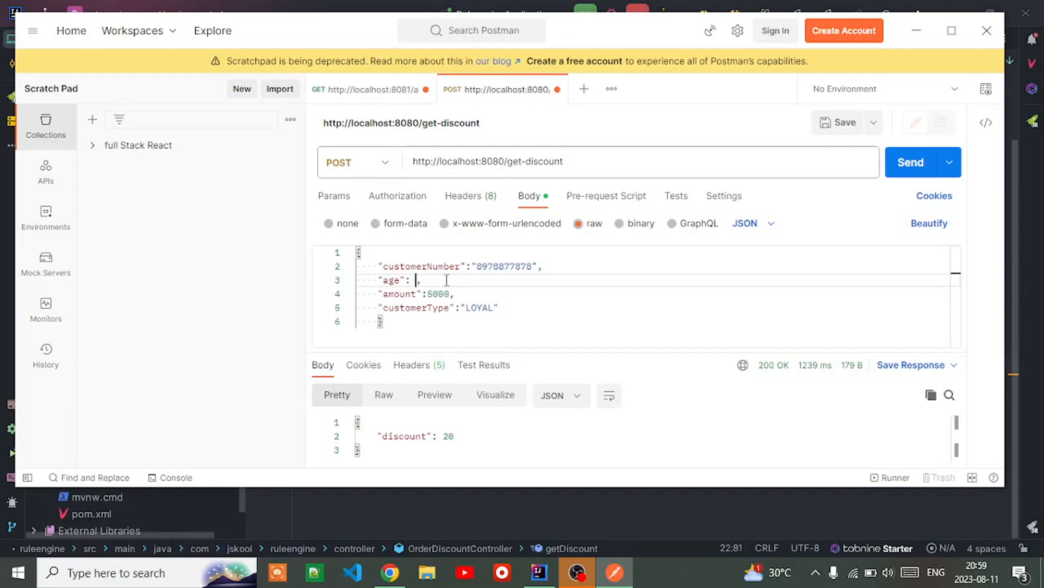
pyautogui.write('17')
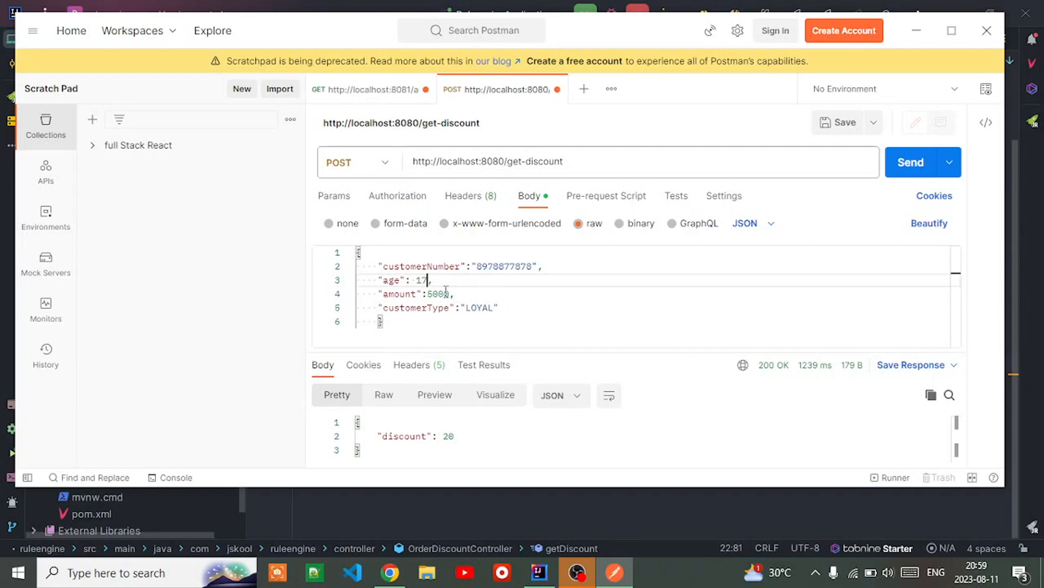
pyautogui.press('backspace')
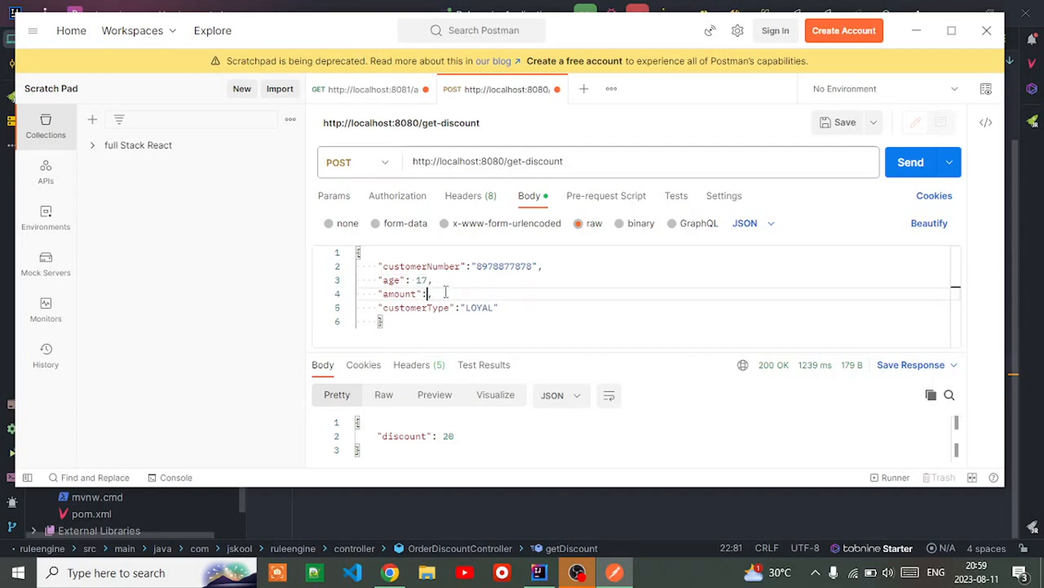
pyautogui.write('46')
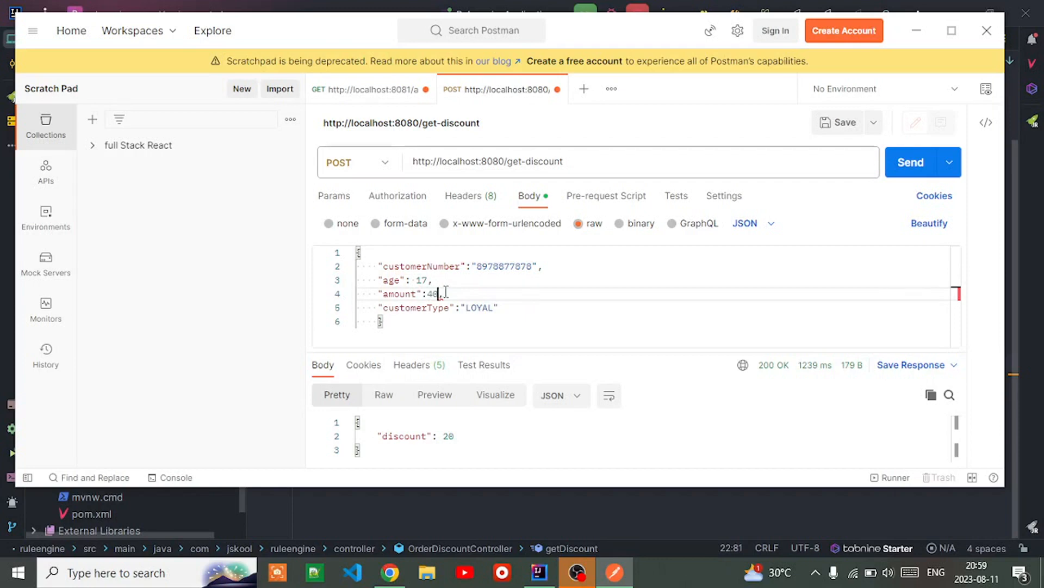
pyautogui.write('00')
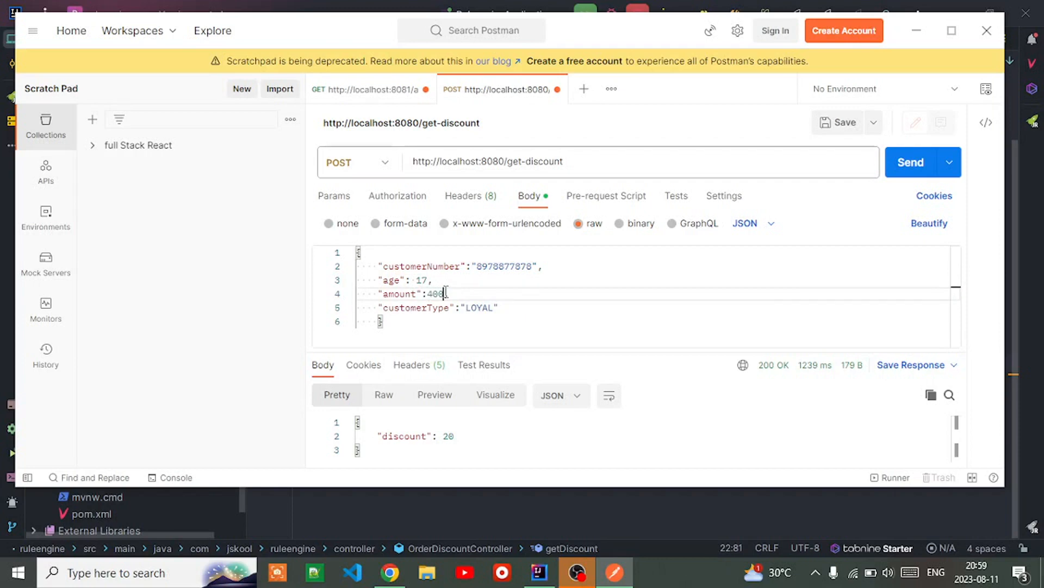
pyautogui.click(911, 162)
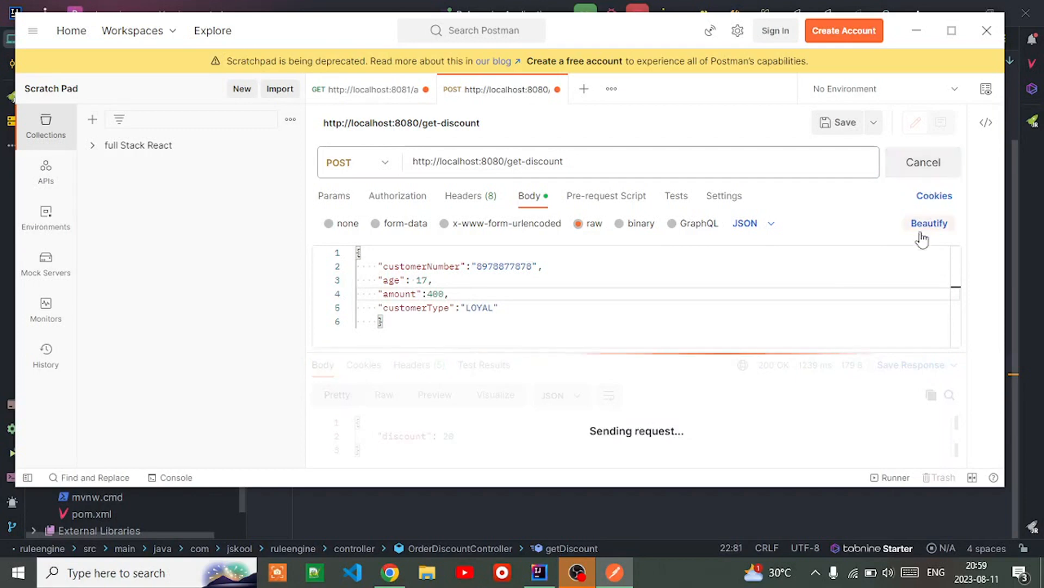
pyautogui.click(923, 162)
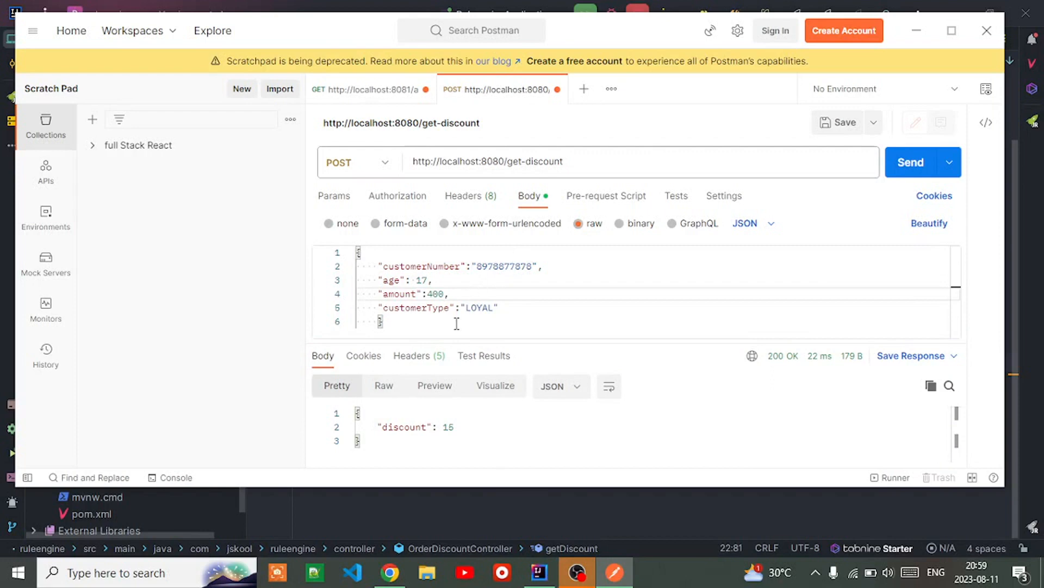
pyautogui.click(538, 573)
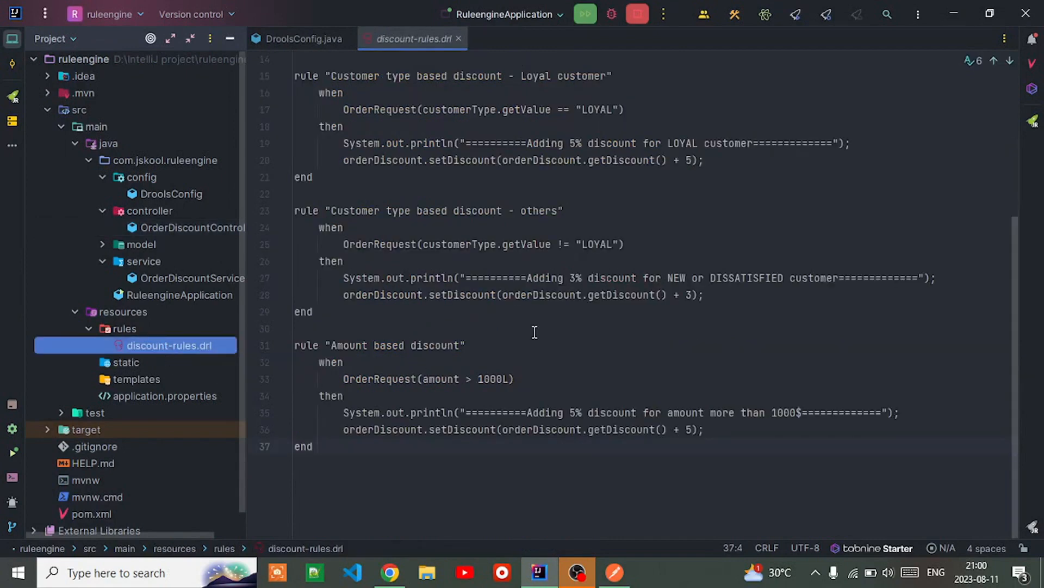
pyautogui.scroll(3)
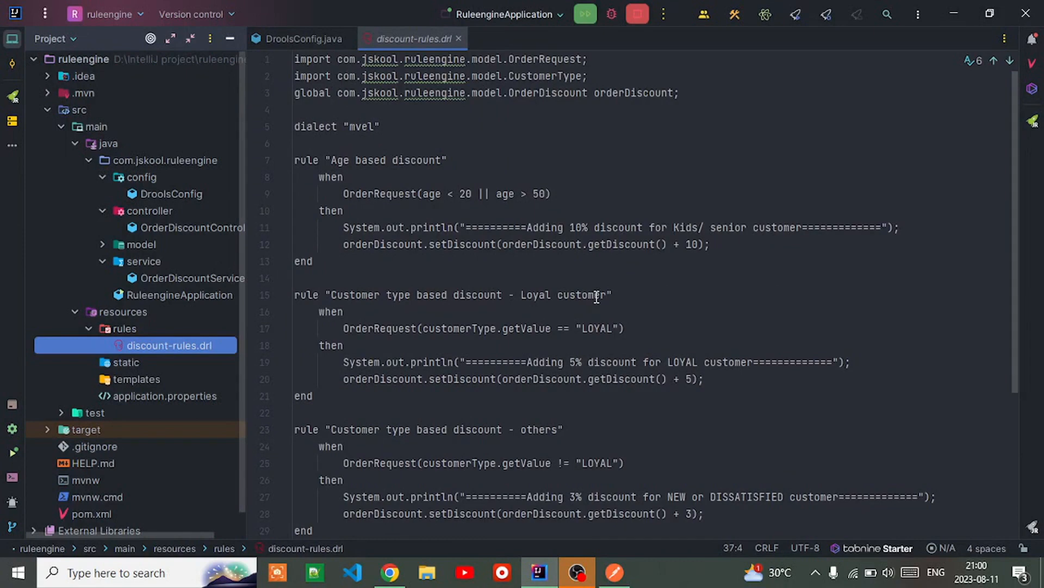
pyautogui.moveTo(536, 279)
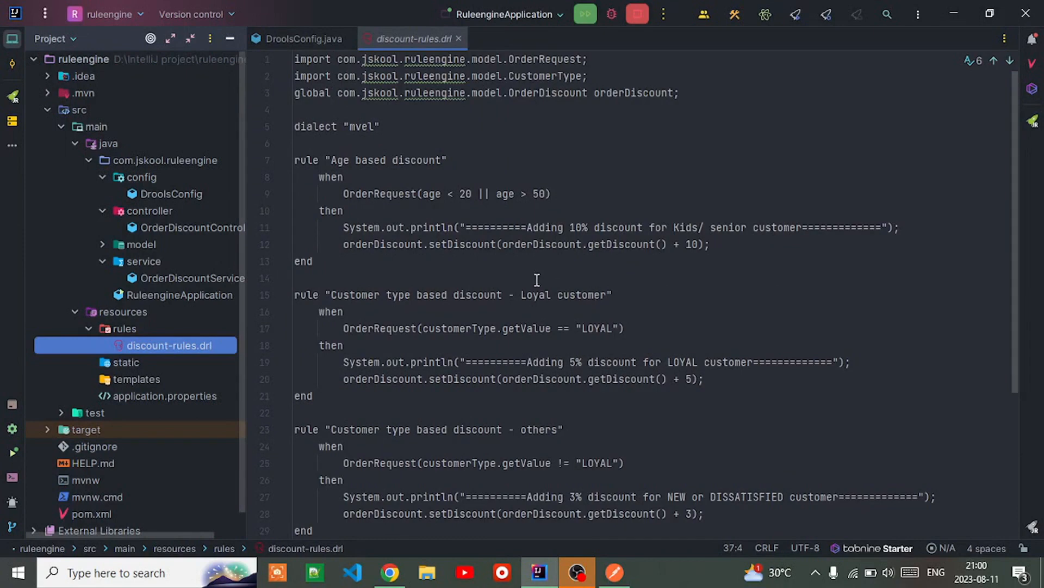
pyautogui.scroll(-3)
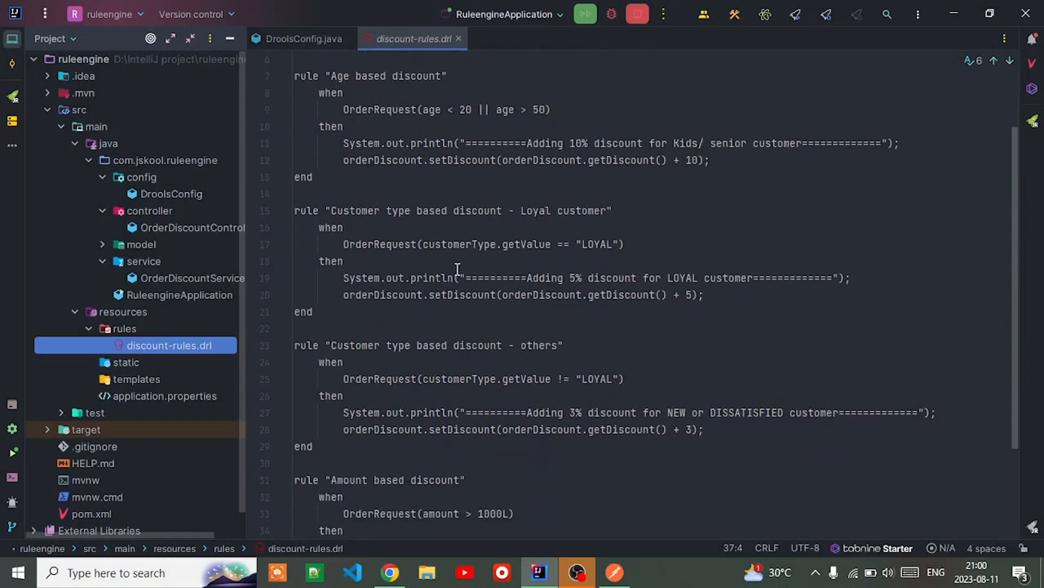
pyautogui.scroll(-3)
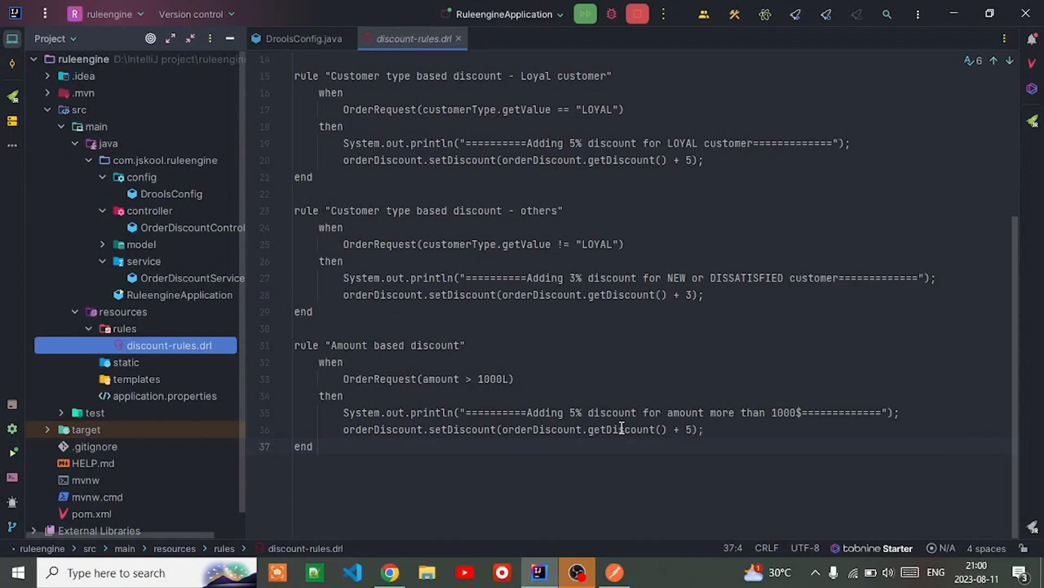
pyautogui.scroll(3)
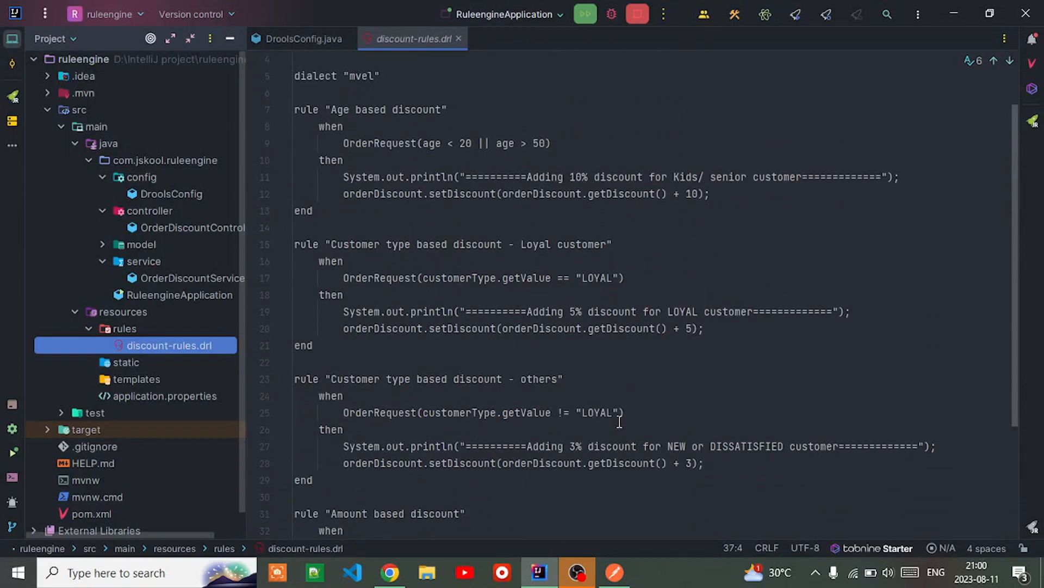
pyautogui.moveTo(463, 352)
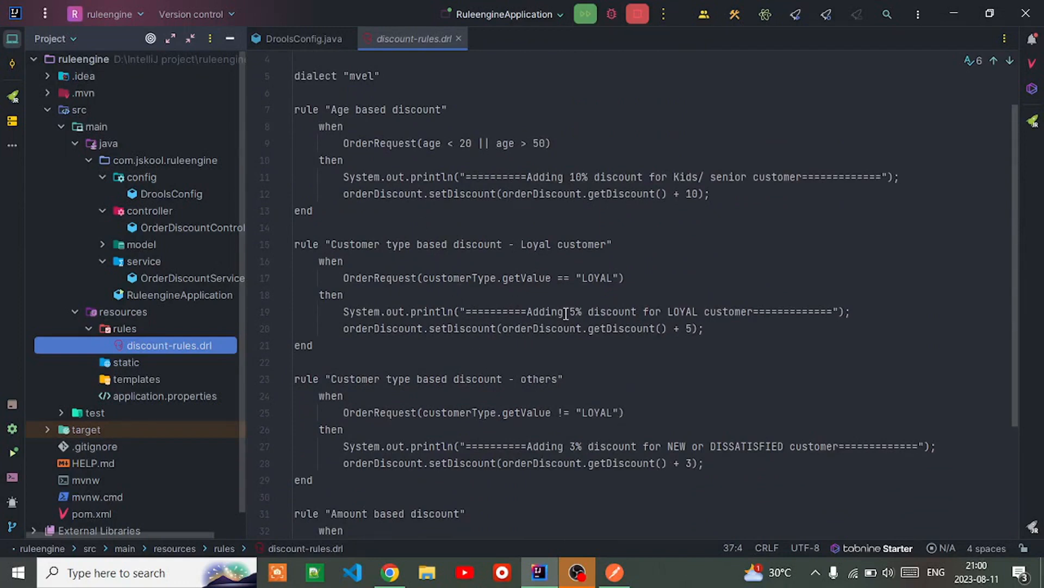
pyautogui.moveTo(355, 242)
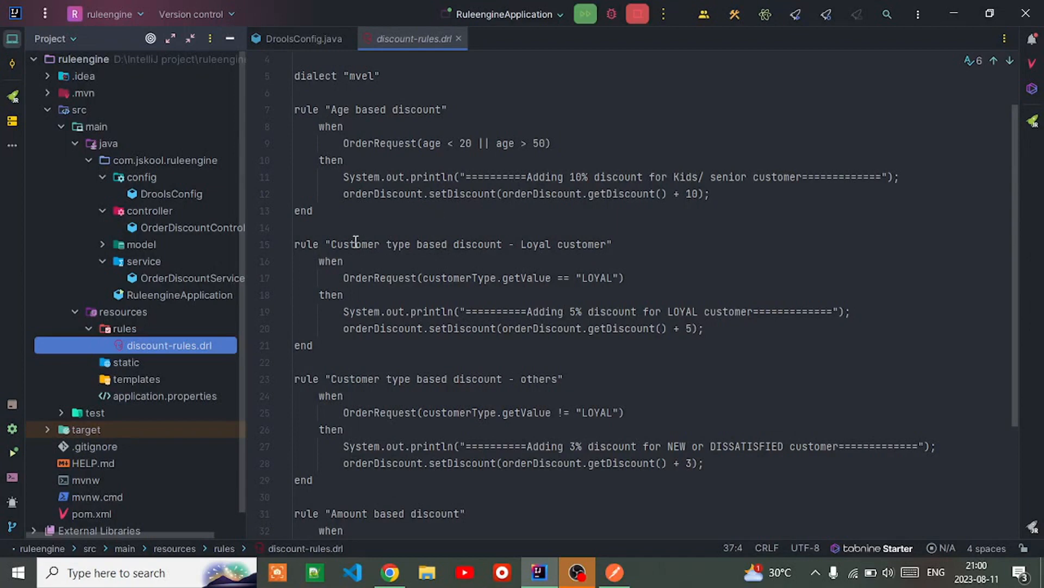
pyautogui.moveTo(372, 304)
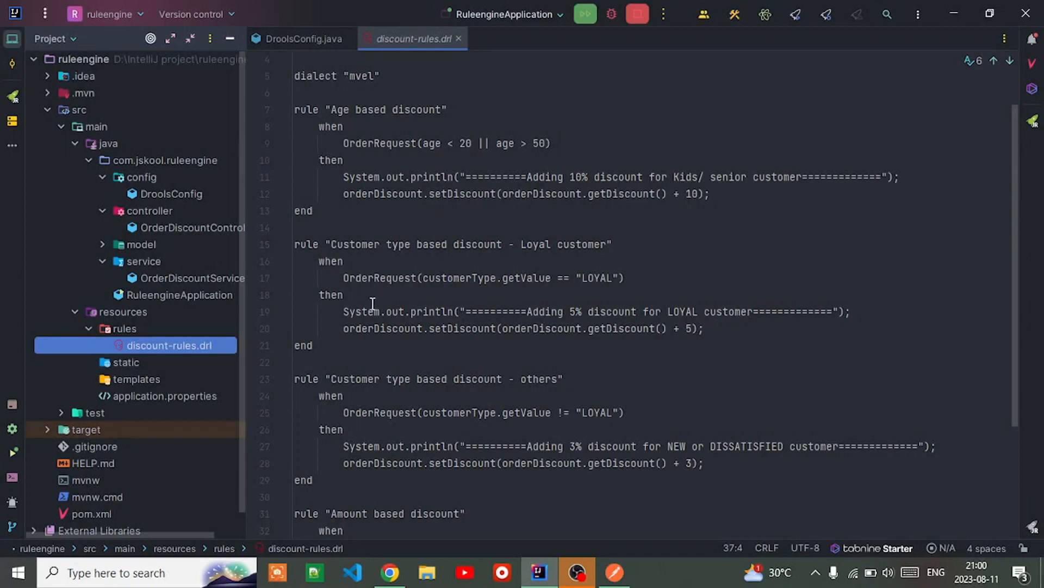
pyautogui.scroll(3)
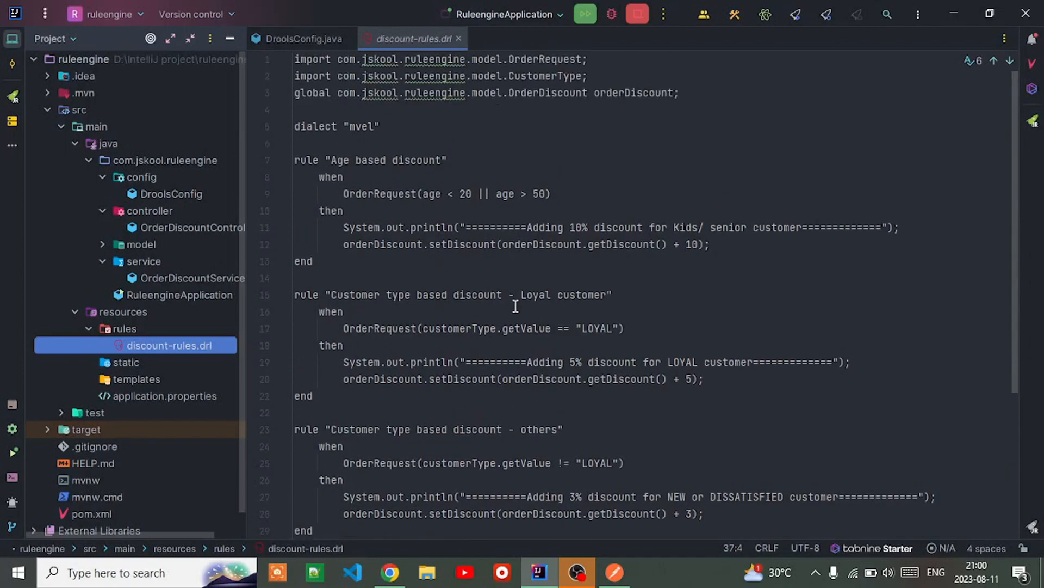
pyautogui.moveTo(458, 230)
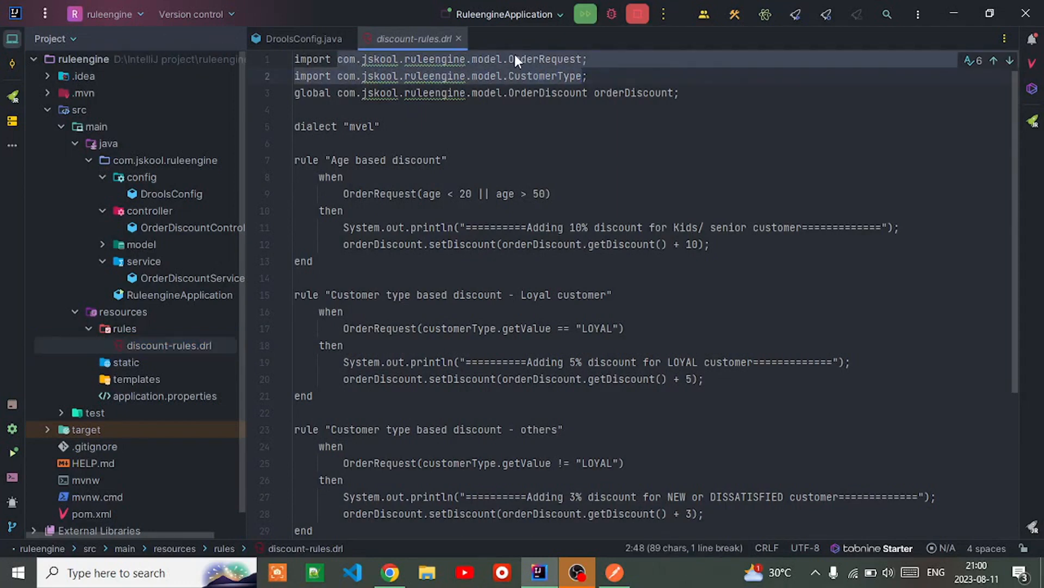
# Collapse the rules, controller and config packages in the project tree
pyautogui.click(357, 59)
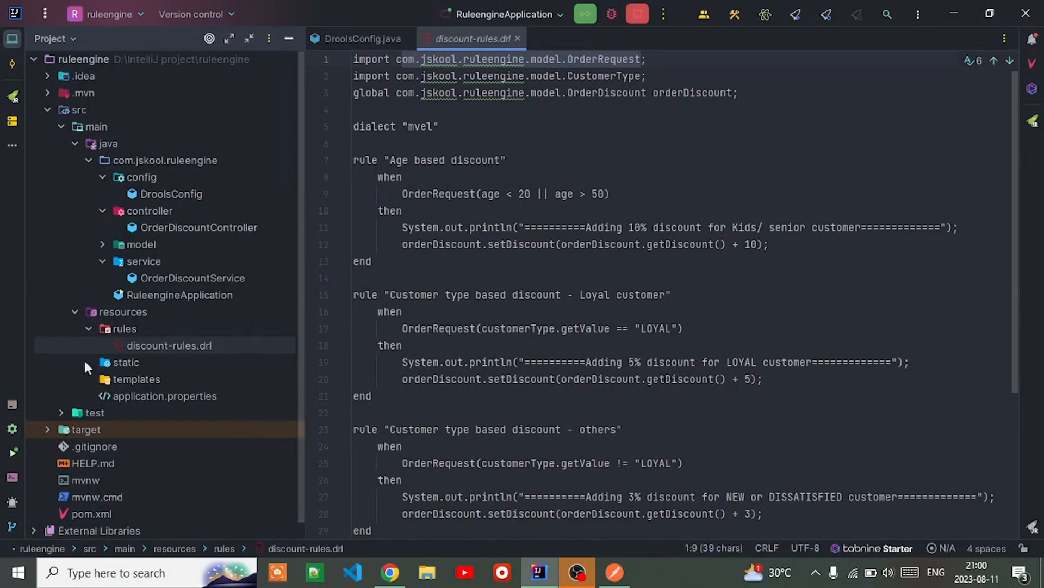
pyautogui.click(124, 327)
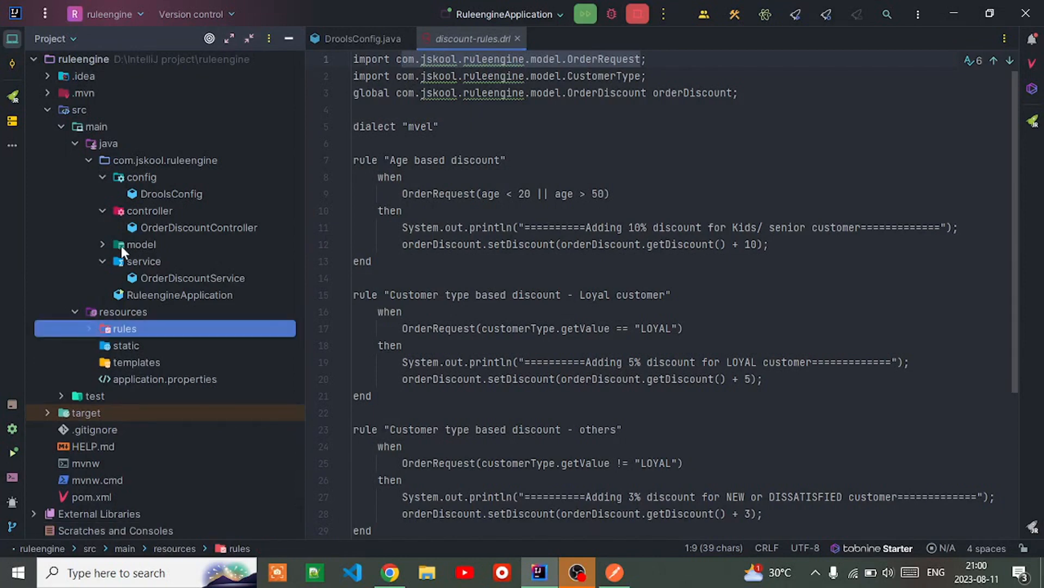
pyautogui.moveTo(108, 214)
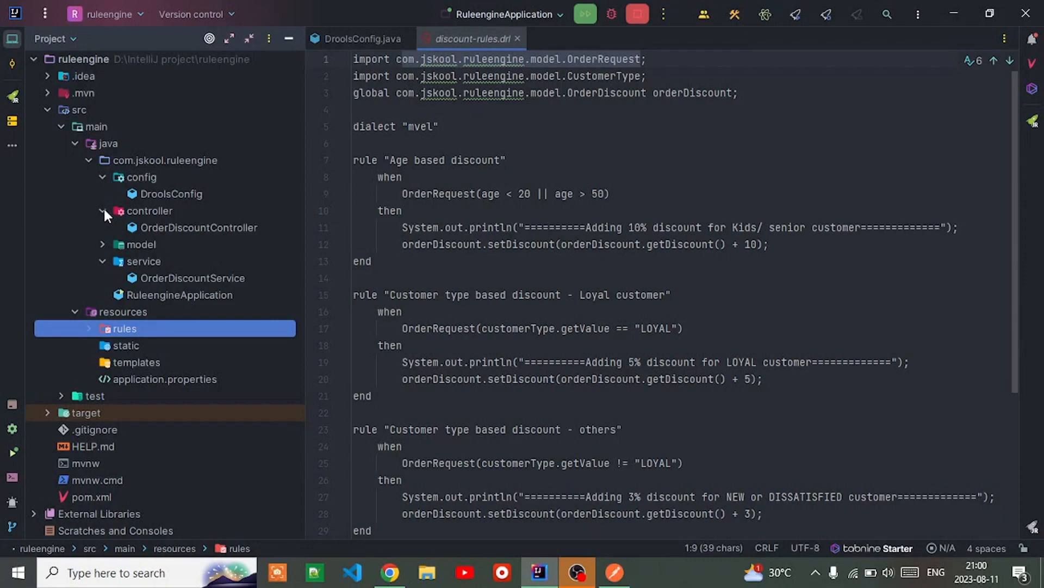
pyautogui.click(104, 210)
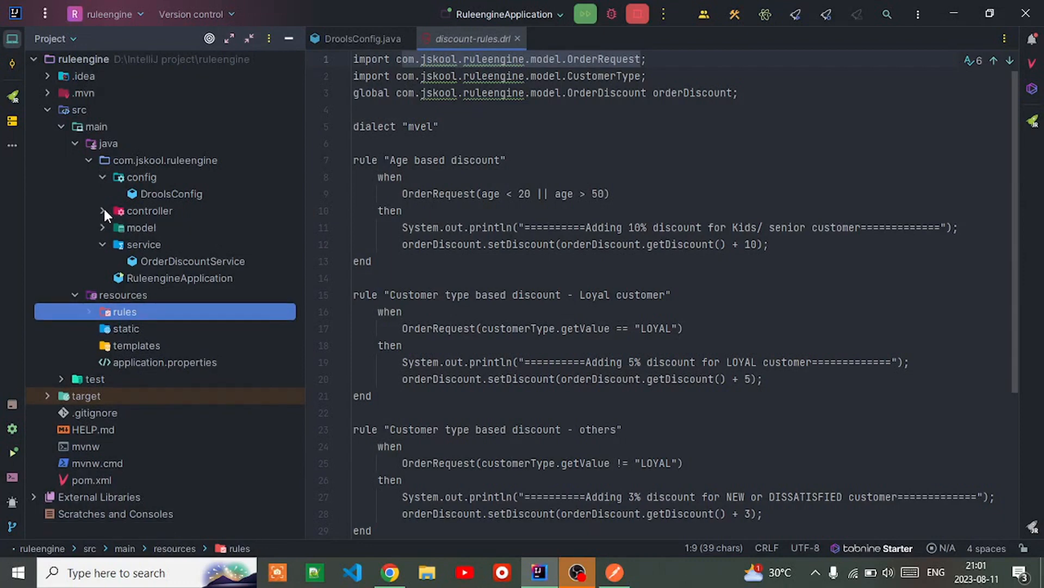
pyautogui.click(140, 177)
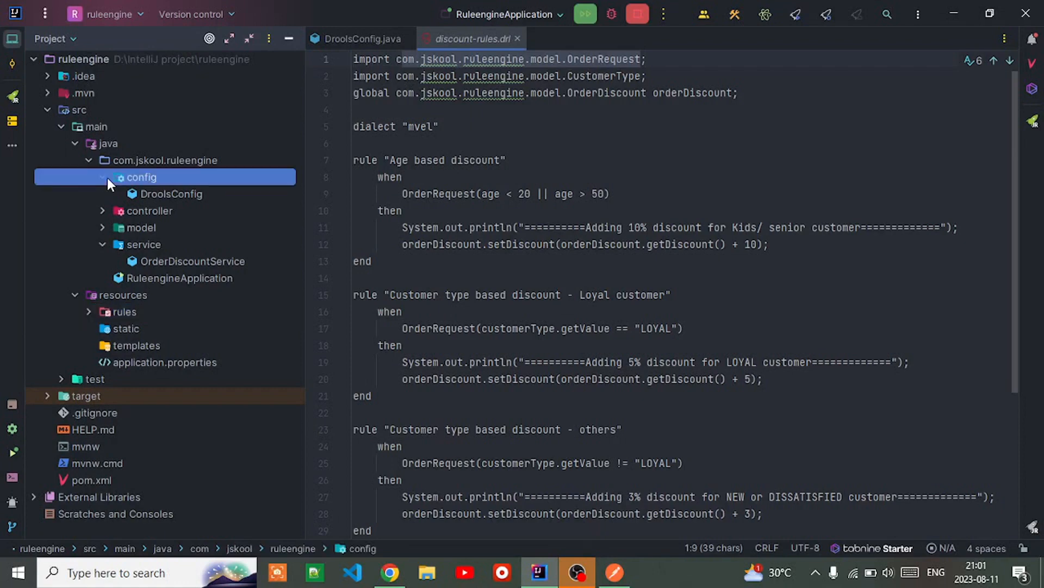
pyautogui.click(100, 176)
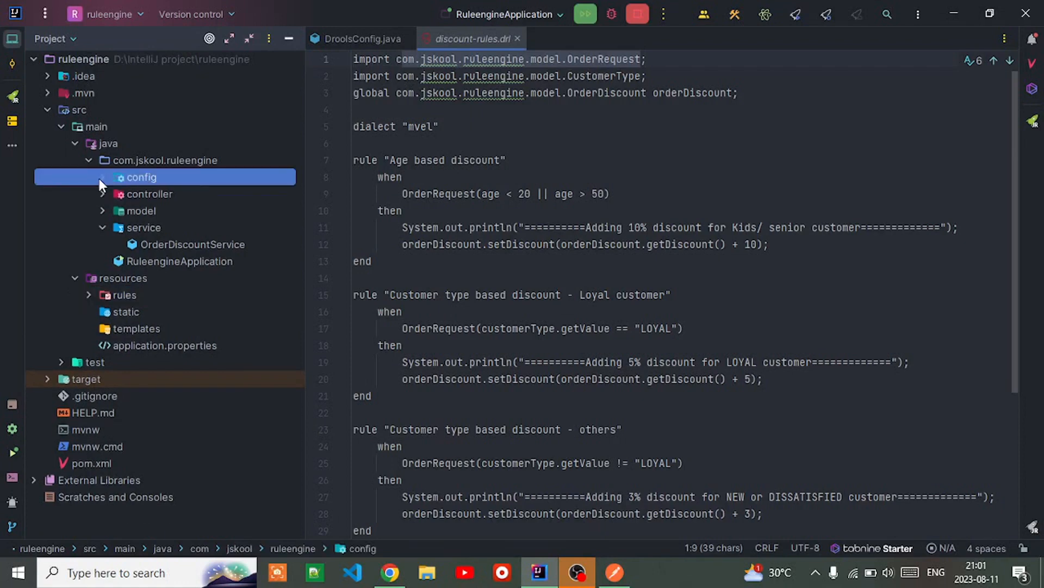